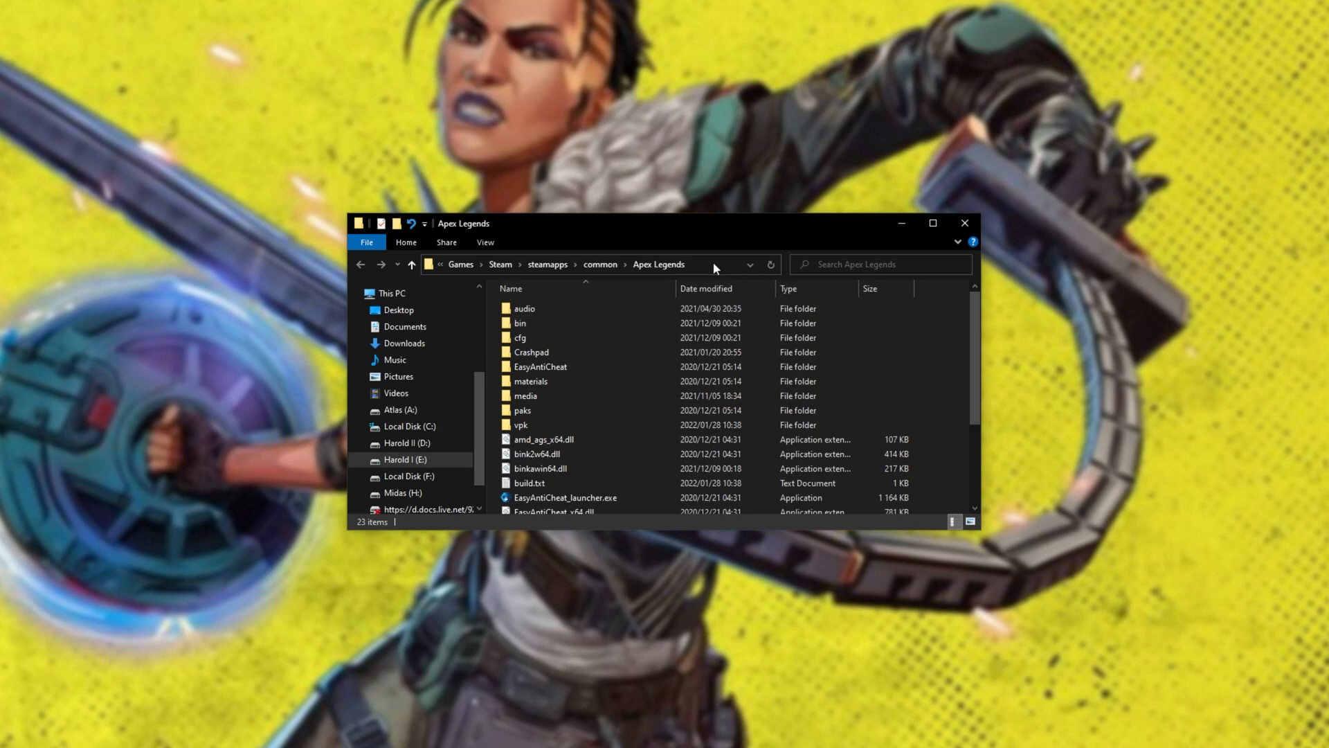
Bring up the Windows Graphics settings page from the Start search for 'gpu'.
{"action": "right_click", "coordinate": [695, 263]}
{"action": "type", "text": "gpu"}
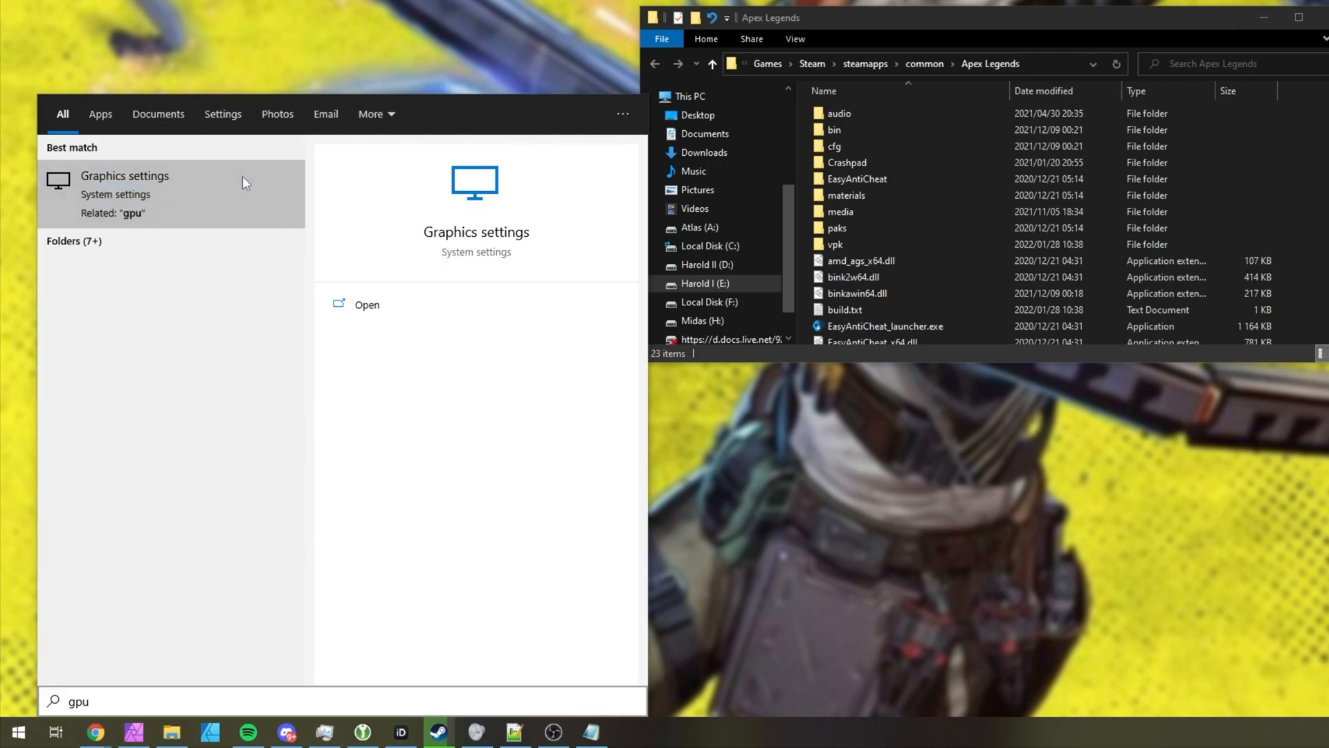
{"action": "left_click", "coordinate": [367, 305]}
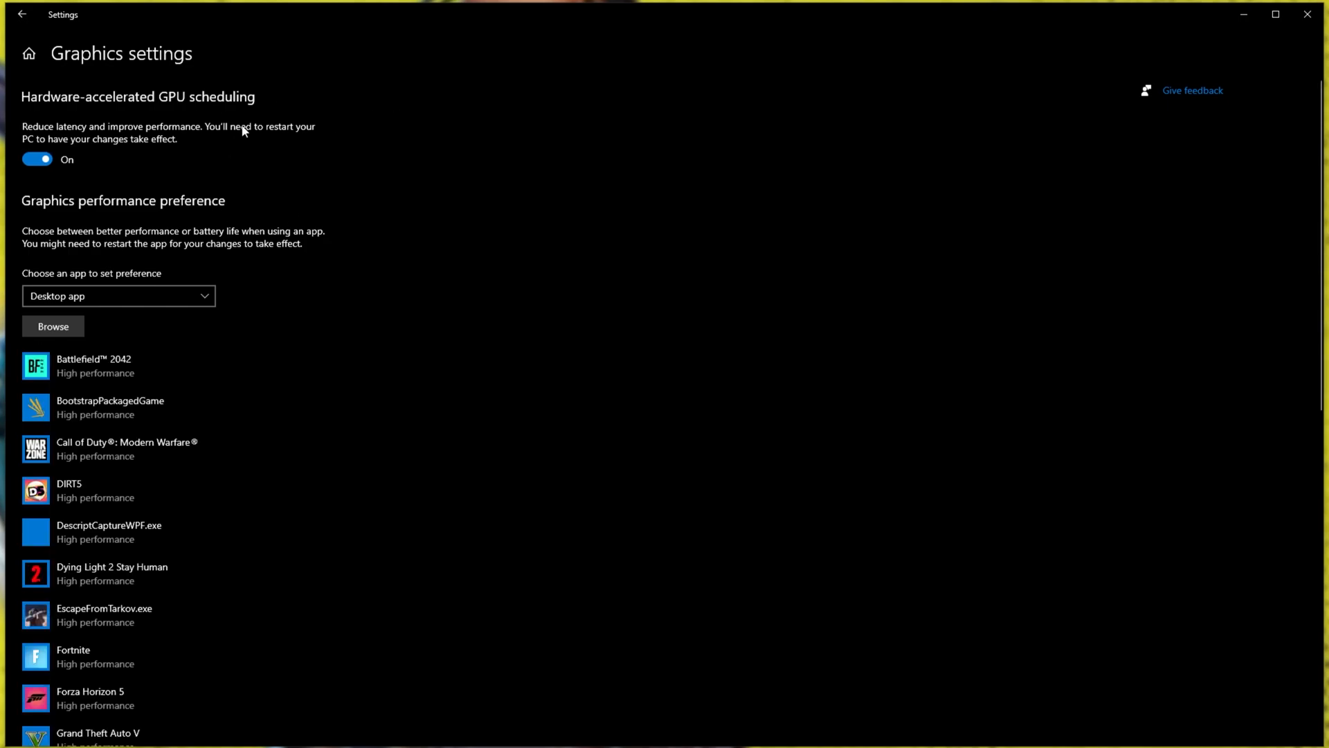
{"action": "mouse_move", "coordinate": [29, 207]}
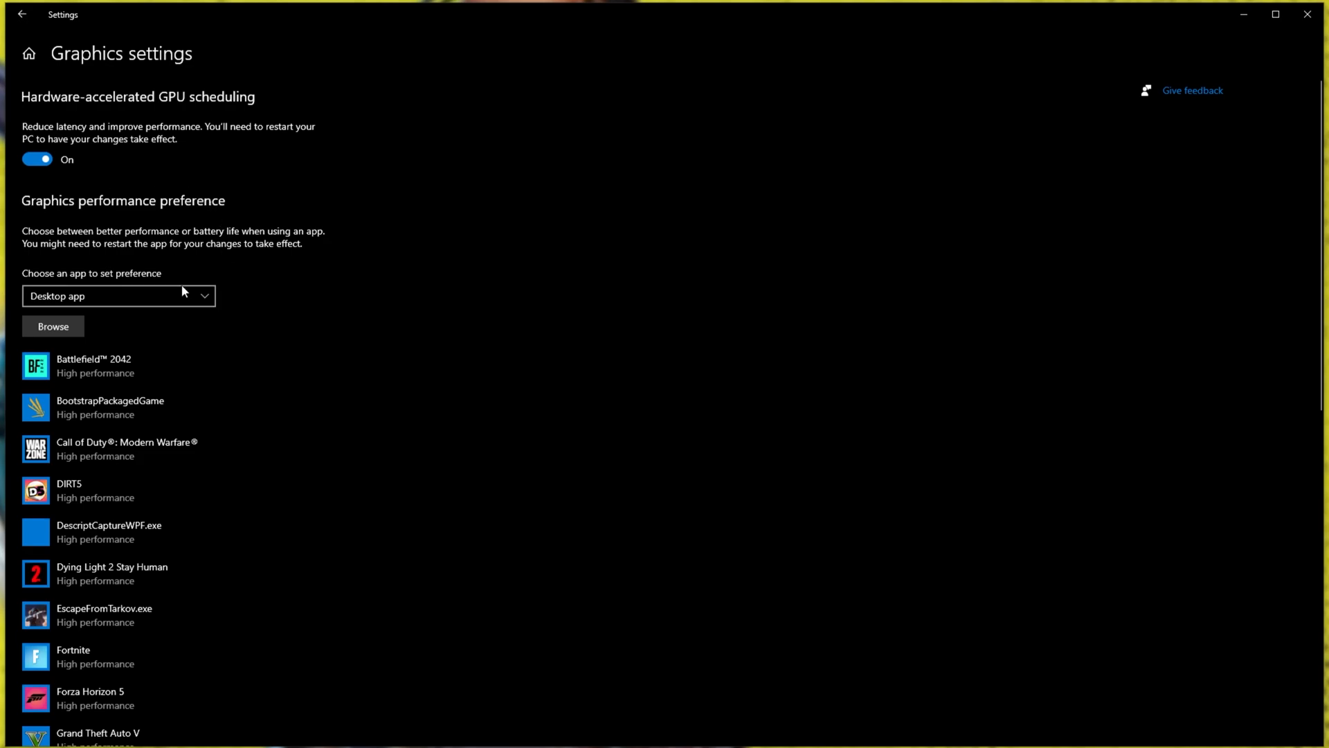
{"action": "mouse_move", "coordinate": [53, 327]}
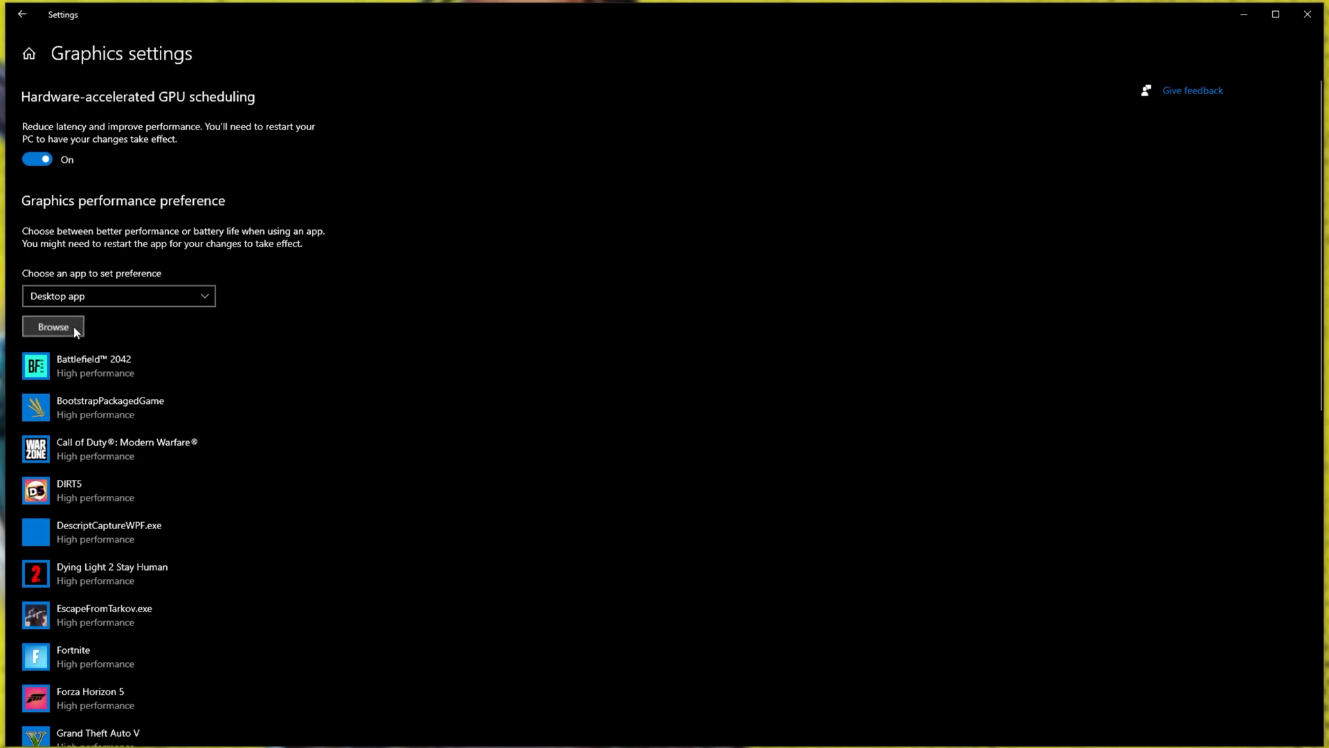
Add r5apex.exe from the Apex Legends folder to the graphics preference list and view its options.
{"action": "left_click", "coordinate": [53, 327]}
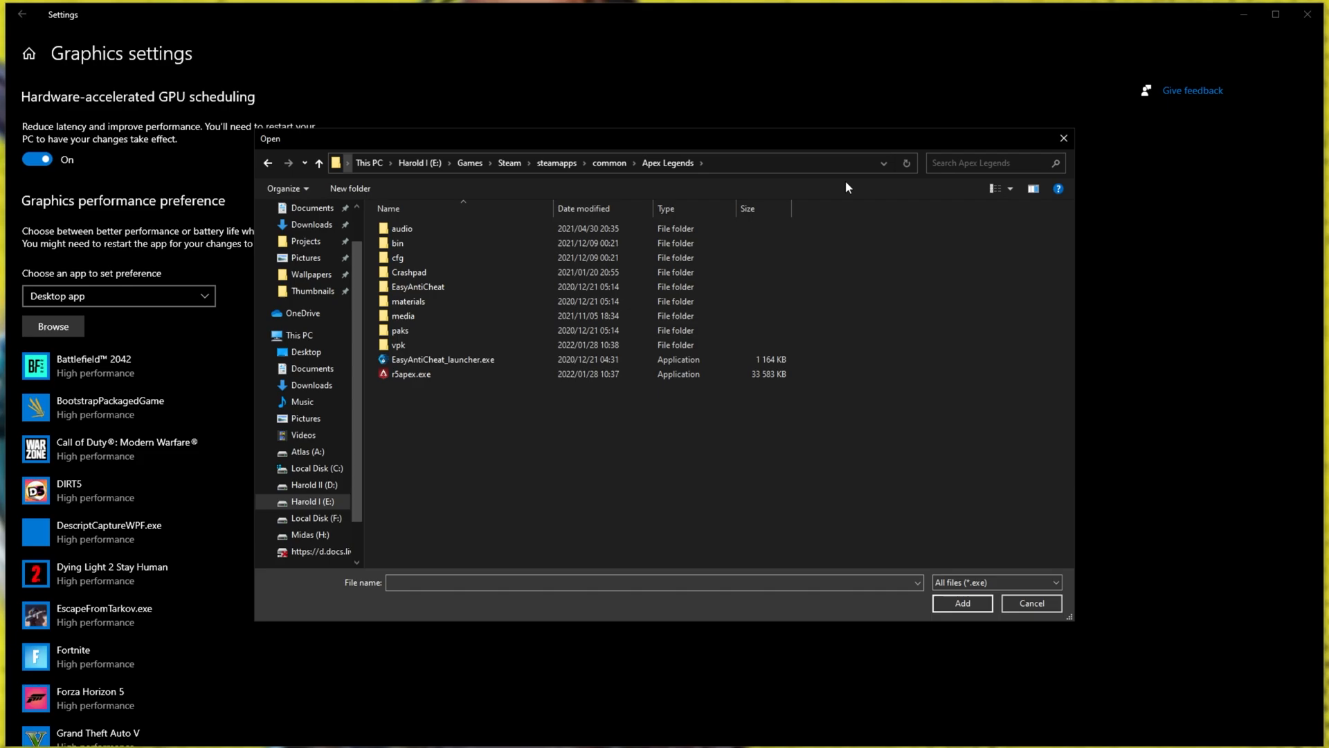
{"action": "left_click", "coordinate": [411, 374]}
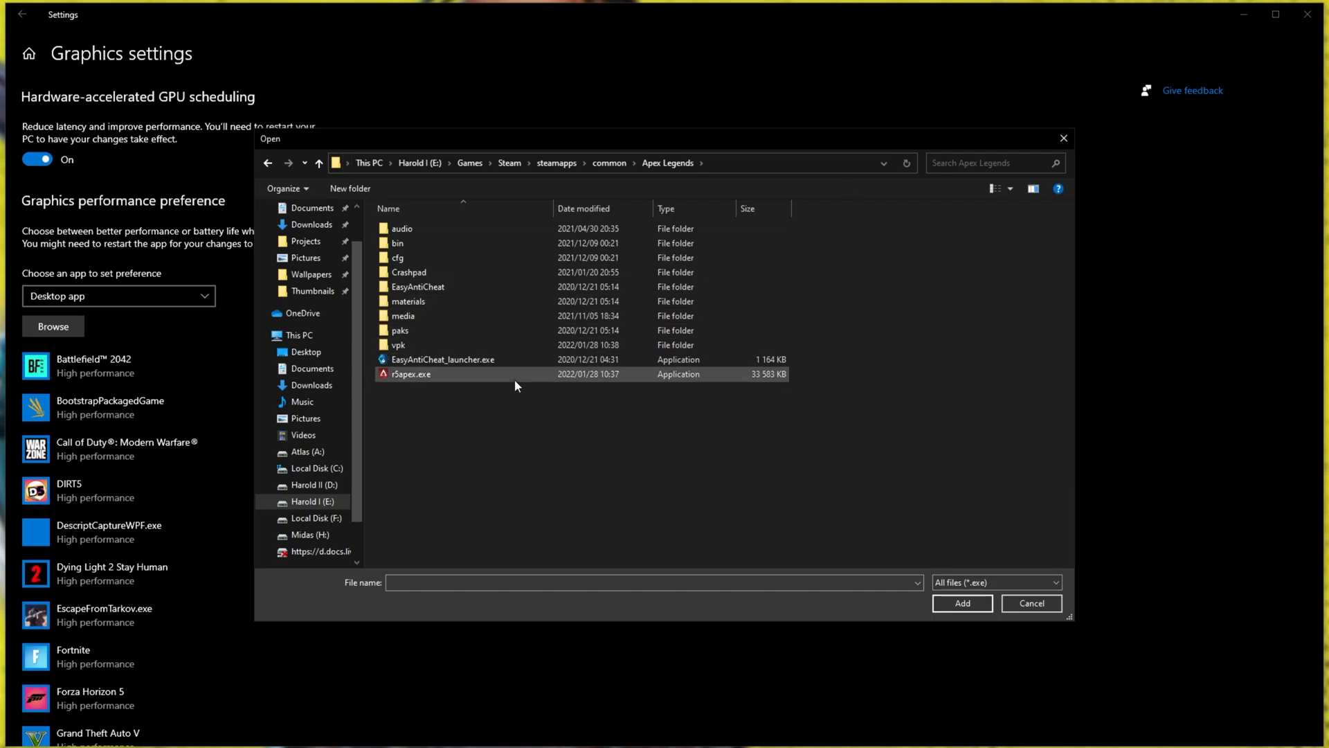
{"action": "mouse_move", "coordinate": [534, 376]}
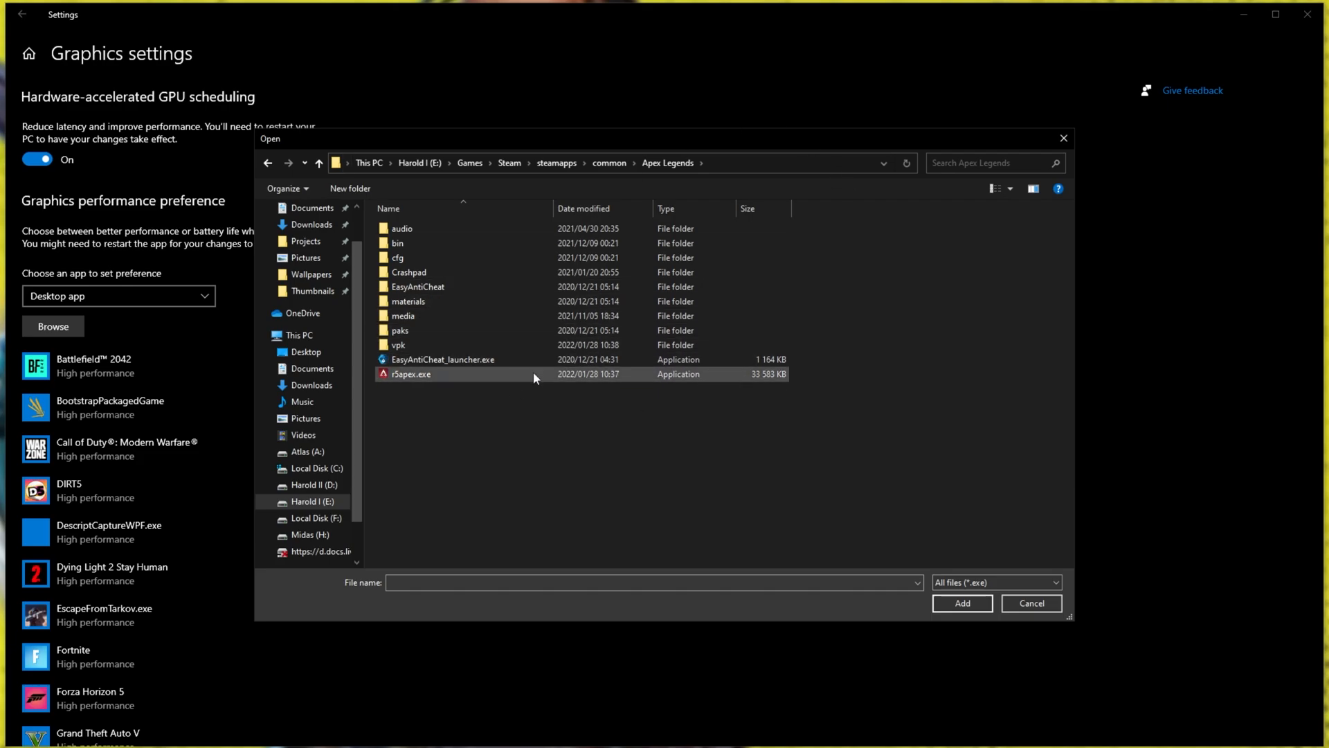
{"action": "left_click", "coordinate": [961, 602]}
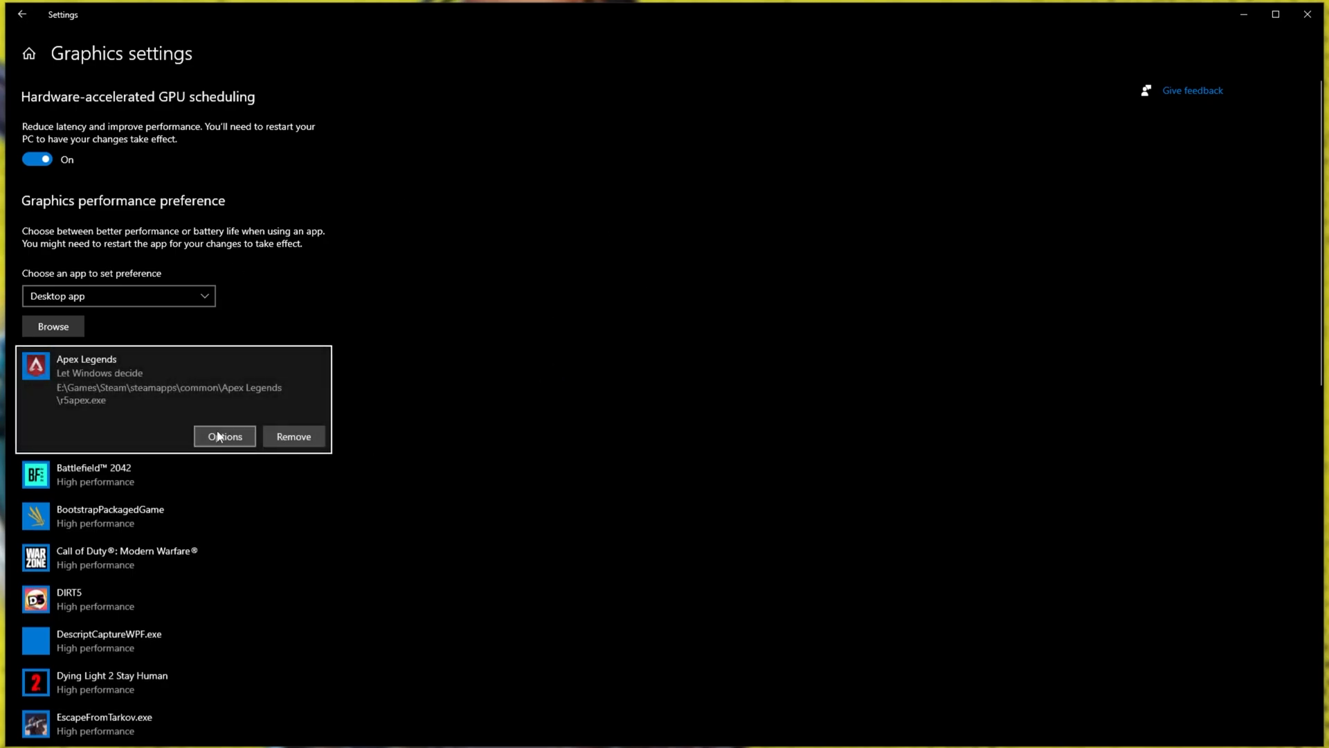
{"action": "left_click", "coordinate": [224, 436]}
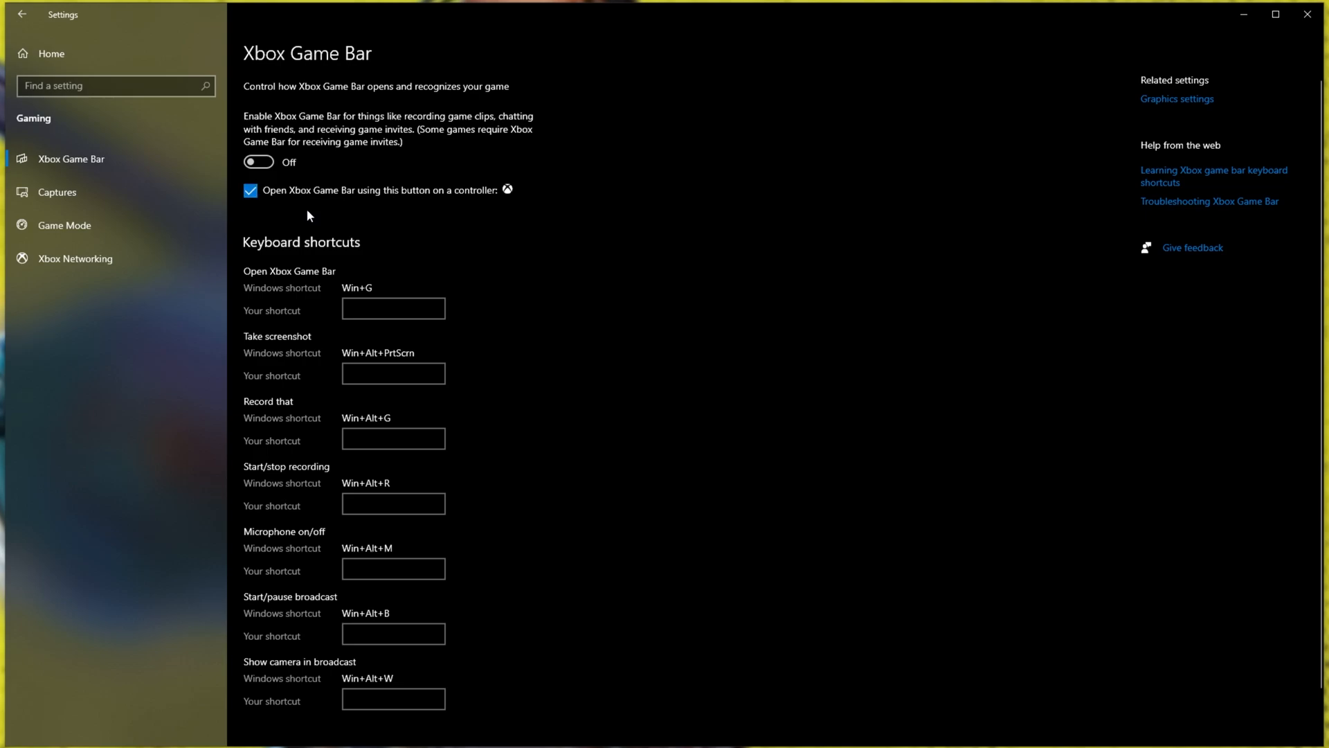
Confirm Game Mode is on, then move to the Captures settings page.
{"action": "left_click", "coordinate": [64, 225]}
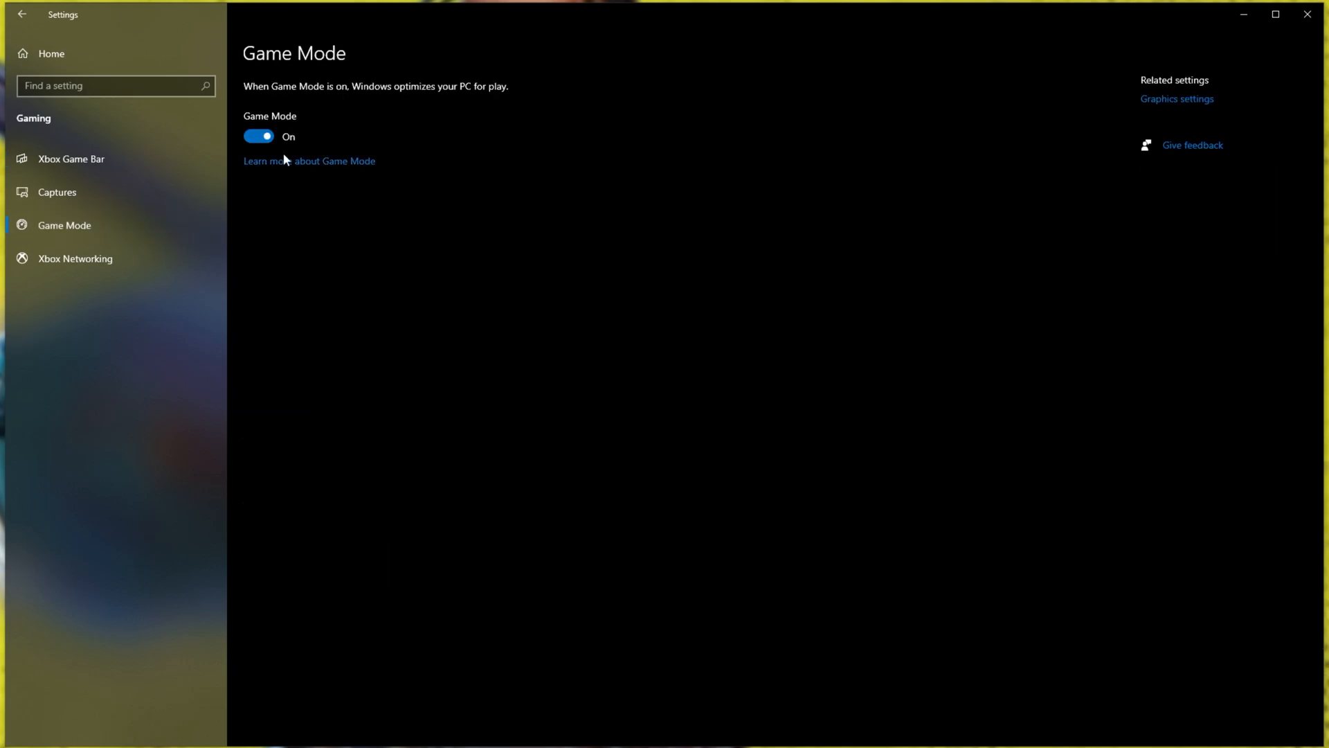
{"action": "left_click", "coordinate": [57, 191]}
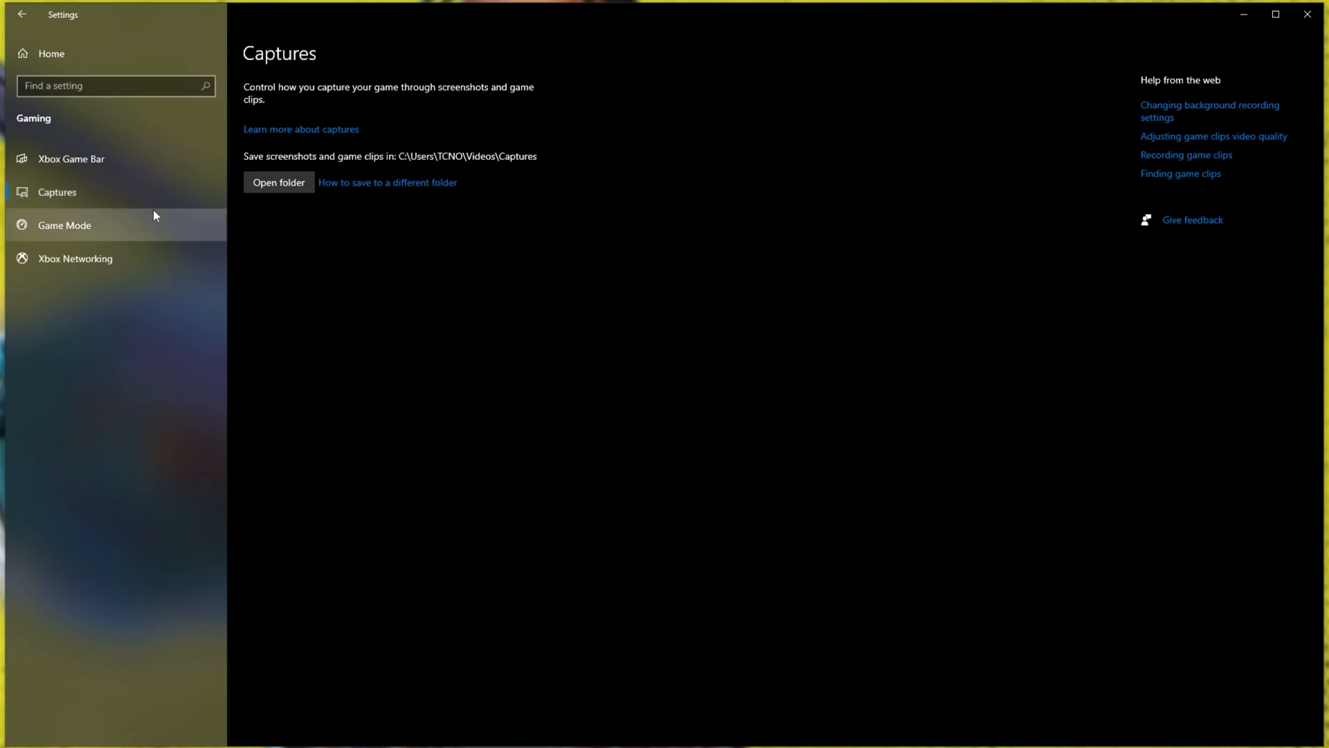
{"action": "mouse_move", "coordinate": [790, 137]}
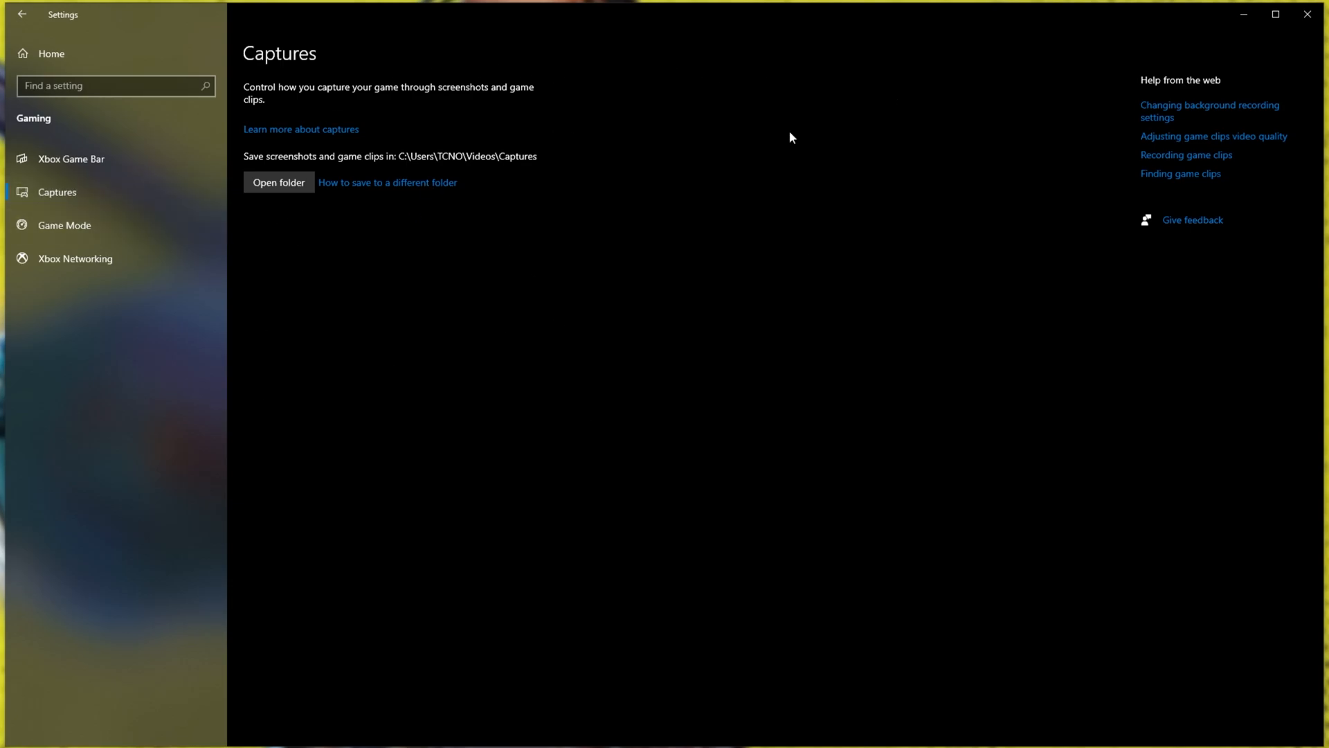
{"action": "mouse_move", "coordinate": [514, 293]}
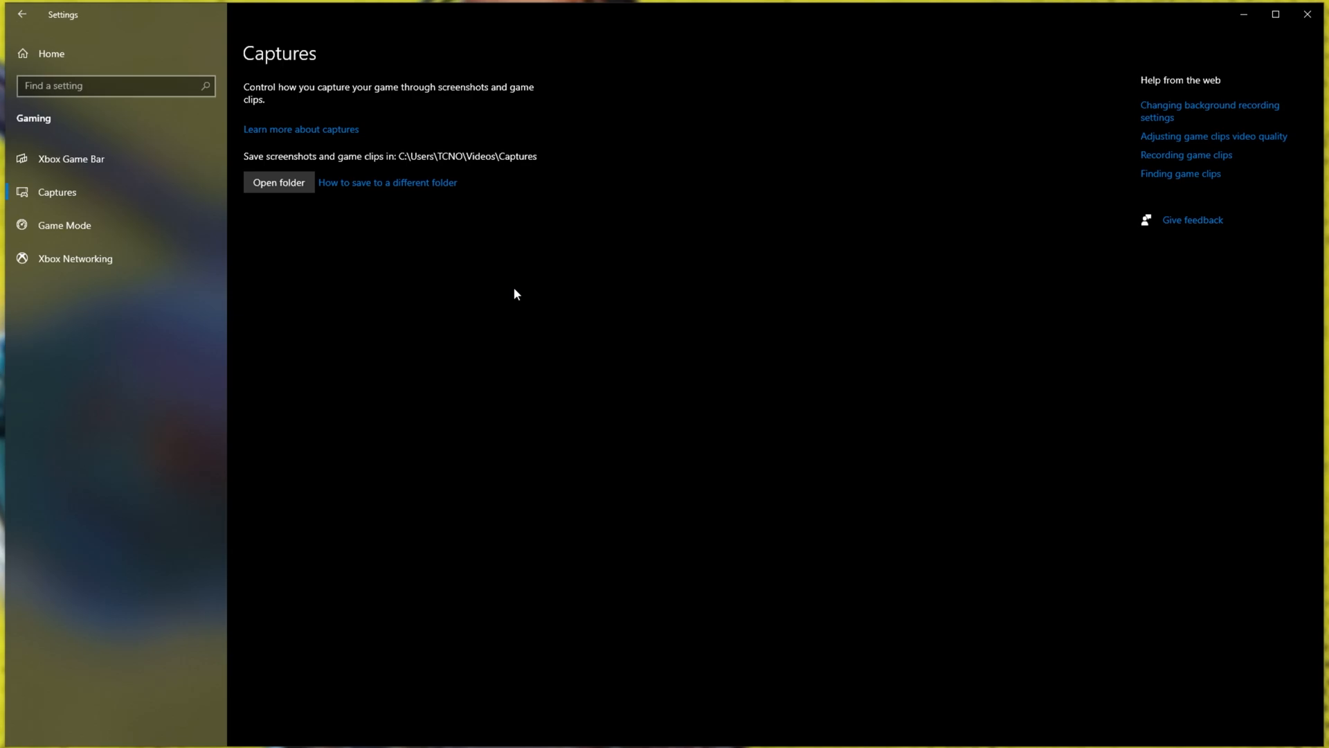
{"action": "mouse_move", "coordinate": [648, 260]}
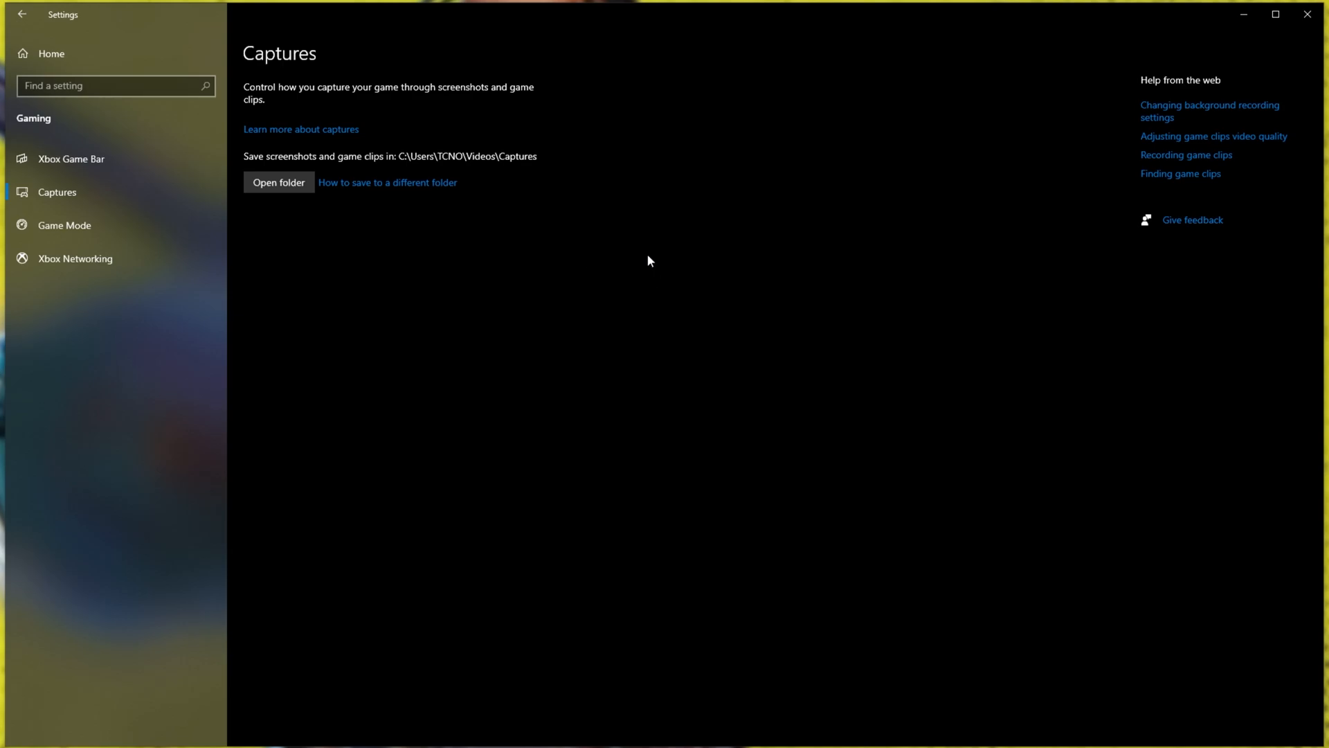
{"action": "mouse_move", "coordinate": [644, 254]}
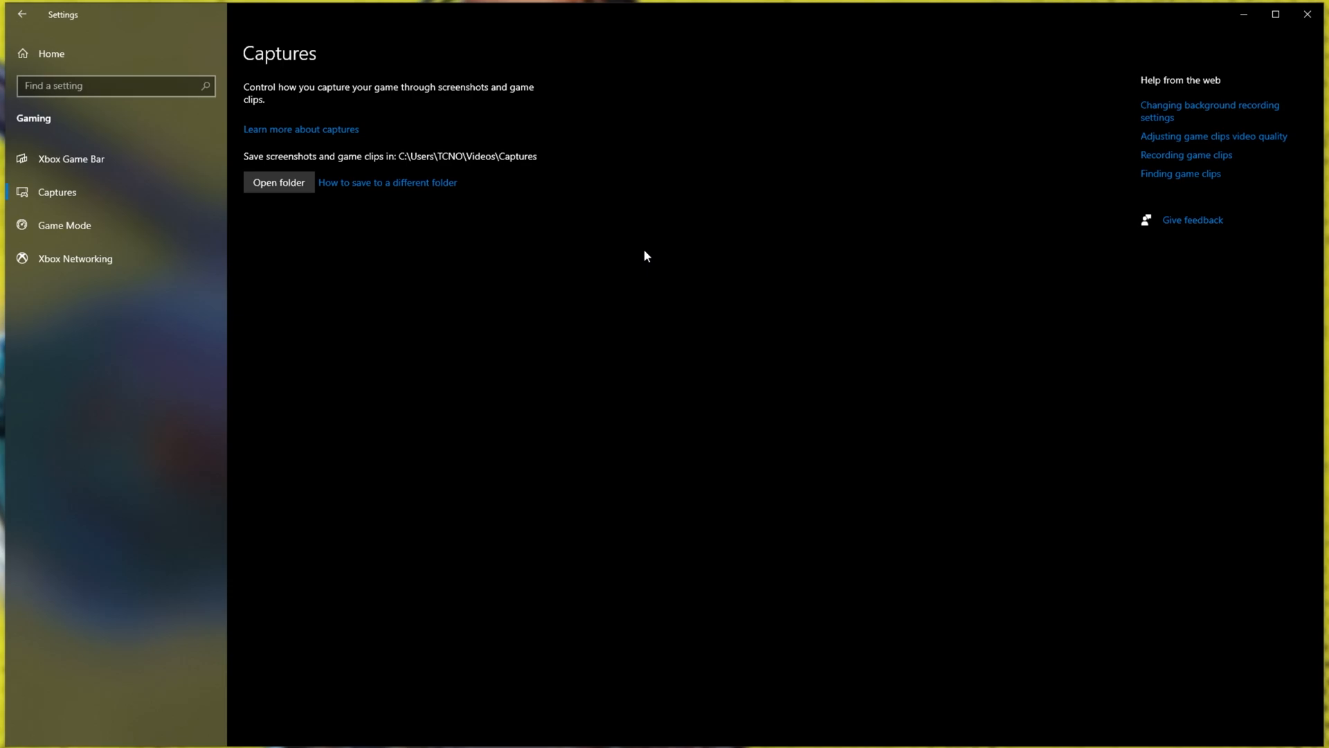
{"action": "mouse_move", "coordinate": [1034, 176]}
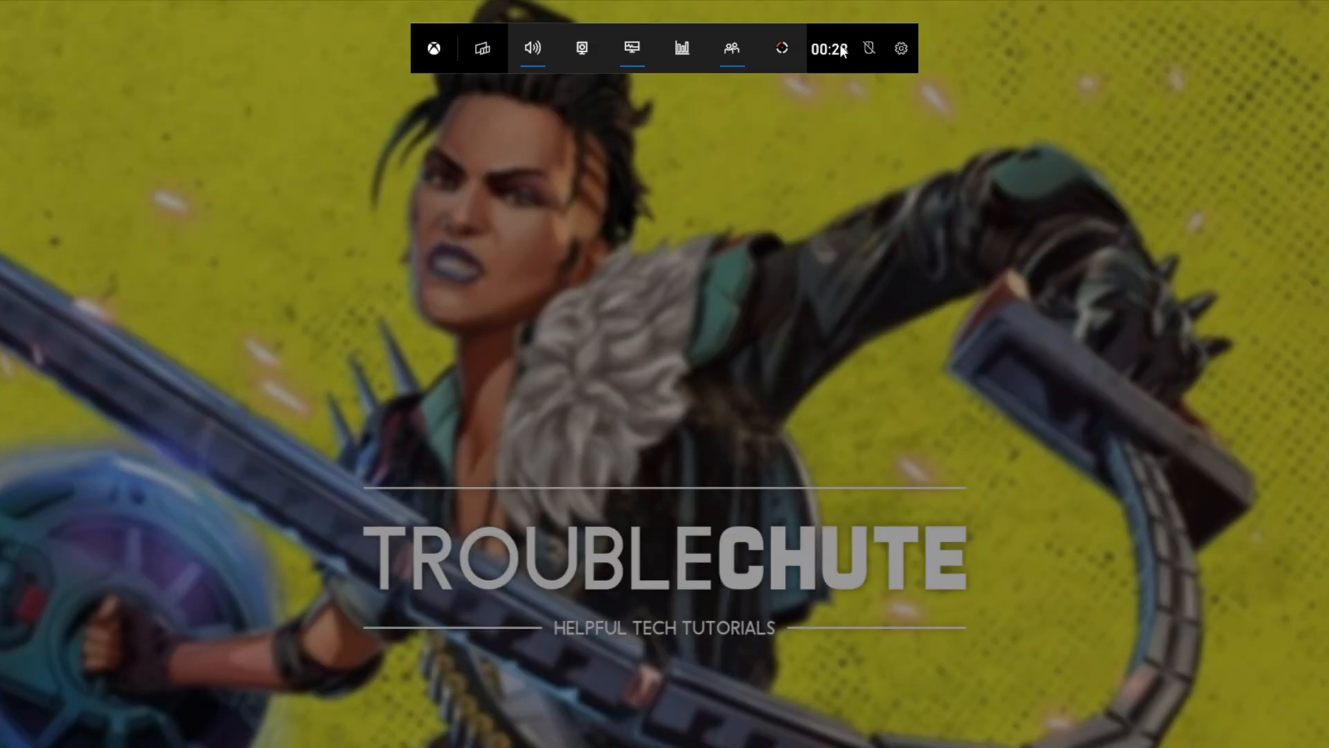
Check Game Bar's Capturing settings leave background recording off, then dismiss Game Bar.
{"action": "left_click", "coordinate": [900, 49]}
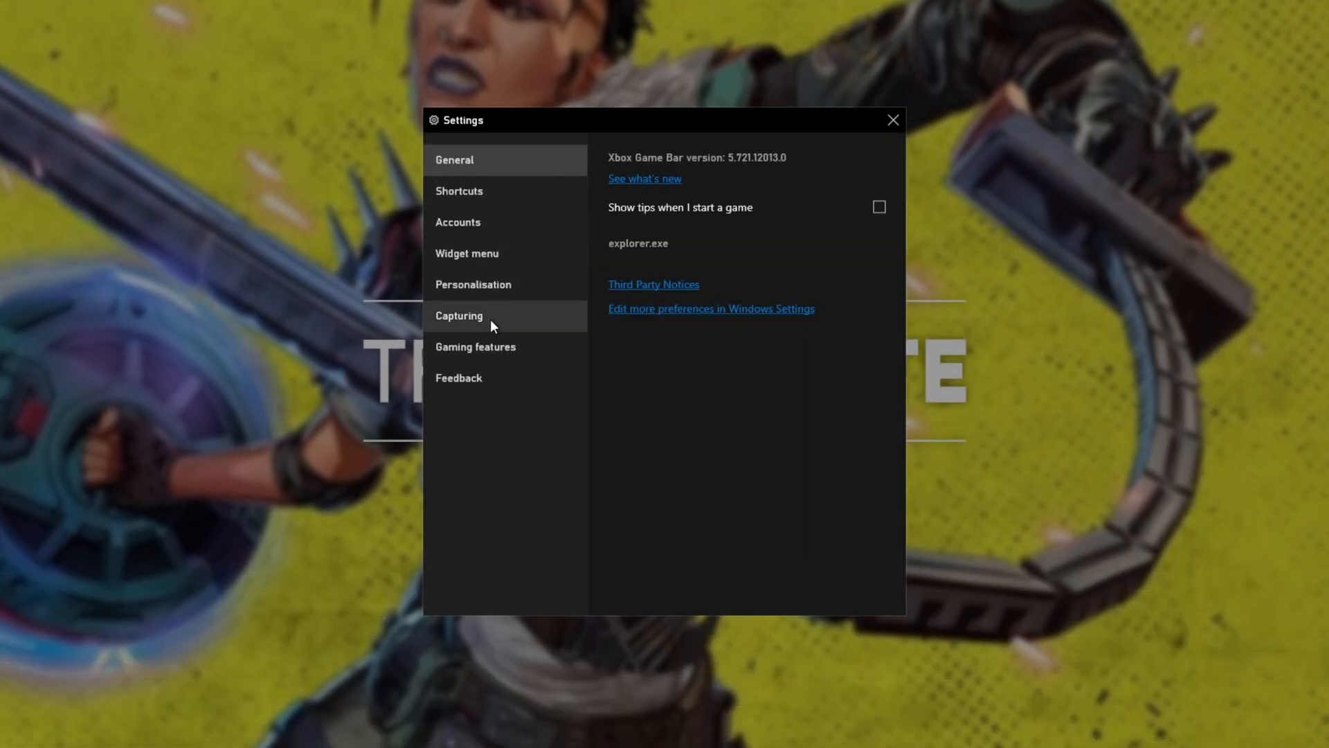
{"action": "left_click", "coordinate": [458, 316]}
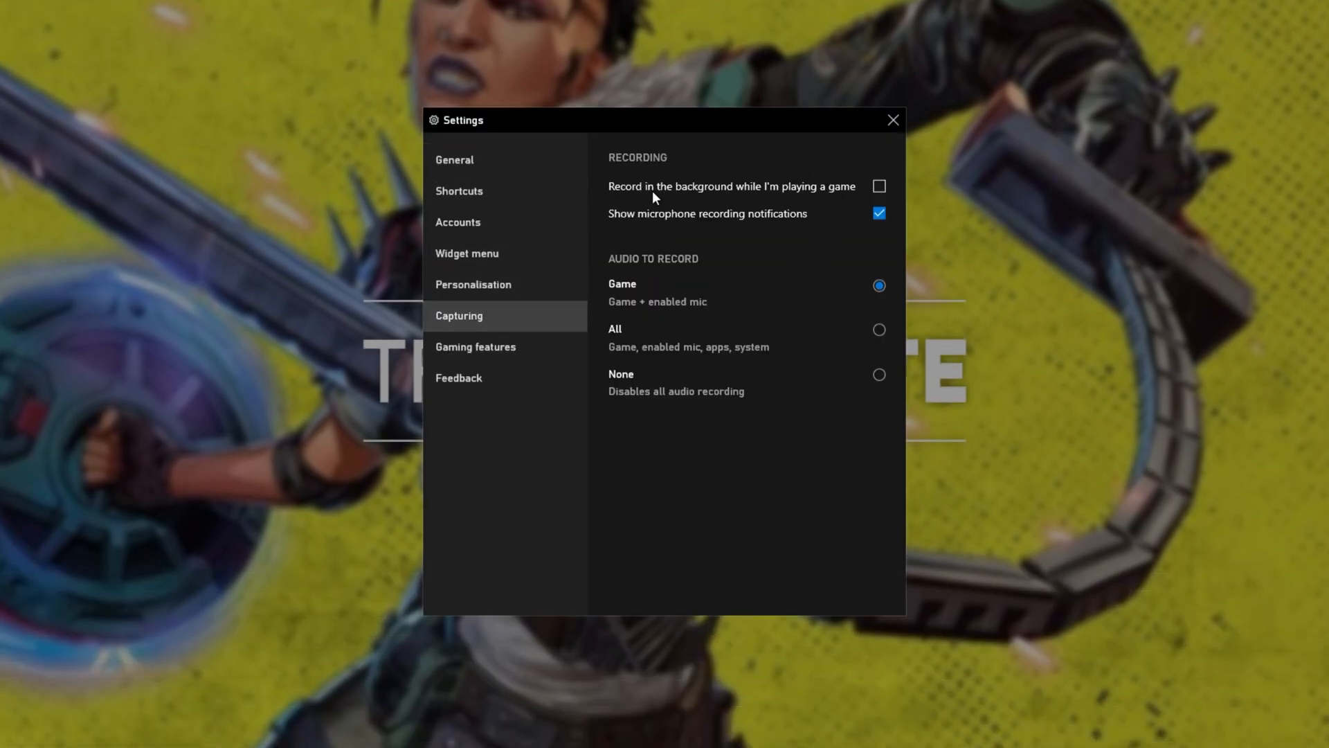
{"action": "mouse_move", "coordinate": [827, 188]}
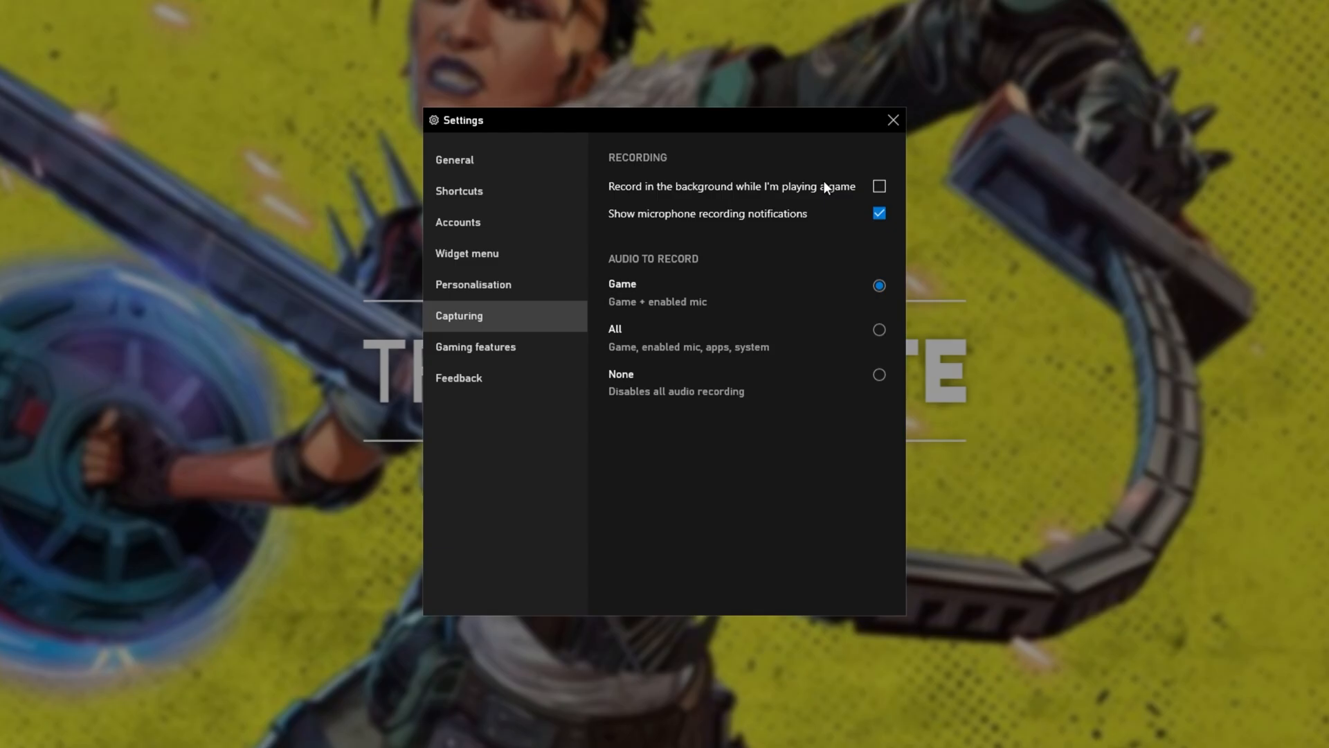
{"action": "left_click", "coordinate": [891, 119]}
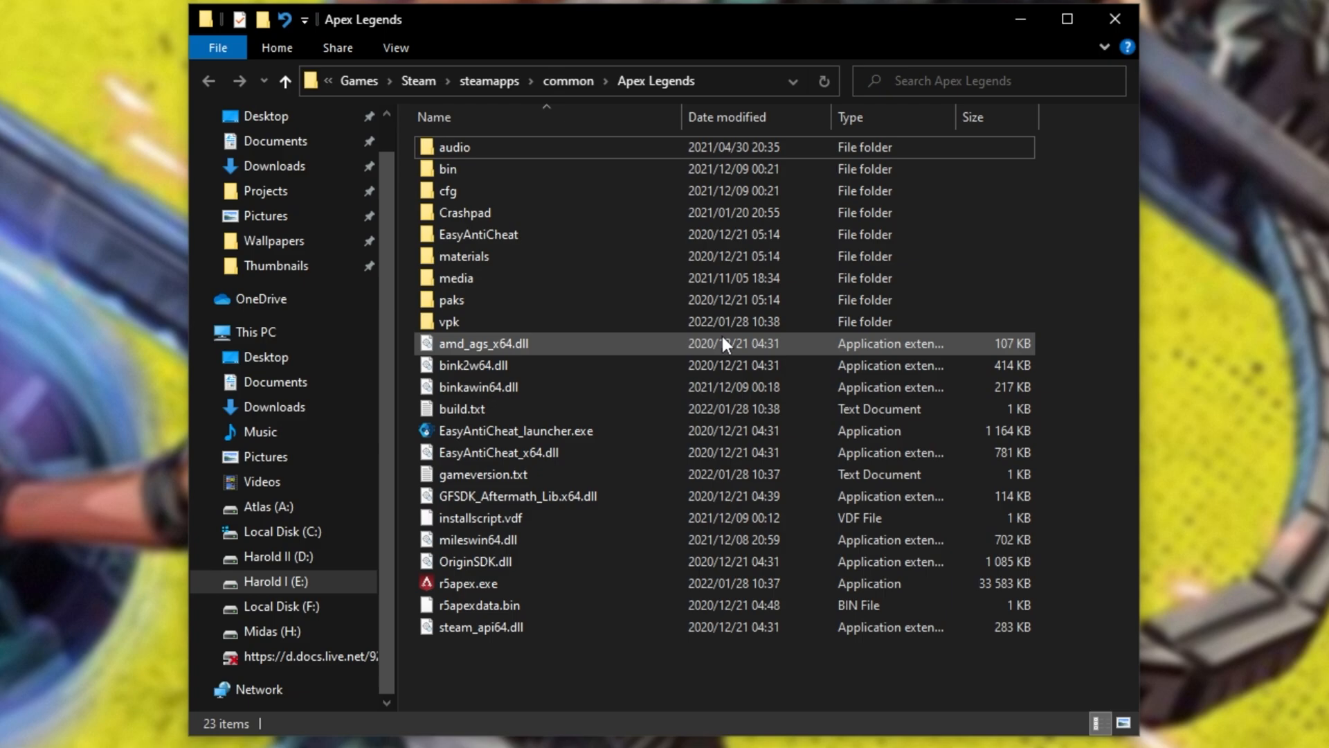
Bring up the Compatibility properties of r5apex.exe.
{"action": "left_click", "coordinate": [467, 583]}
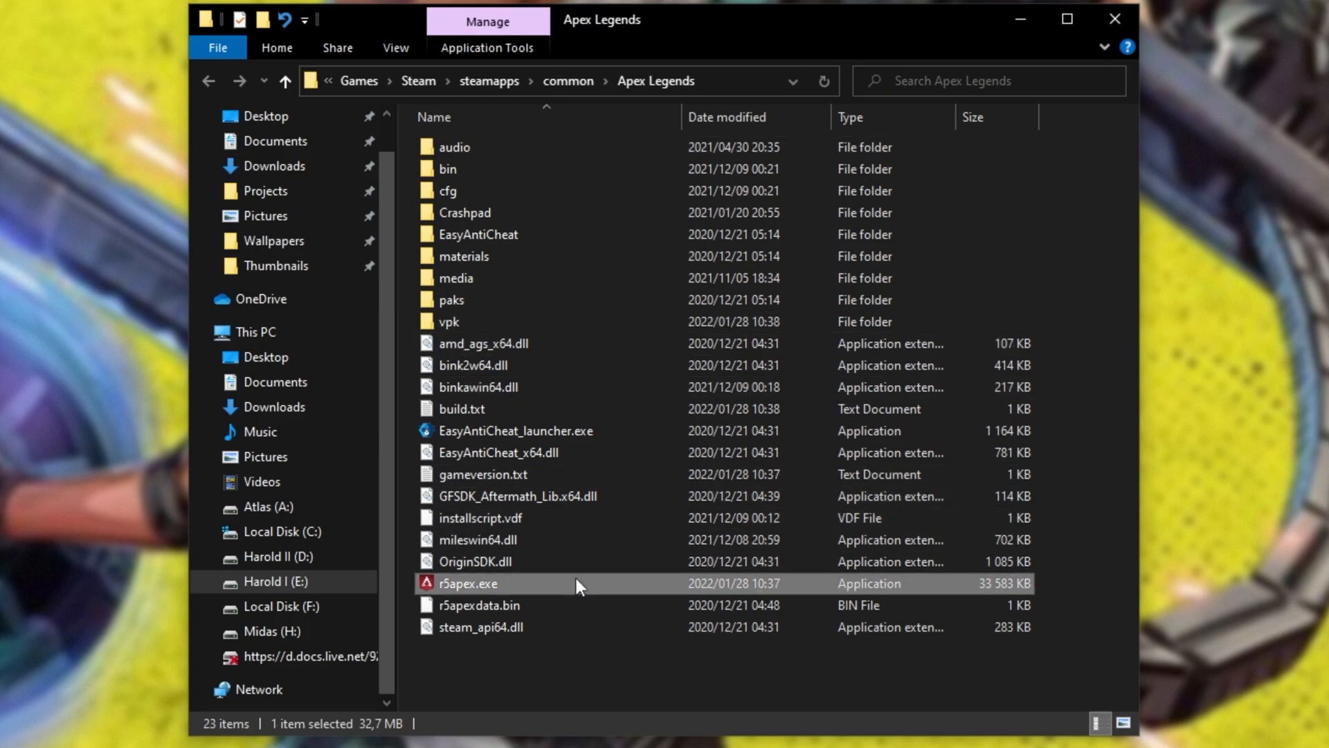
{"action": "right_click", "coordinate": [467, 583]}
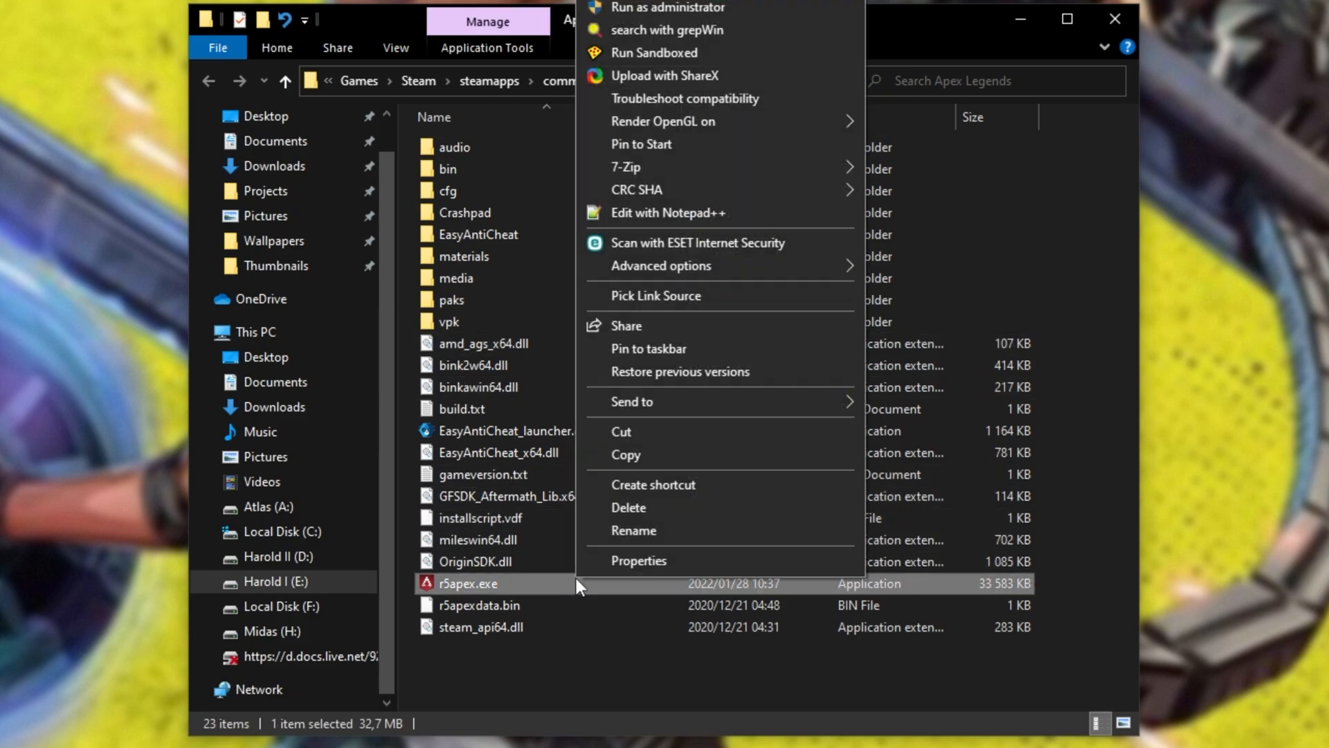
{"action": "left_click", "coordinate": [638, 561]}
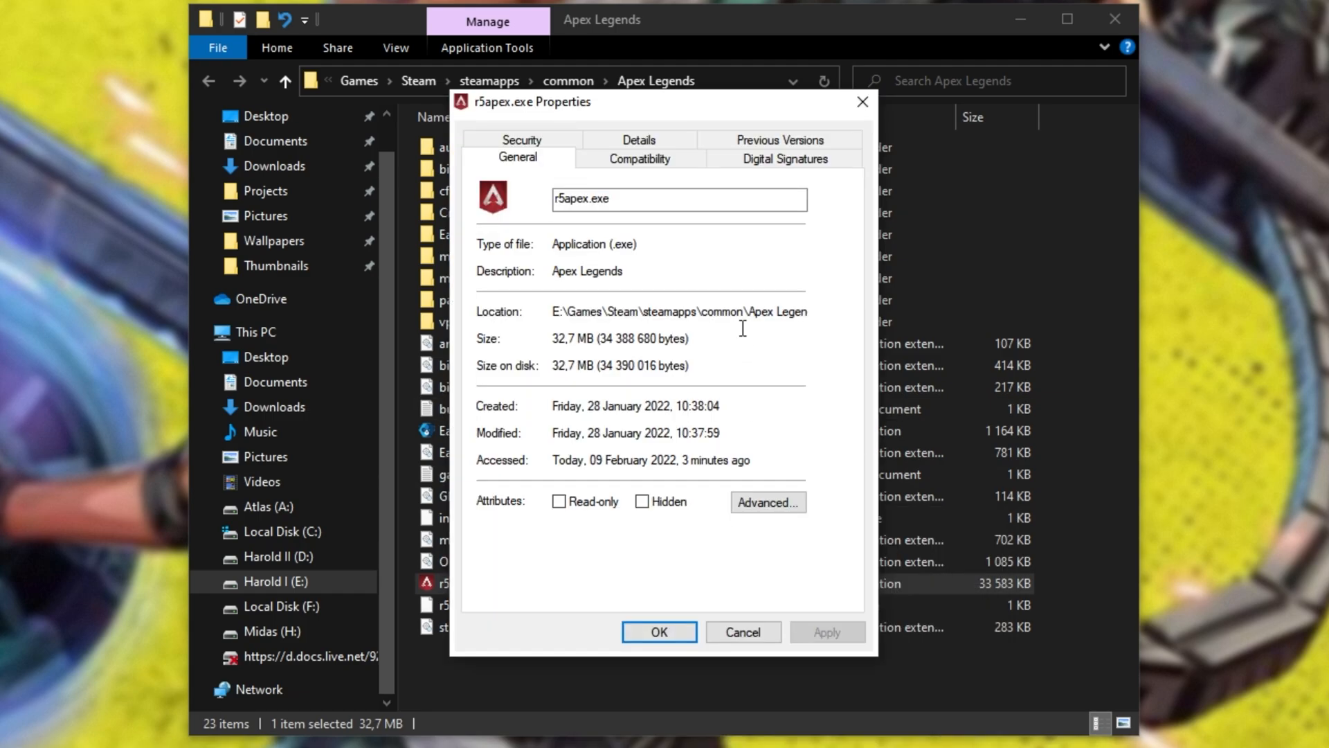
{"action": "left_click", "coordinate": [638, 158]}
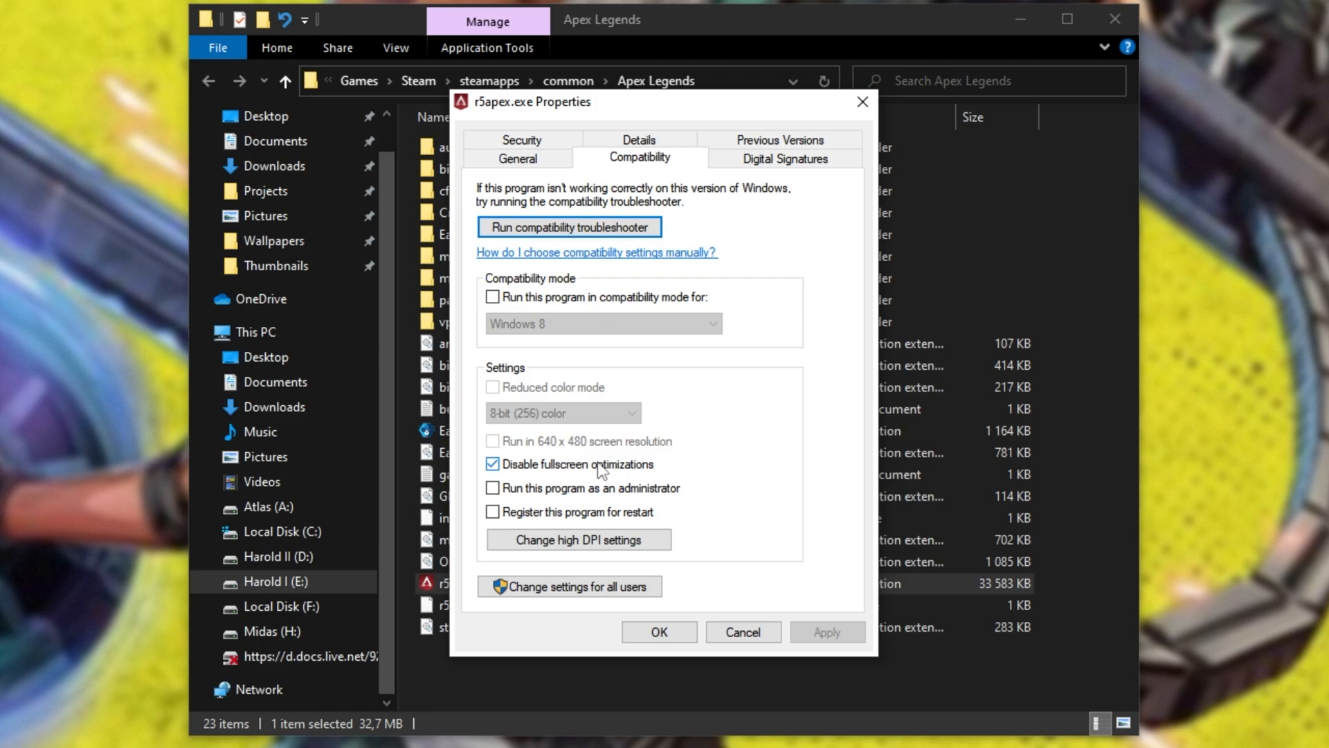
Enable fullscreen optimizations, set high-DPI override to Application, save, and close Explorer.
{"action": "left_click", "coordinate": [493, 464]}
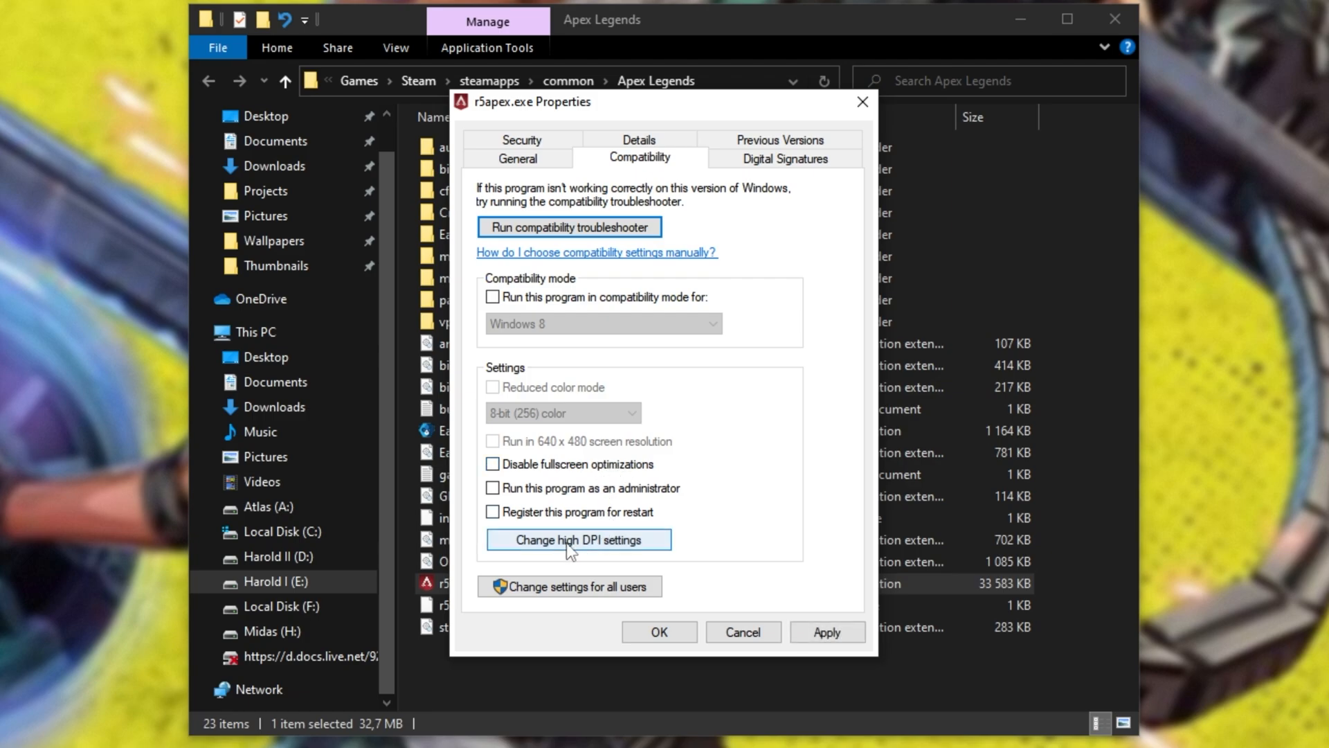
{"action": "left_click", "coordinate": [578, 538]}
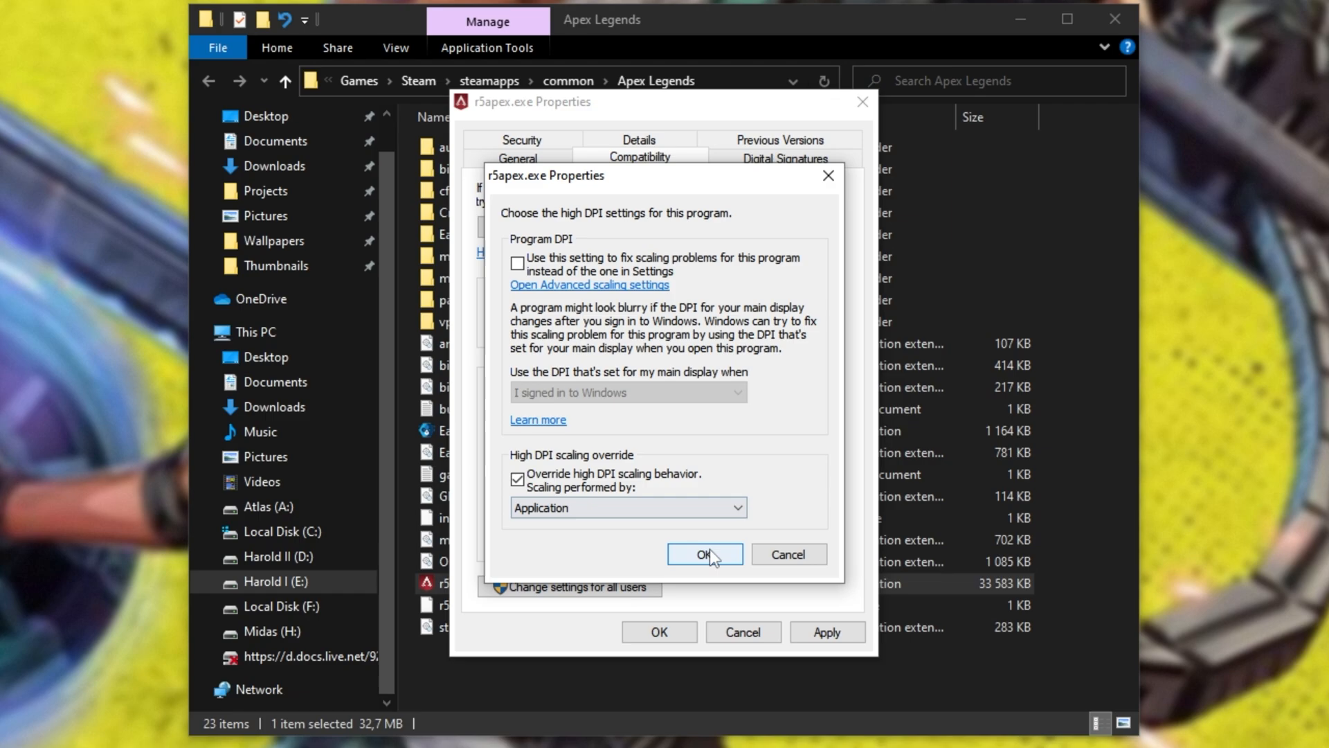
{"action": "left_click", "coordinate": [703, 554]}
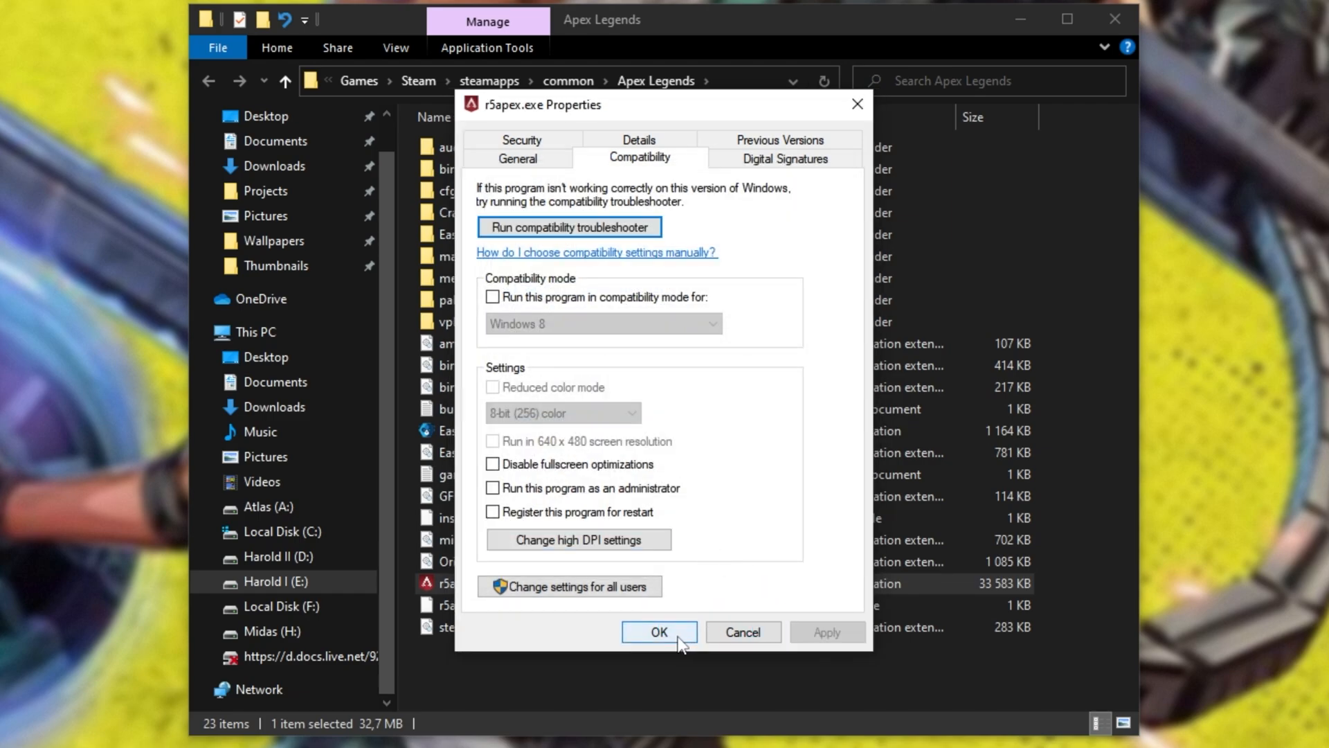
{"action": "left_click", "coordinate": [659, 632]}
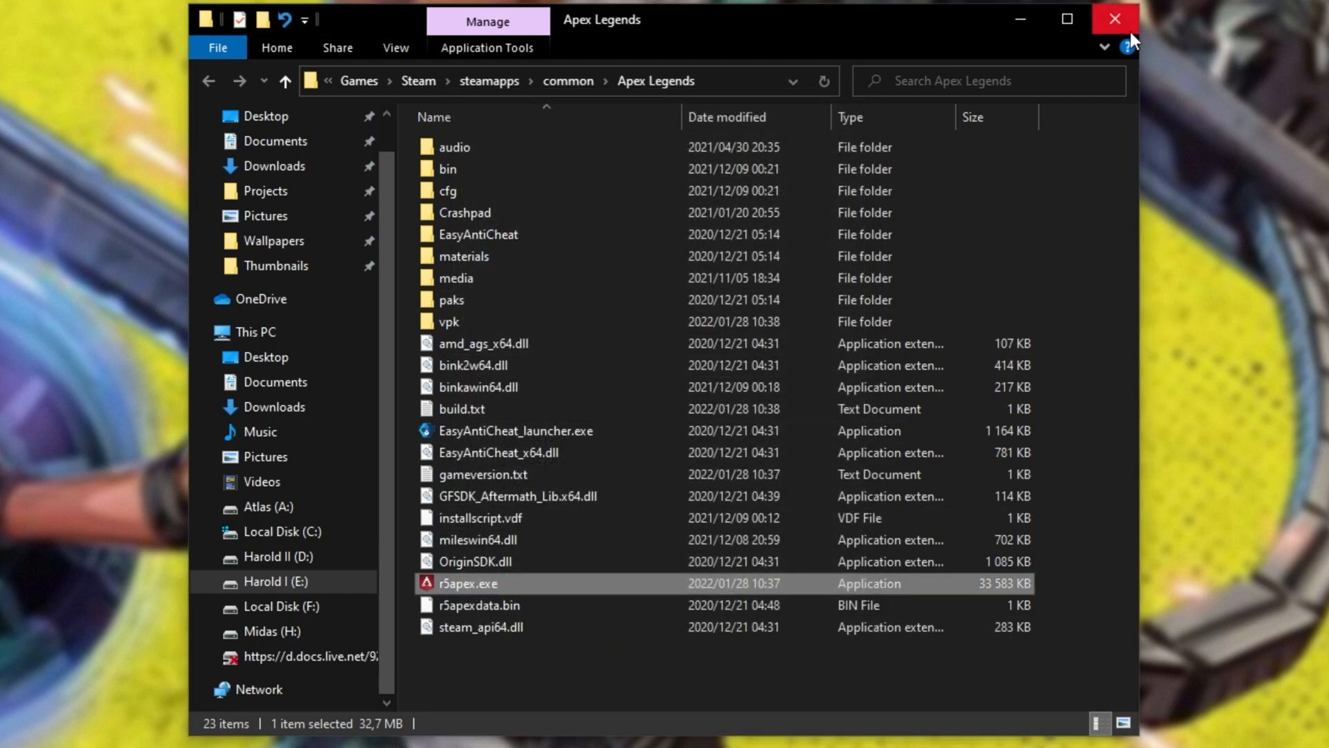
{"action": "left_click", "coordinate": [1113, 18]}
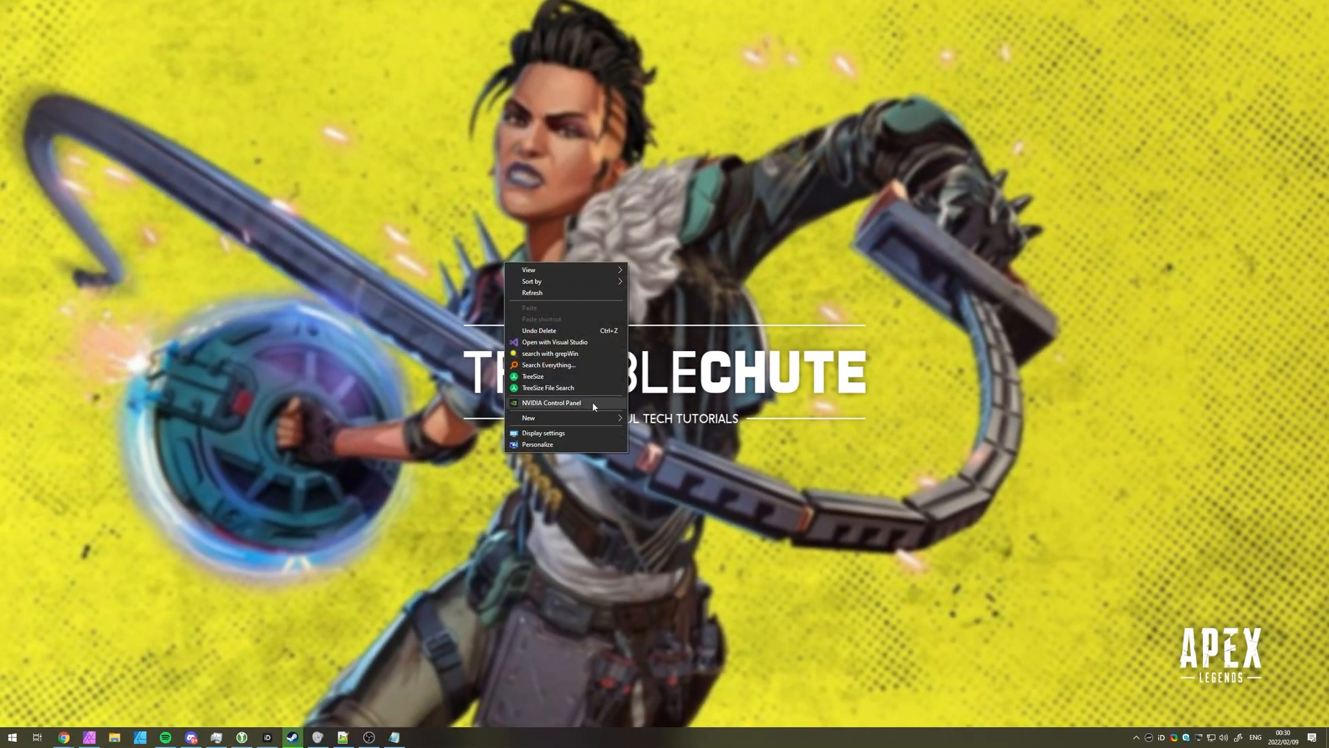
In NVIDIA Control Panel choose 'Use the advanced 3D image settings' and go to Manage 3D Settings.
{"action": "left_click", "coordinate": [594, 407]}
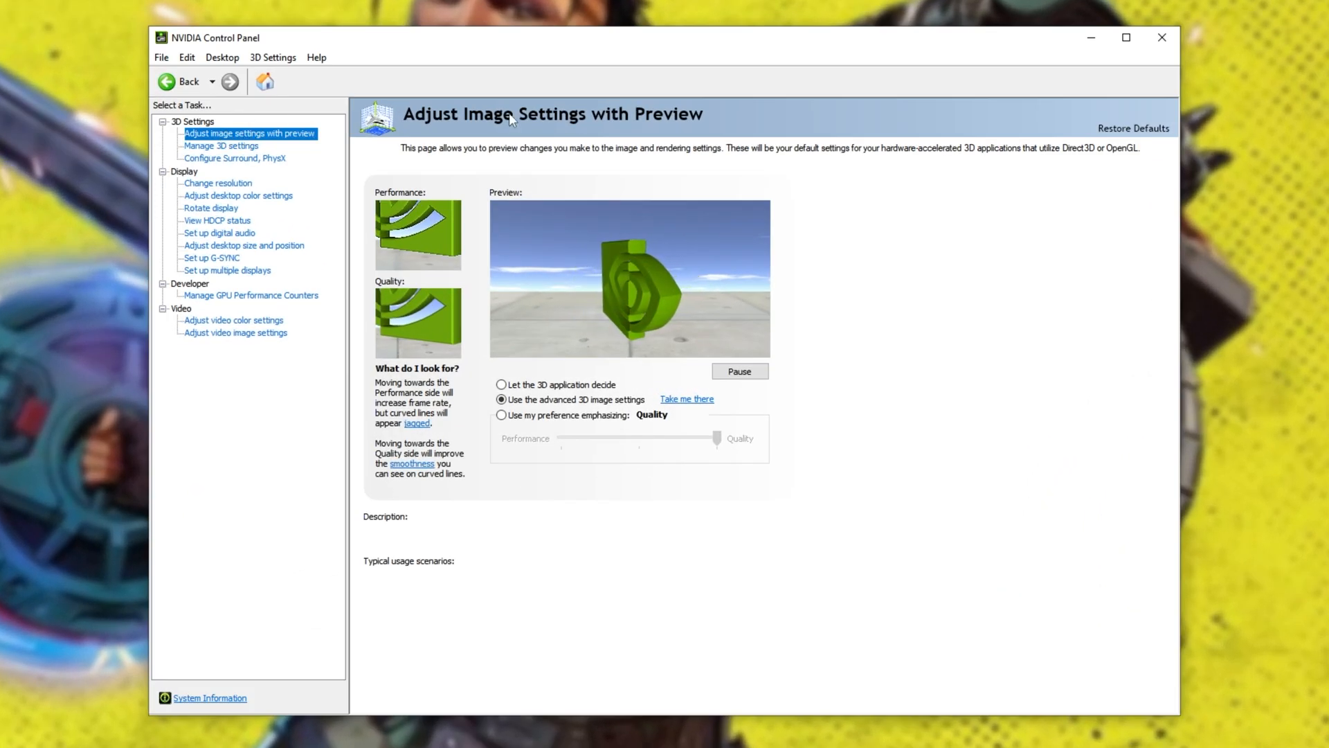
{"action": "left_click", "coordinate": [501, 399]}
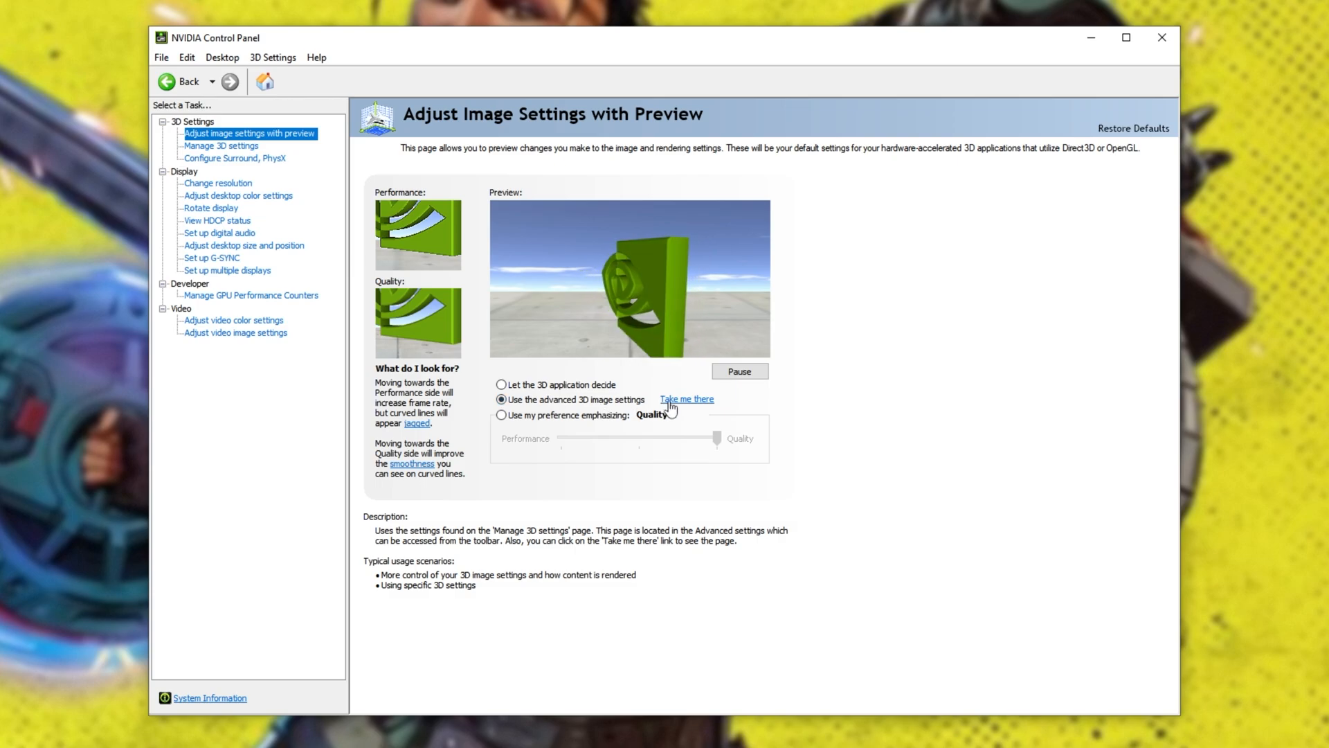
{"action": "left_click", "coordinate": [220, 146]}
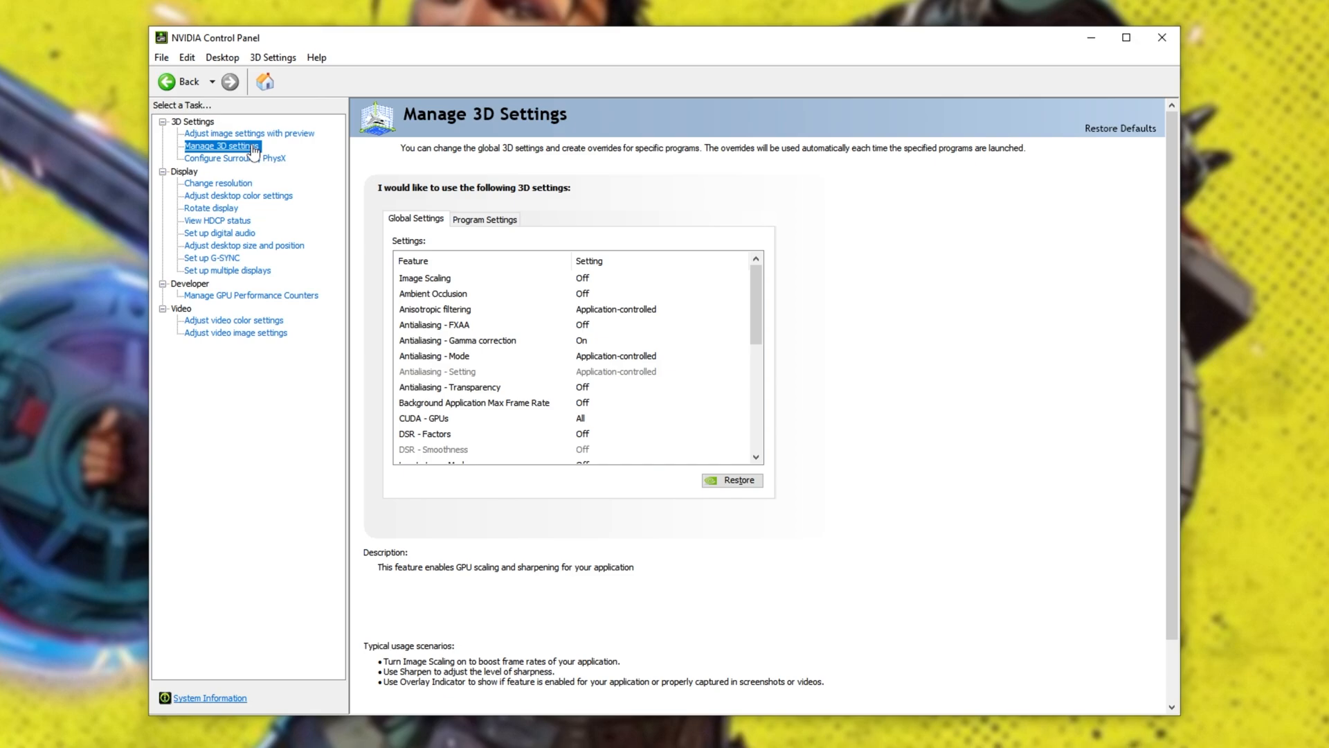
Under Program Settings, add r5apex.exe as a customized program and view its Ambient Occlusion setting.
{"action": "left_click", "coordinate": [484, 218]}
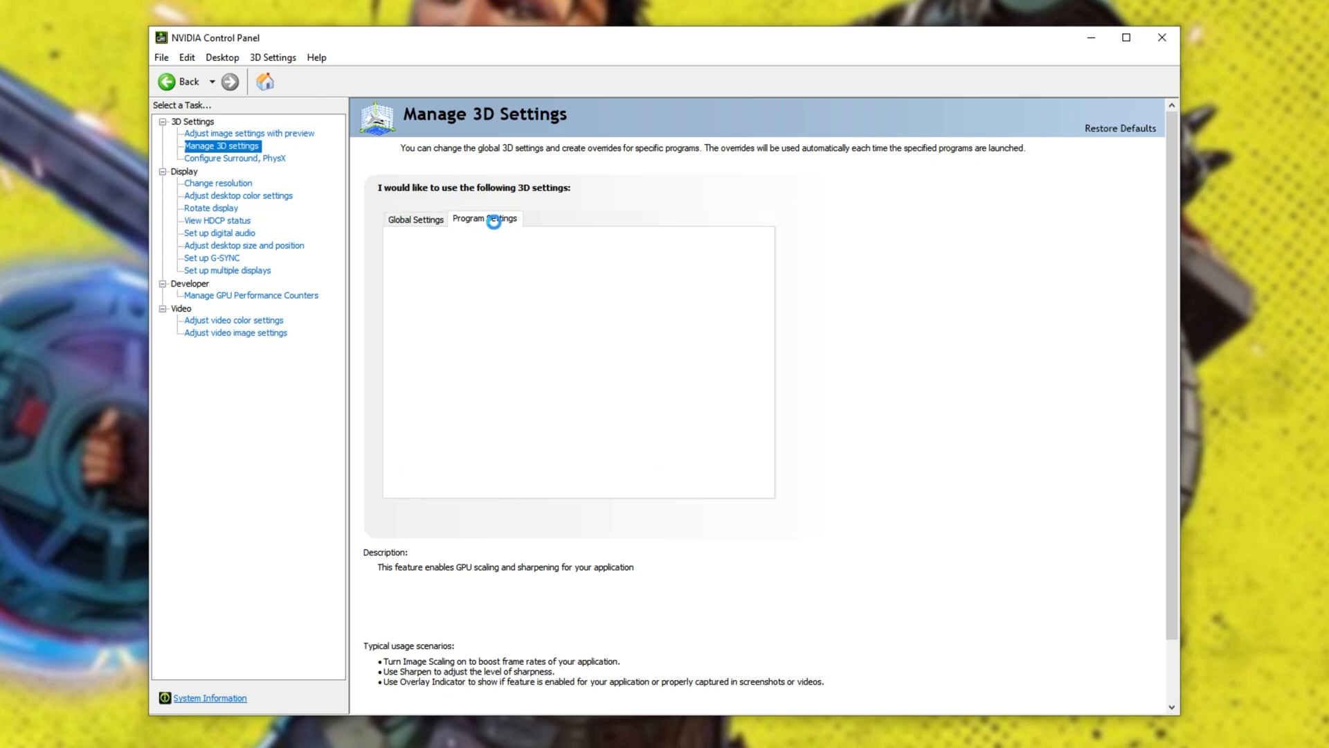
{"action": "left_click", "coordinate": [470, 258]}
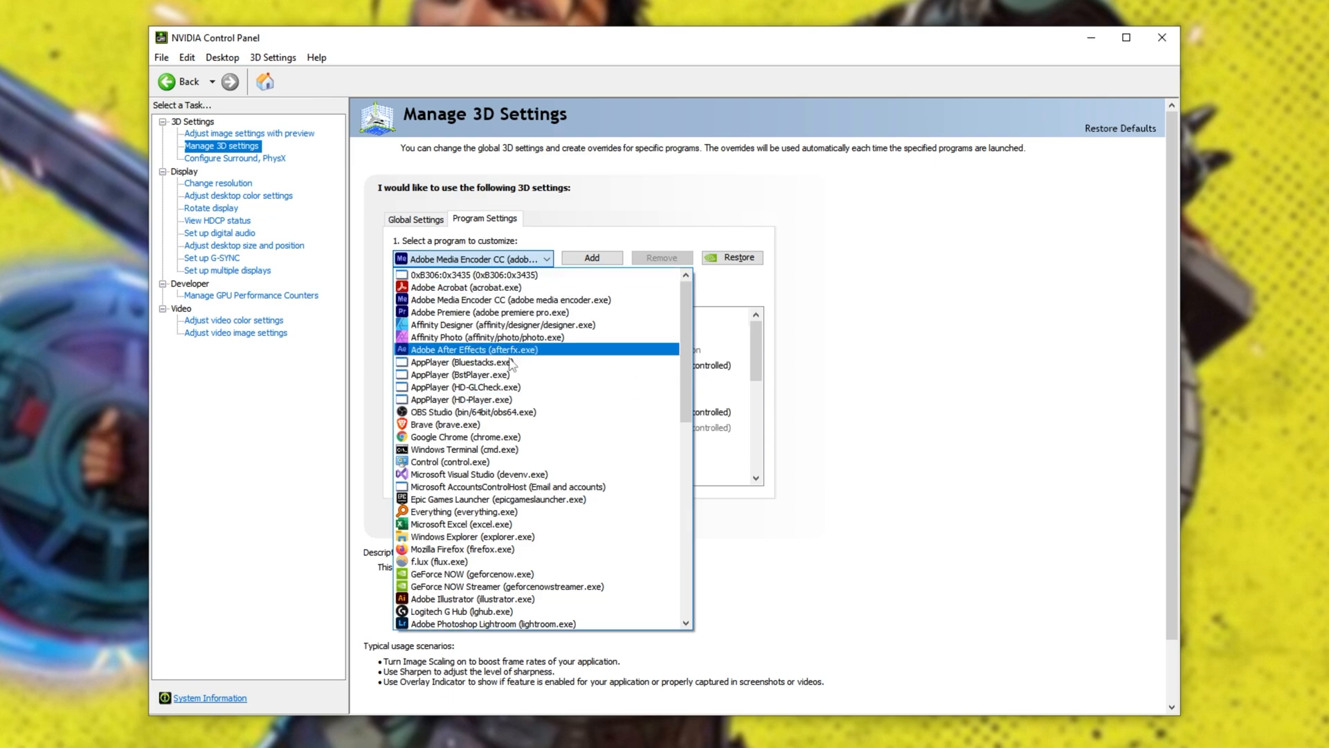
{"action": "left_click", "coordinate": [592, 259]}
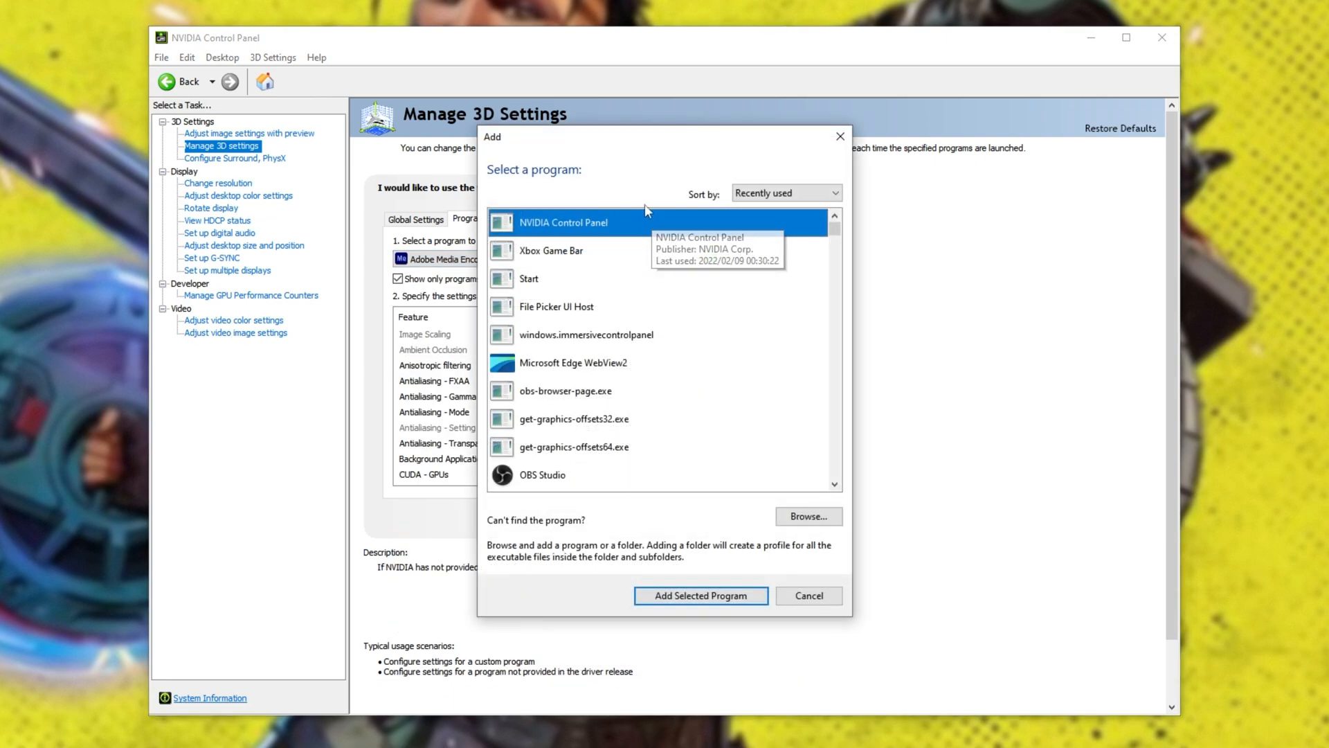
{"action": "mouse_move", "coordinate": [663, 256]}
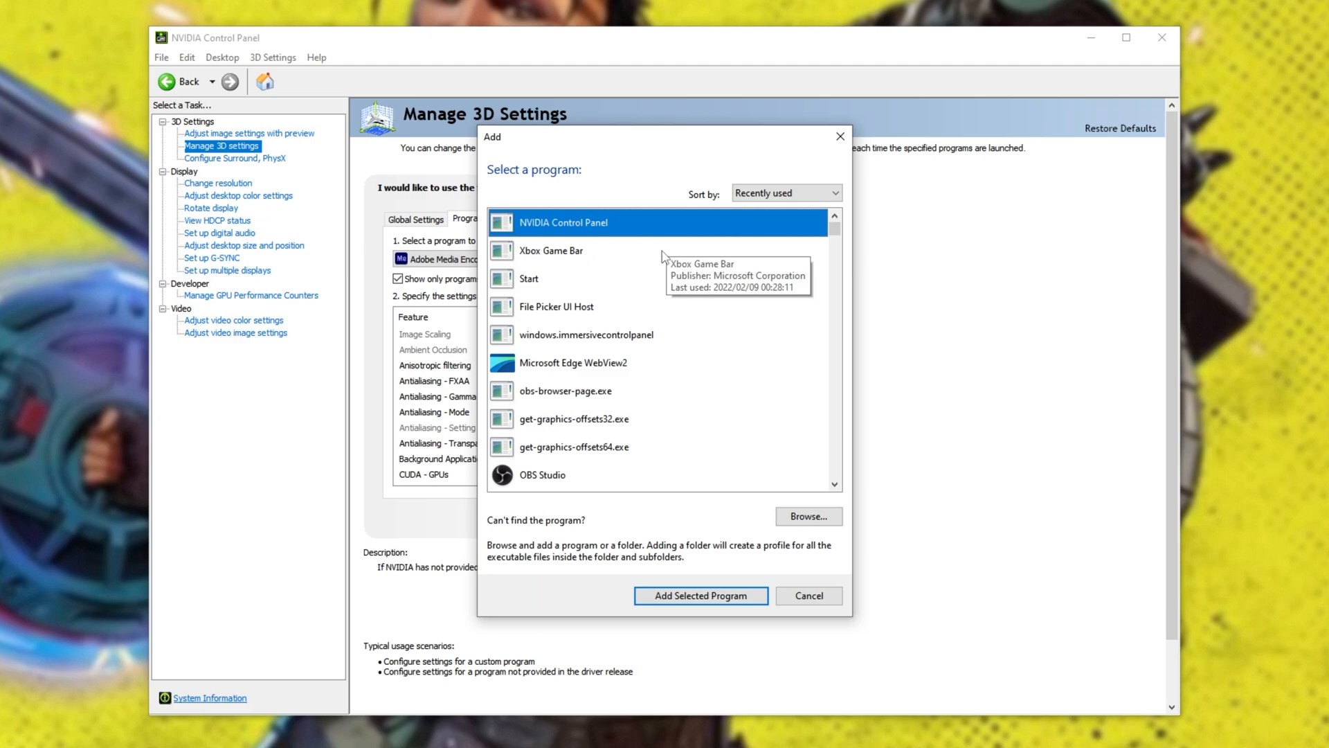
{"action": "left_click", "coordinate": [808, 516]}
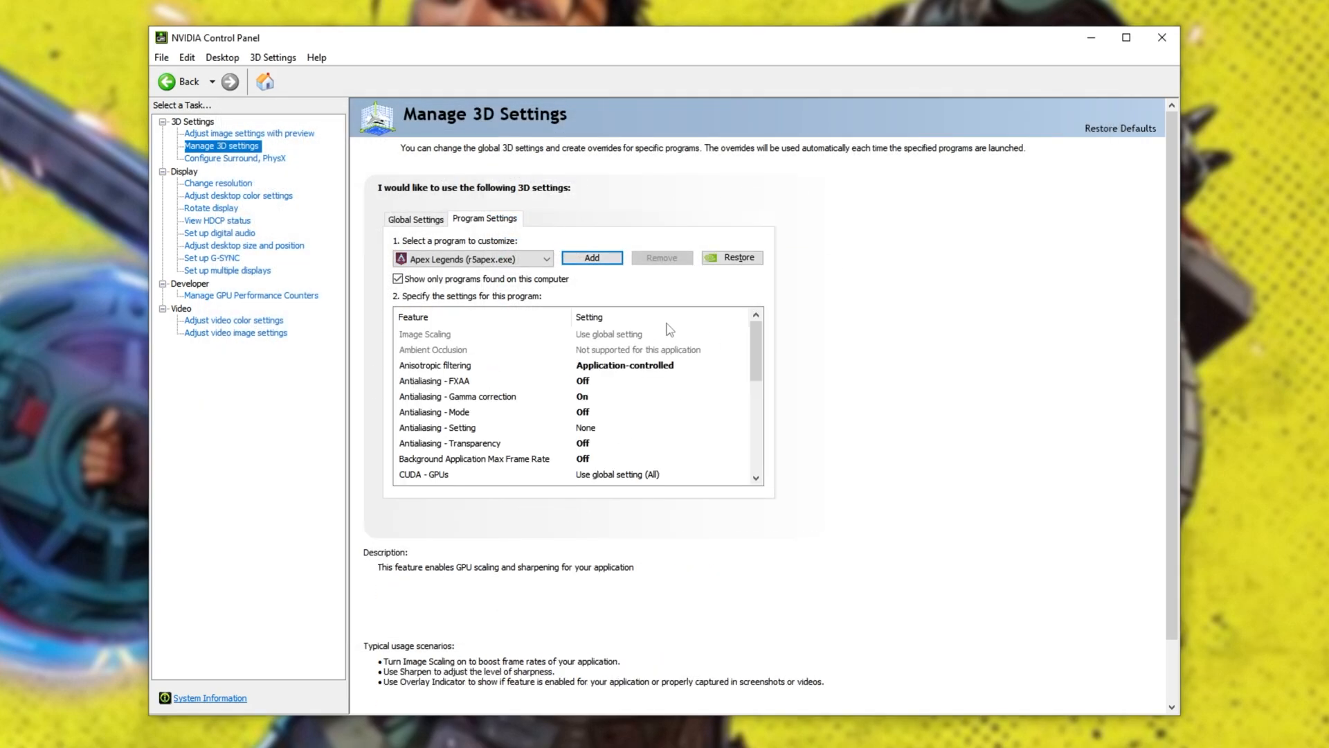
{"action": "left_click", "coordinate": [425, 334]}
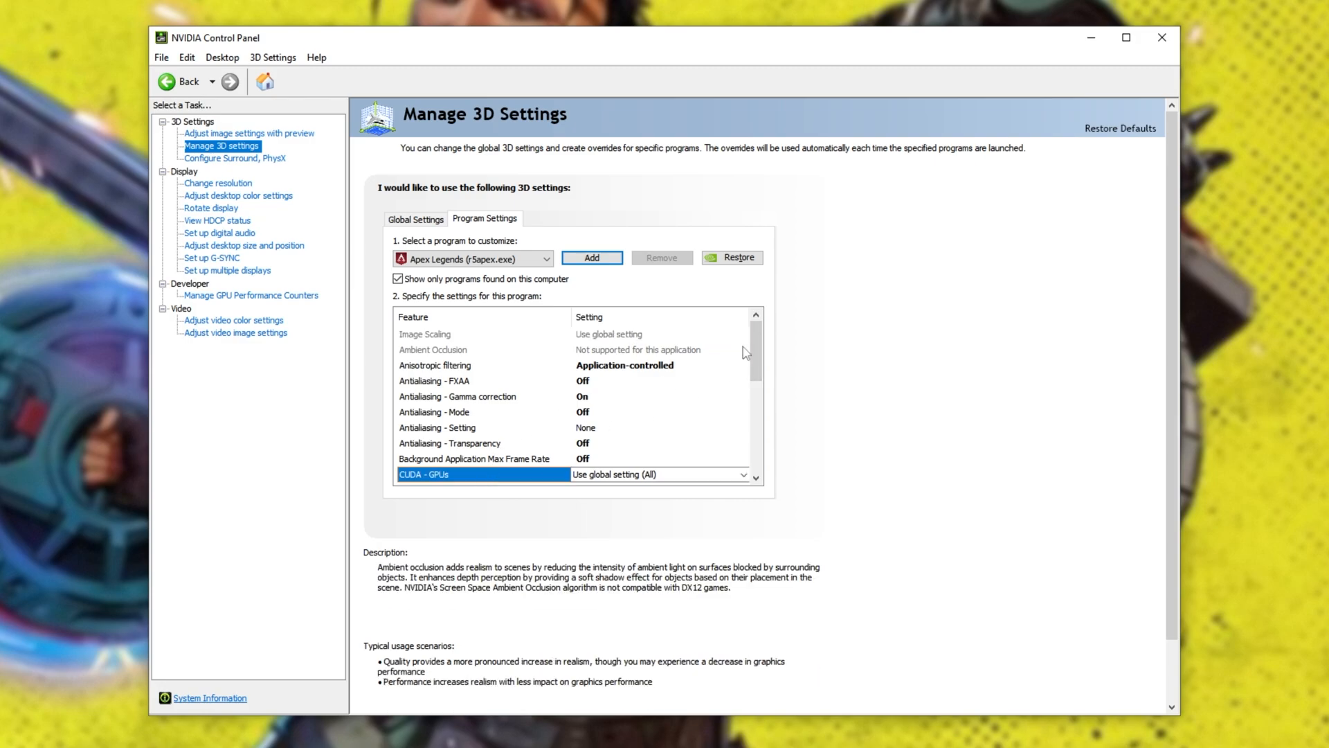
Verify Texture filtering - Quality is High performance for Apex Legends, then close the control panel.
{"action": "scroll", "scroll_direction": "down", "scroll_amount": 3}
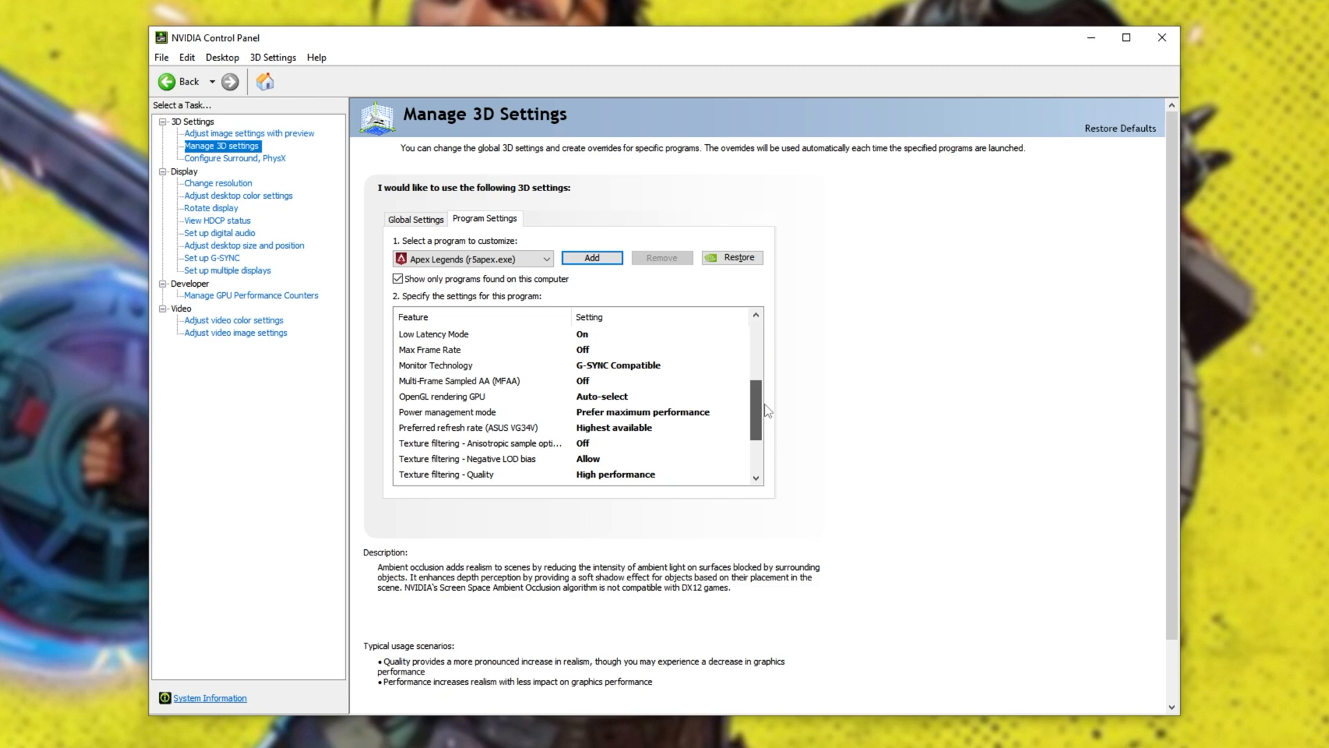
{"action": "left_click", "coordinate": [479, 473]}
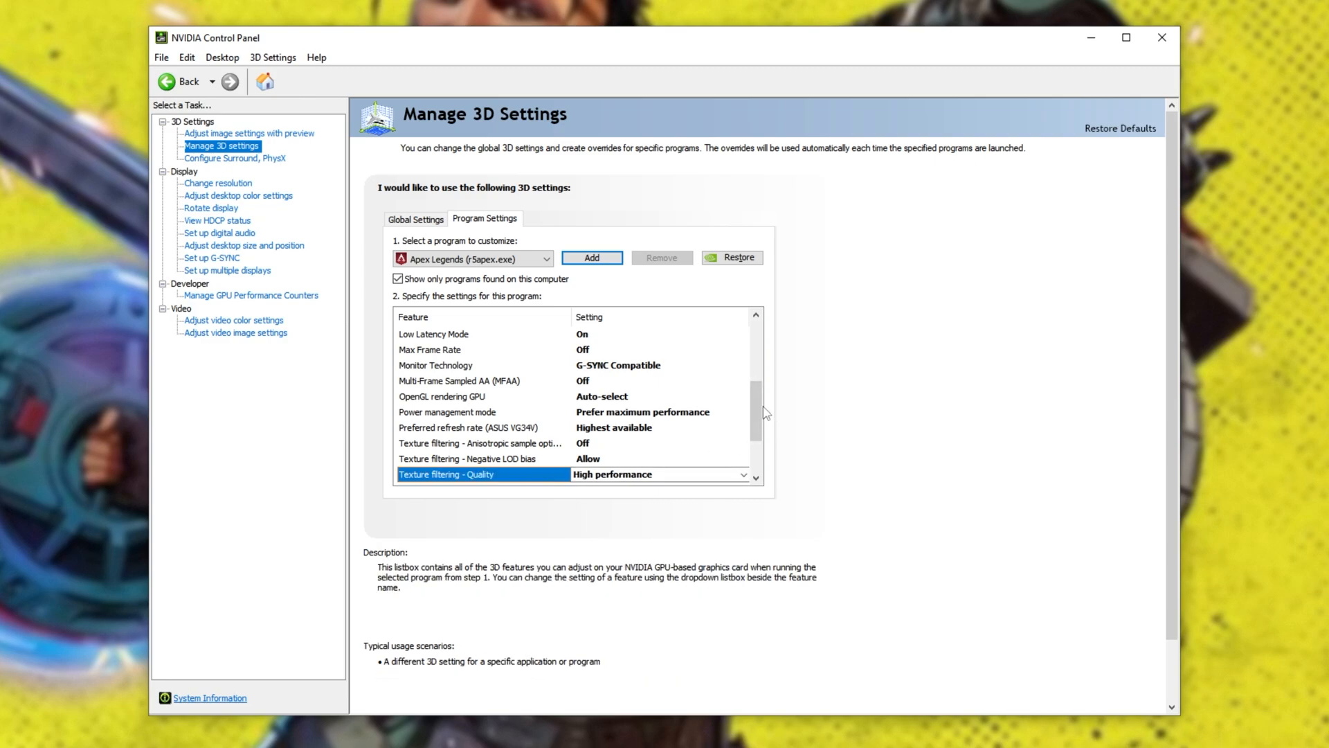
{"action": "scroll", "scroll_direction": "down", "scroll_amount": 3}
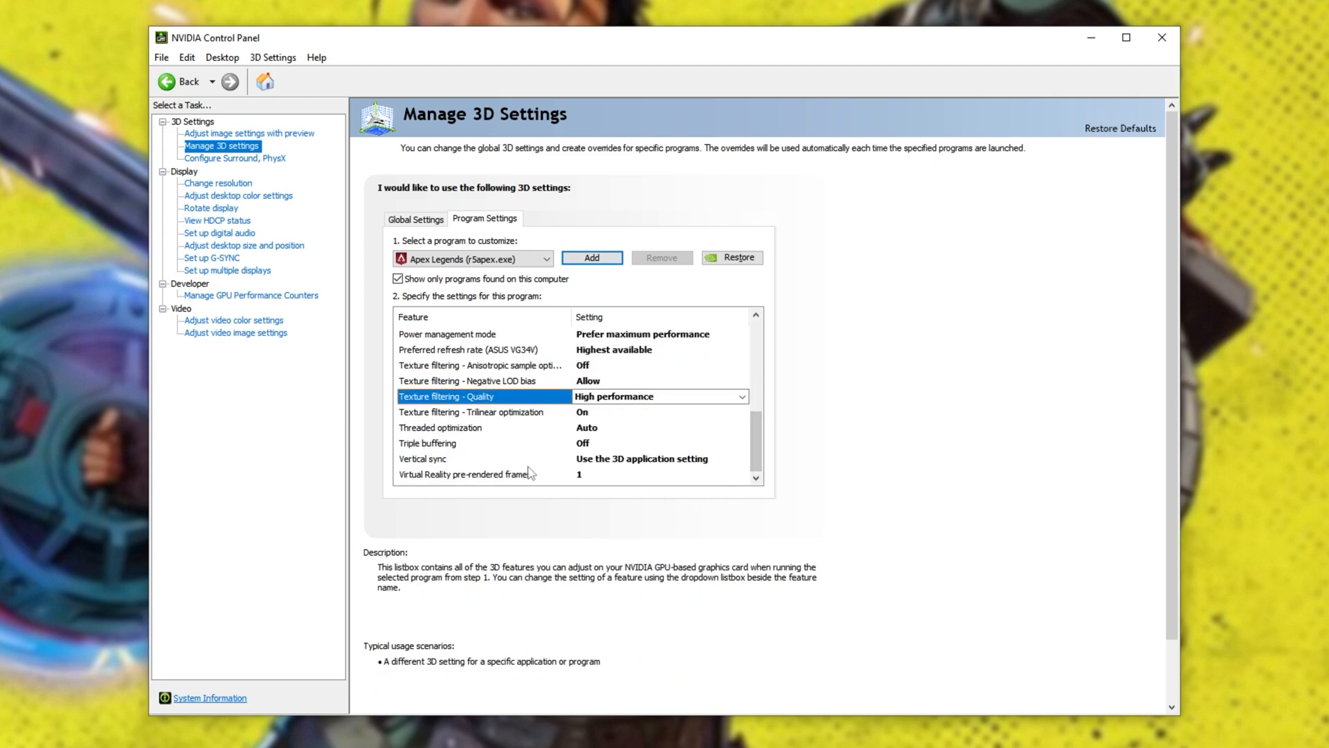
{"action": "left_click", "coordinate": [463, 474]}
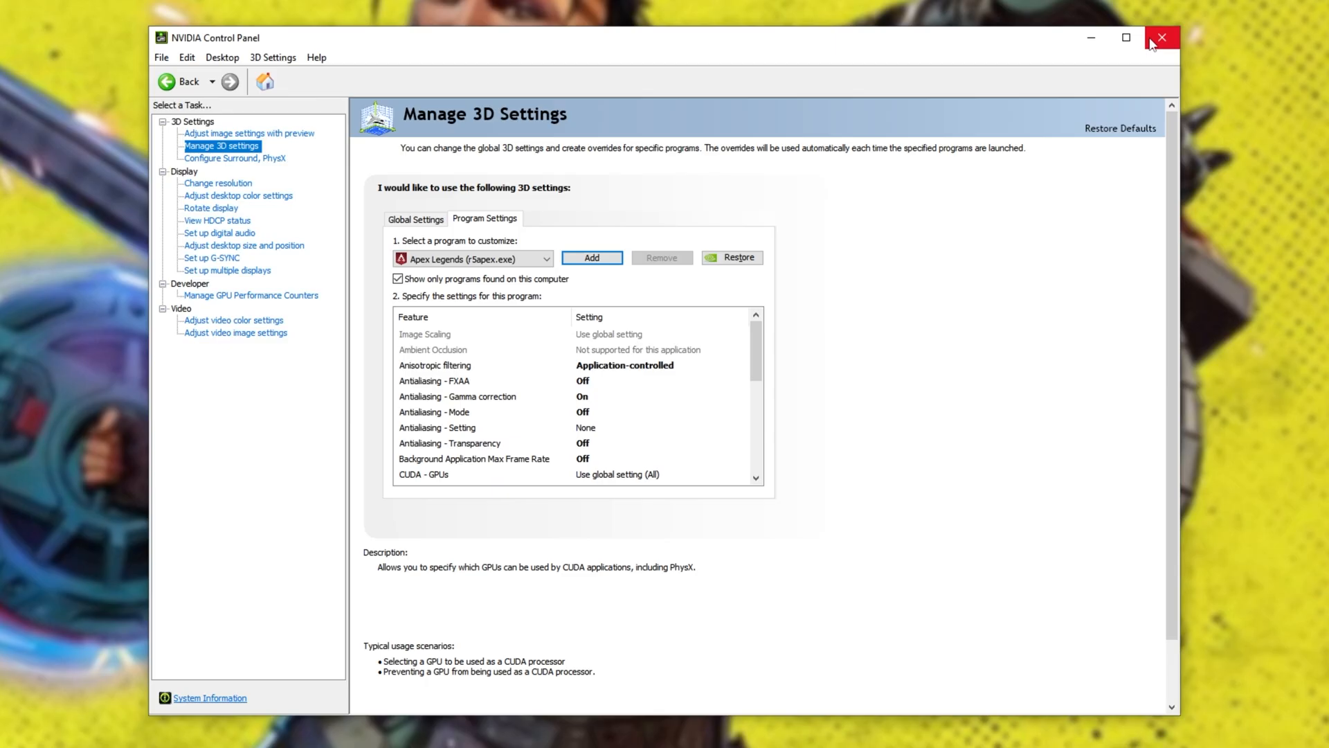
{"action": "left_click", "coordinate": [1160, 37]}
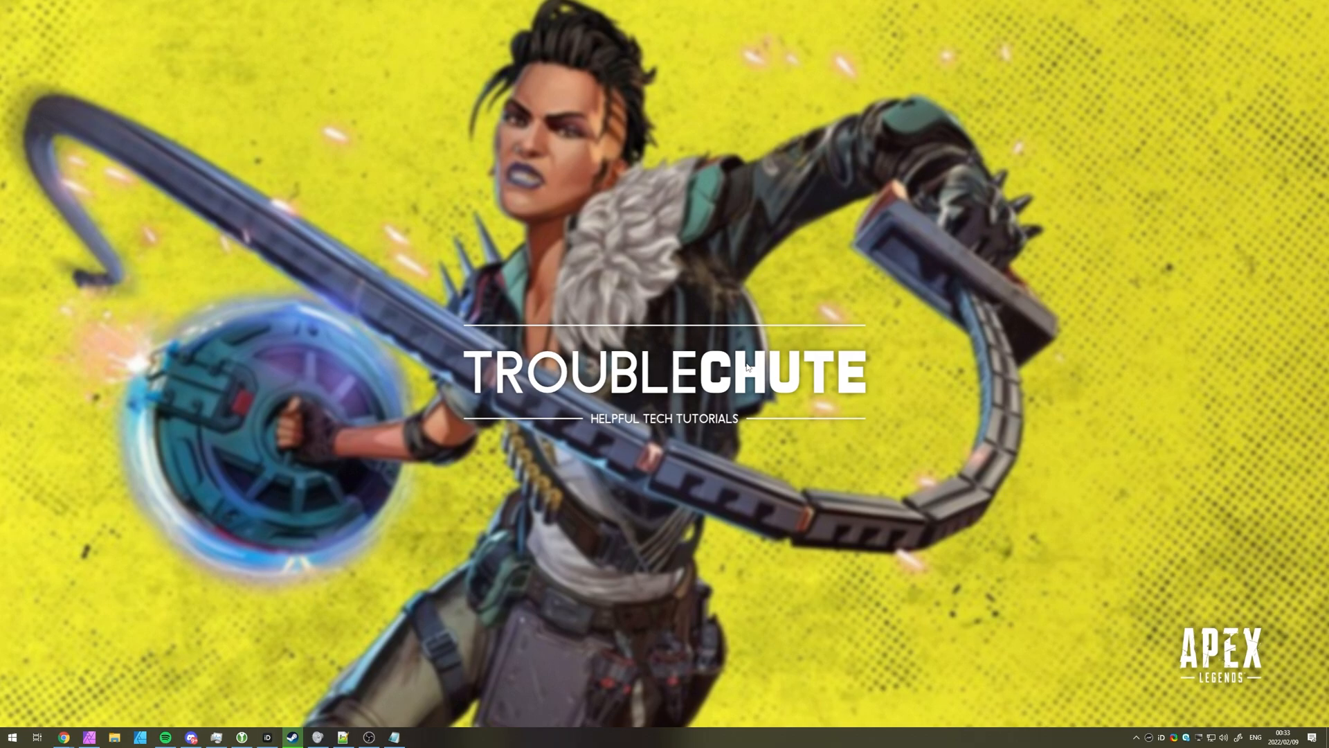
Launch Disk Cleanup from Start search and choose drive C:.
{"action": "type", "text": "cleanup"}
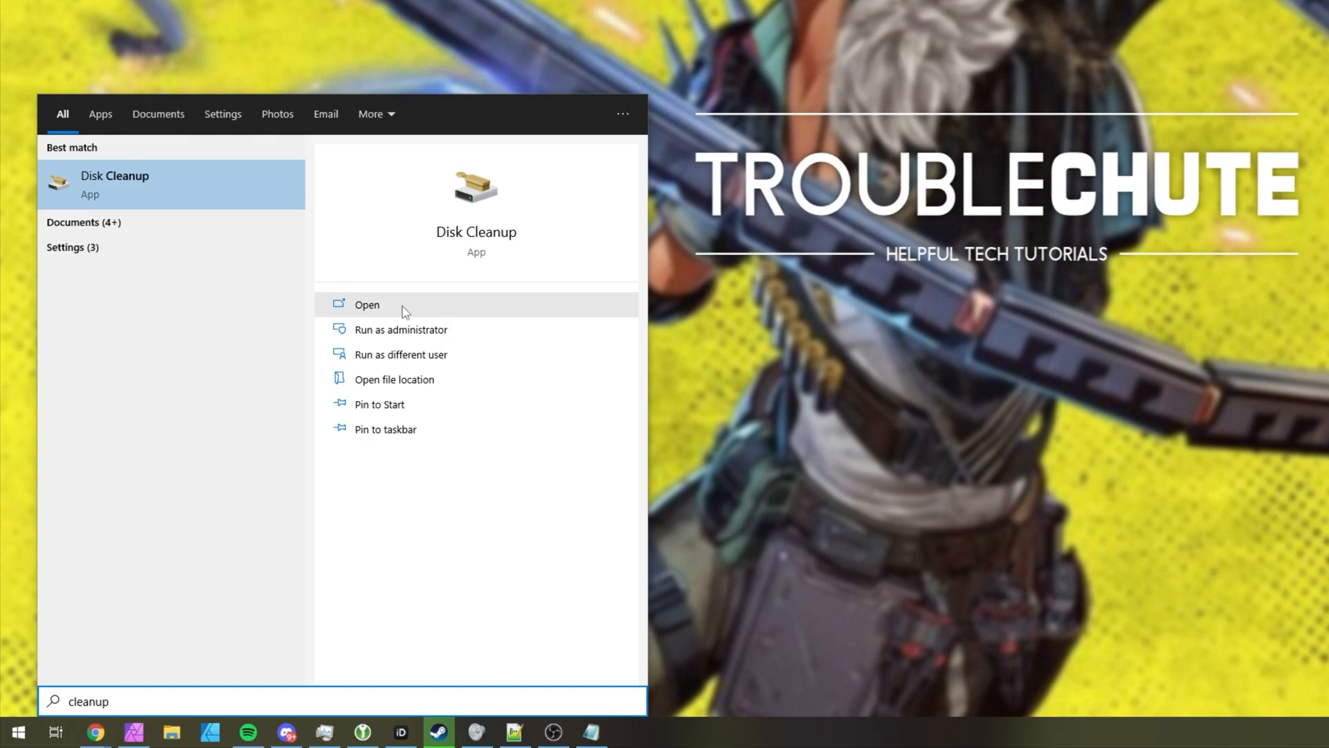
{"action": "left_click", "coordinate": [367, 305]}
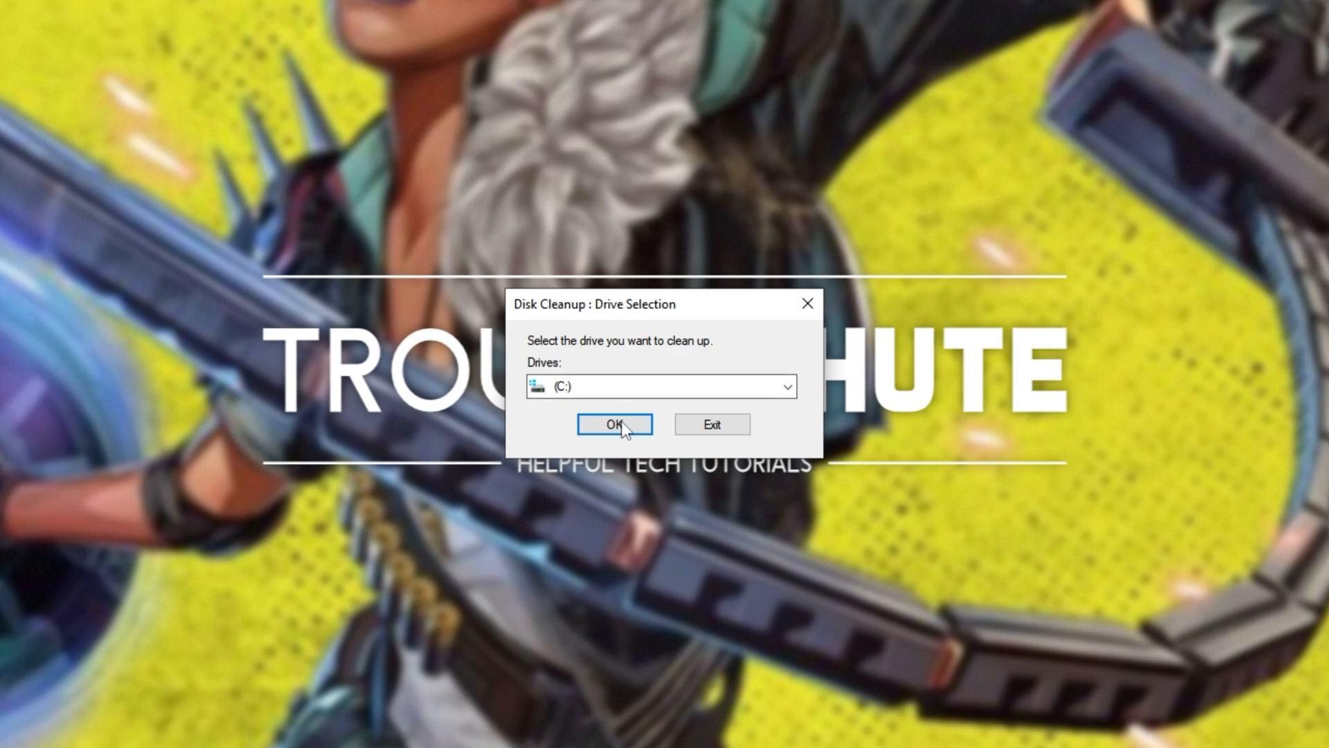
{"action": "left_click", "coordinate": [613, 424]}
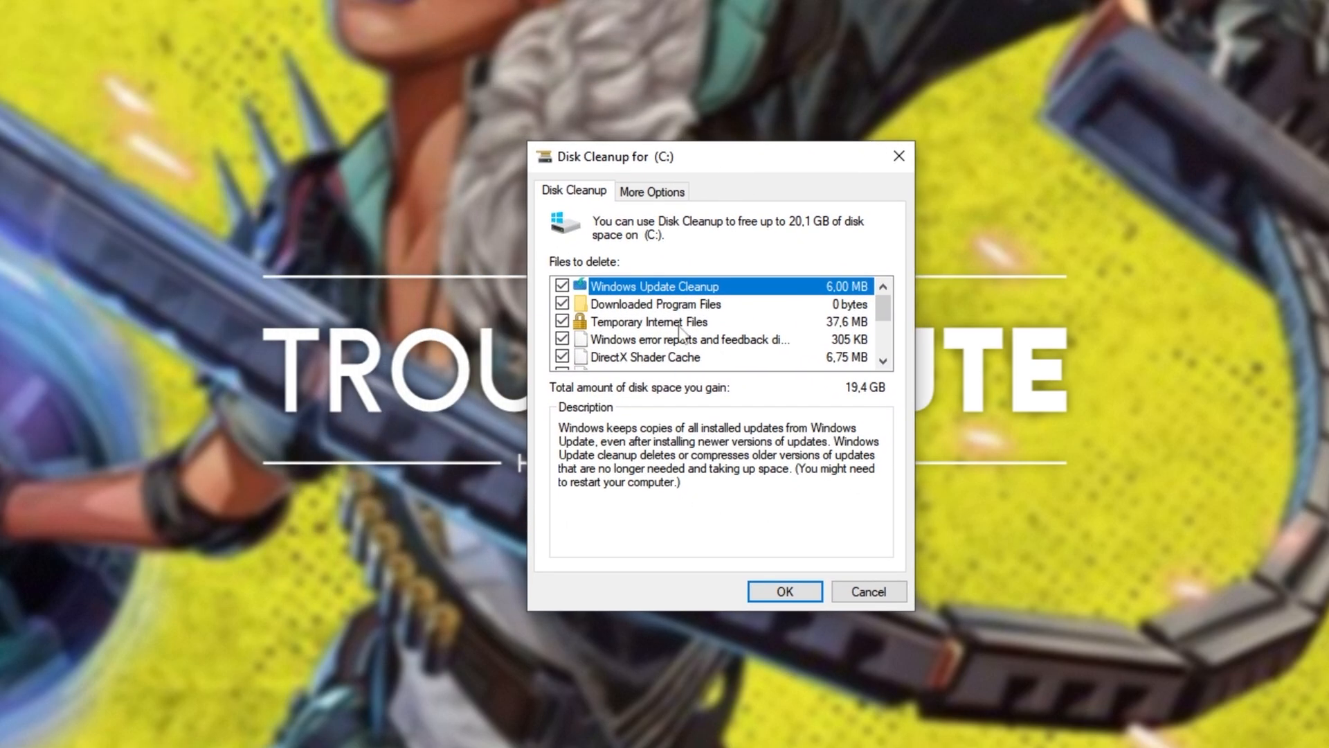
Review the categories, leave Thumbnails as is, and confirm permanent deletion of the checked files.
{"action": "scroll", "scroll_direction": "down", "scroll_amount": 3}
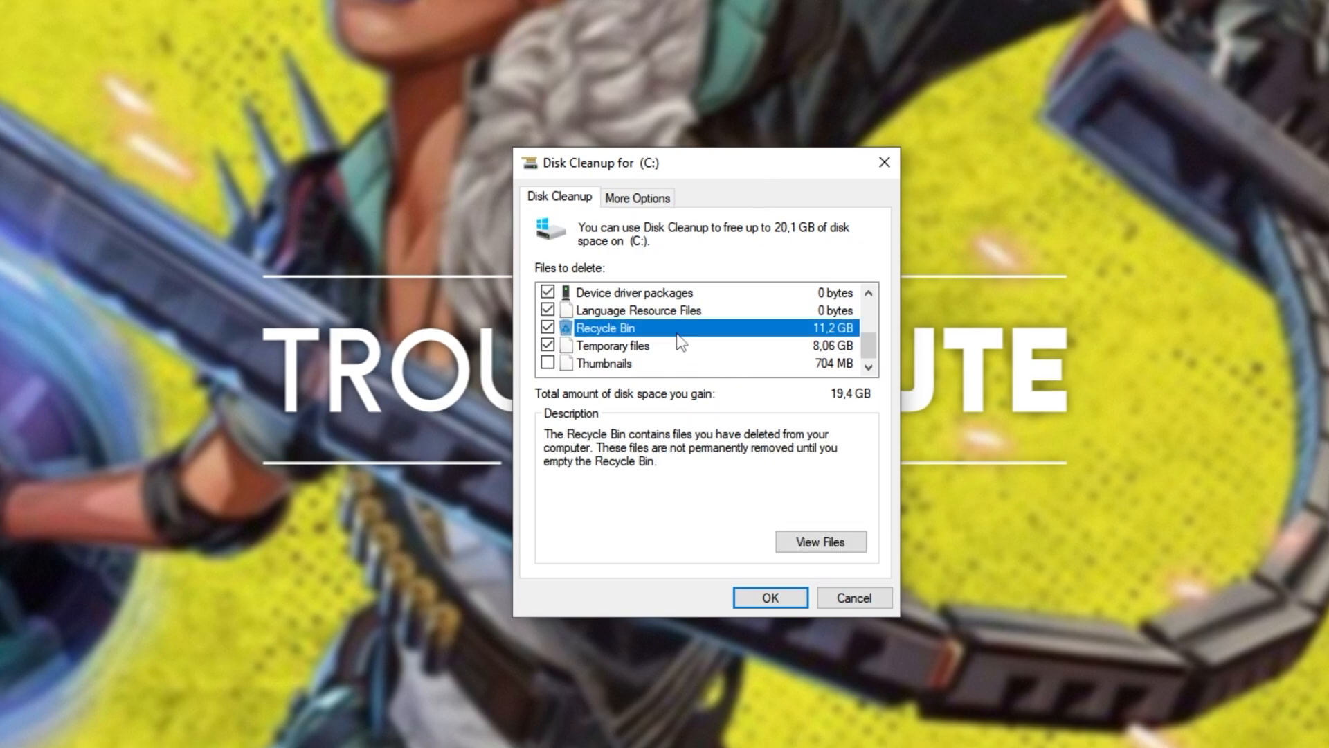
{"action": "mouse_move", "coordinate": [618, 330]}
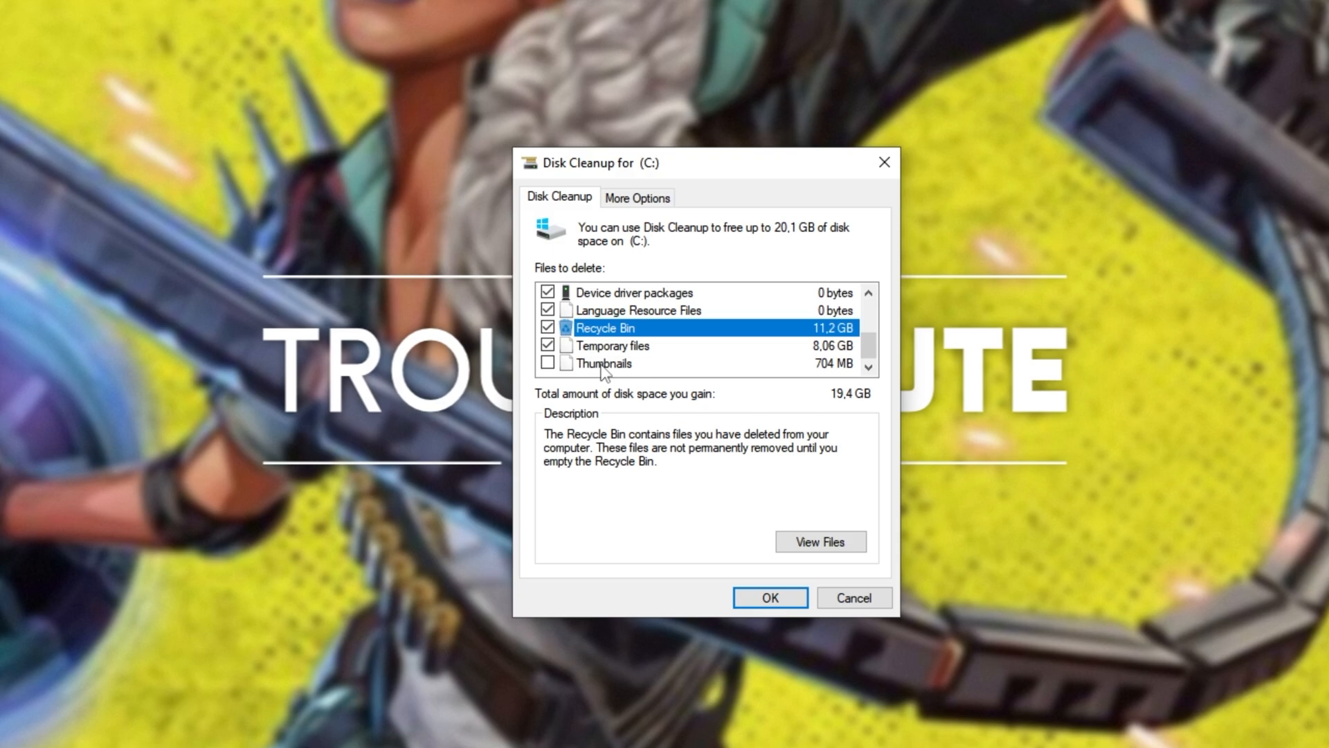
{"action": "left_click", "coordinate": [602, 363]}
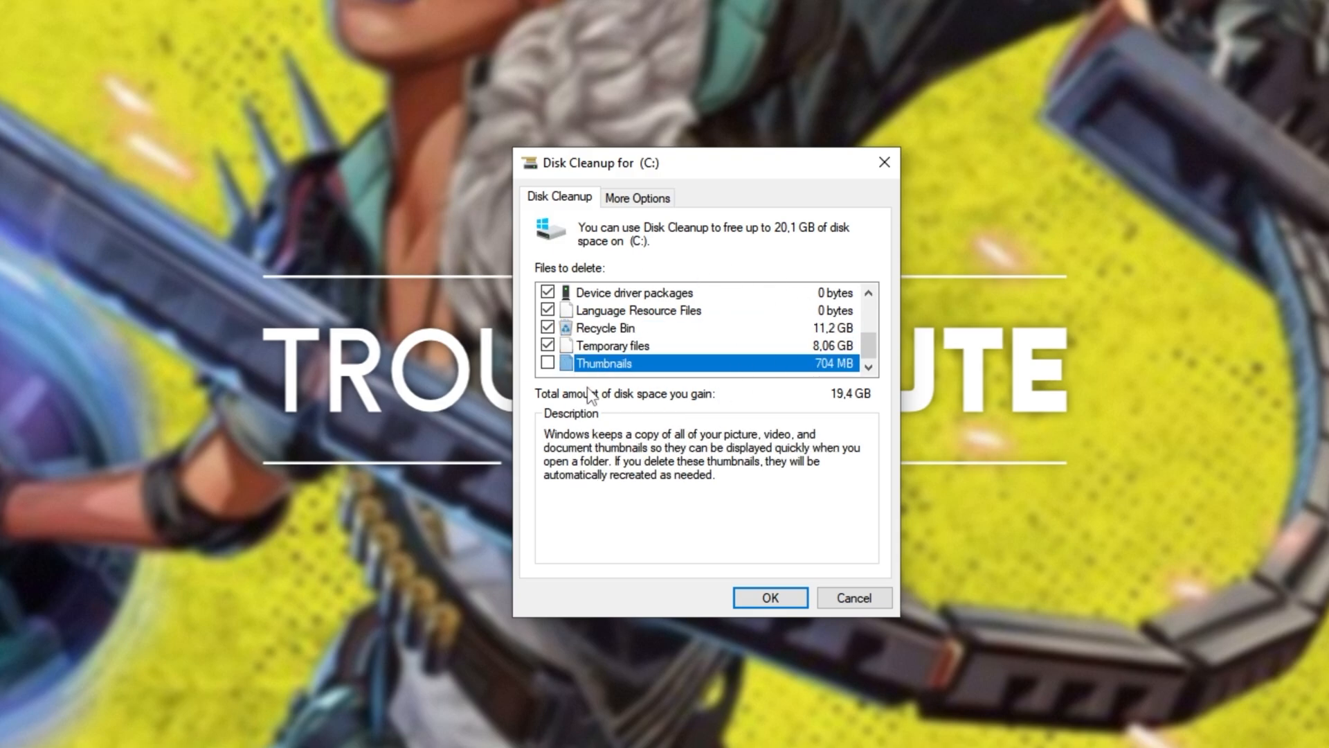
{"action": "mouse_move", "coordinate": [596, 368]}
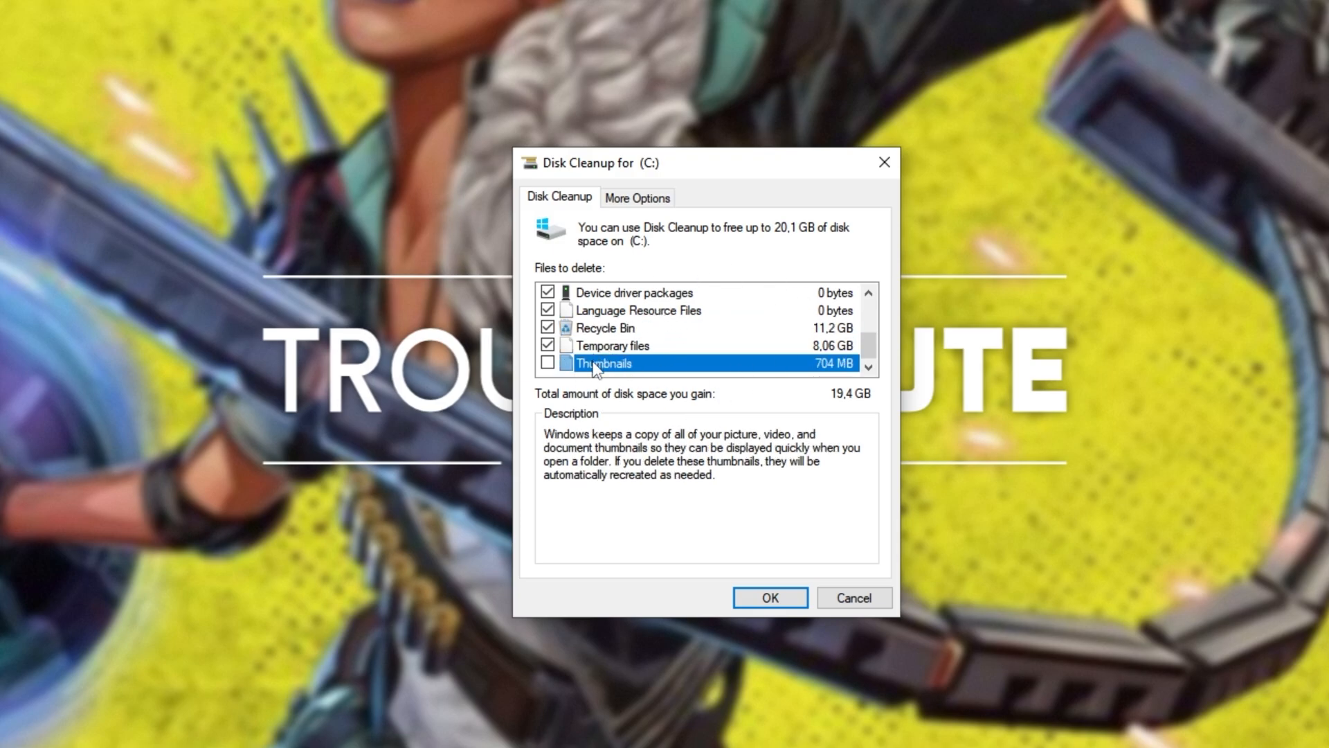
{"action": "left_click", "coordinate": [768, 598]}
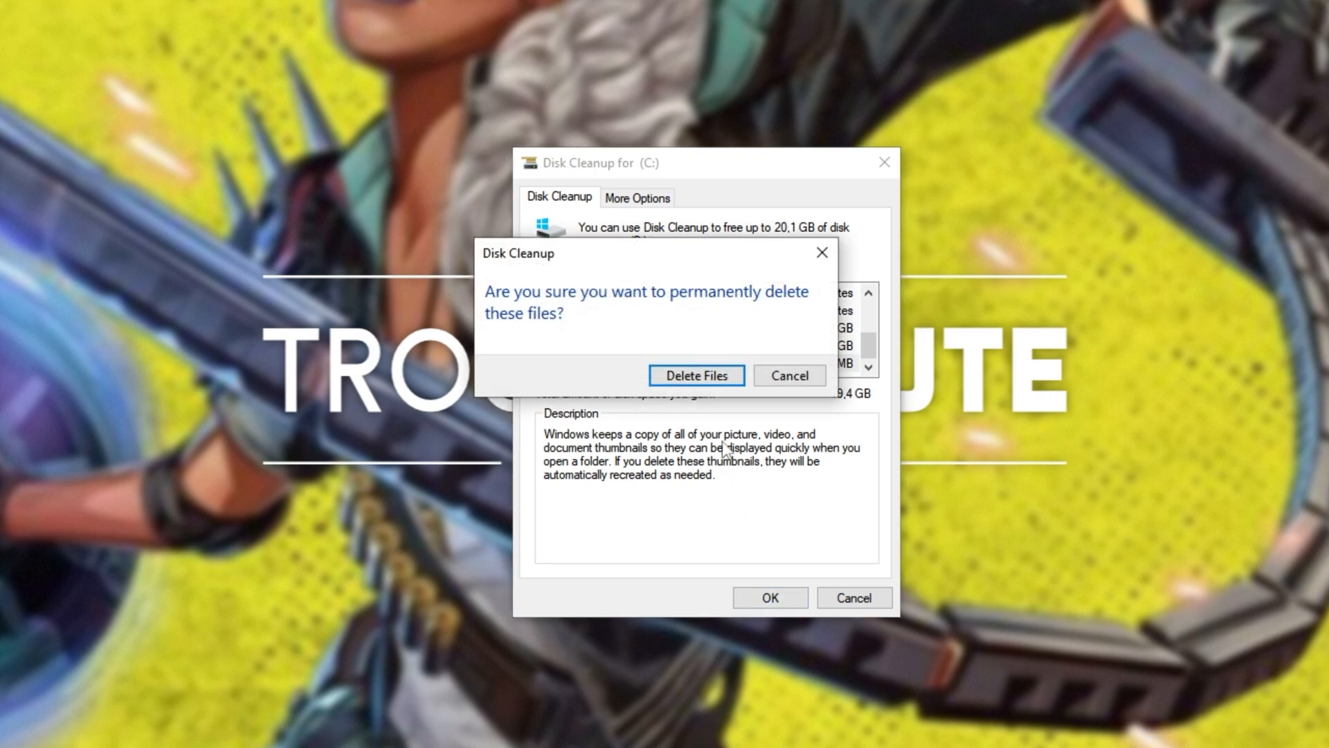
{"action": "left_click", "coordinate": [696, 375]}
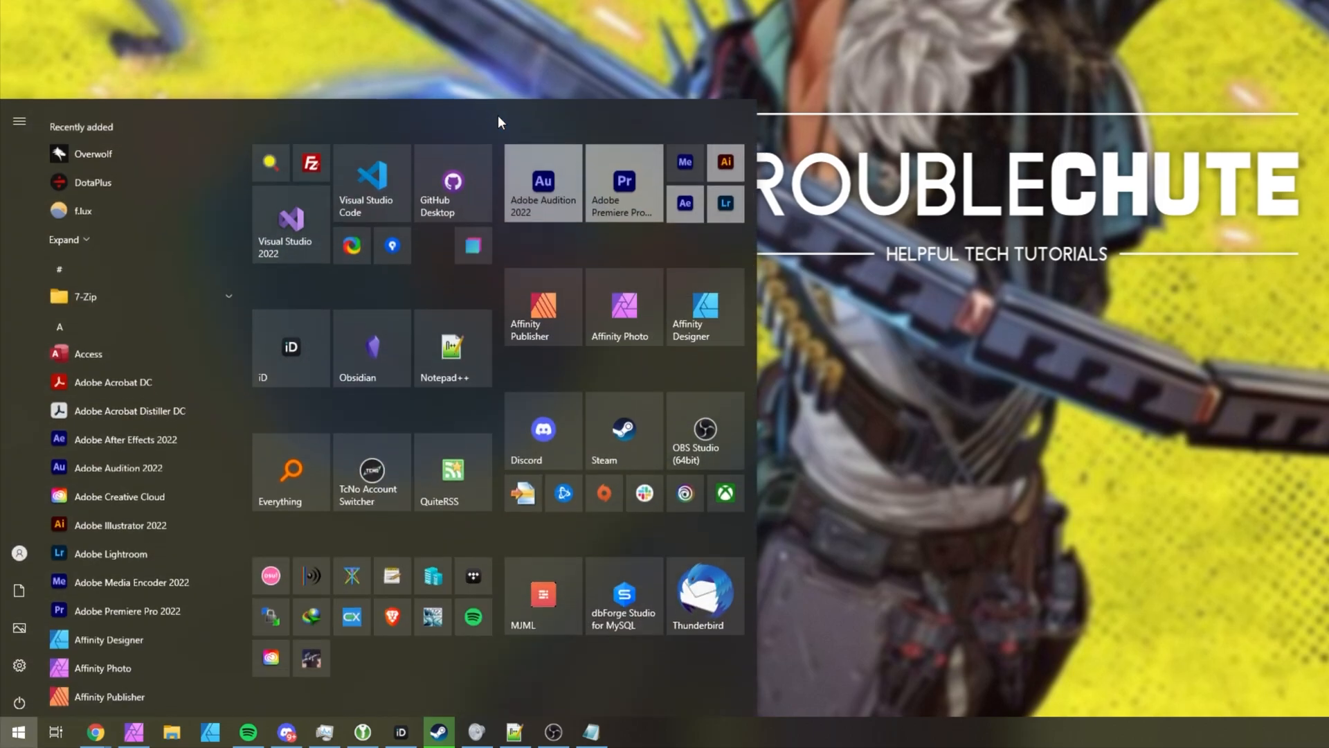
Search 'power plan' to reach Power Options showing AMD Ryzen High Performance active.
{"action": "type", "text": "power plan"}
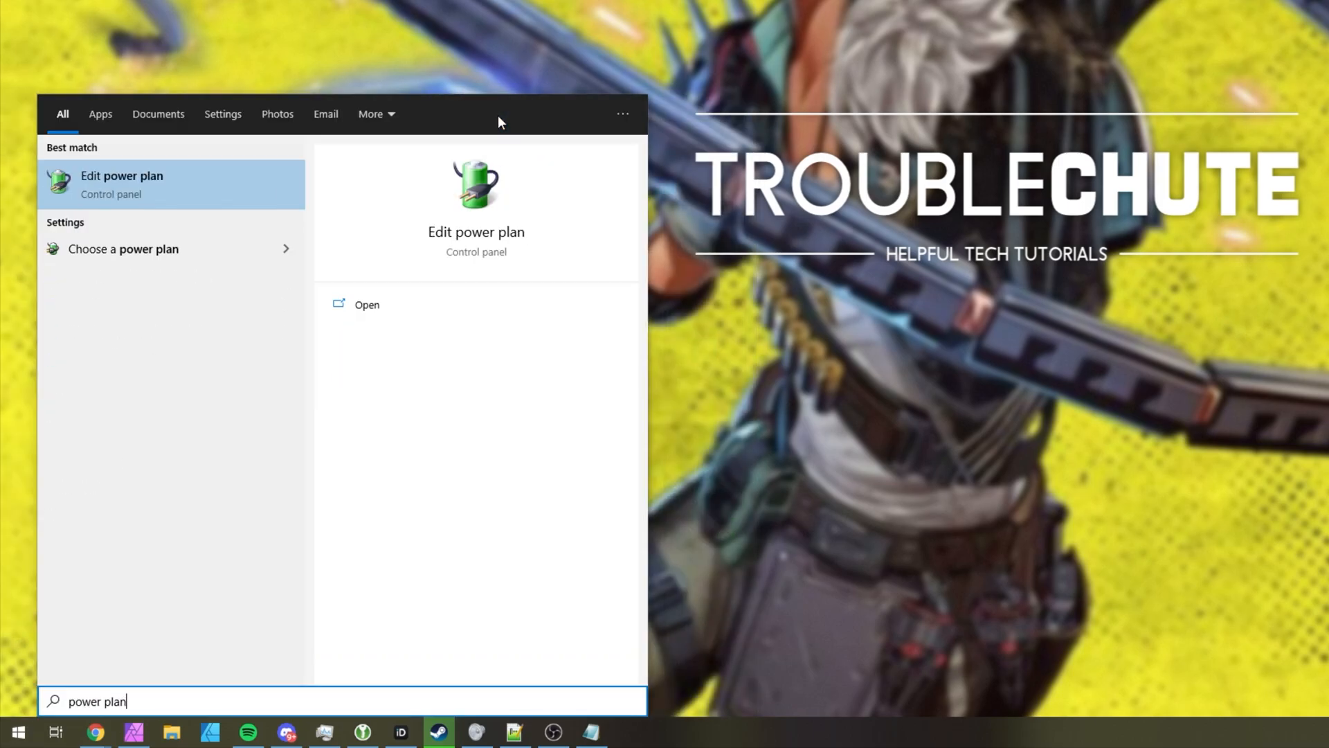
{"action": "key", "text": "Escape"}
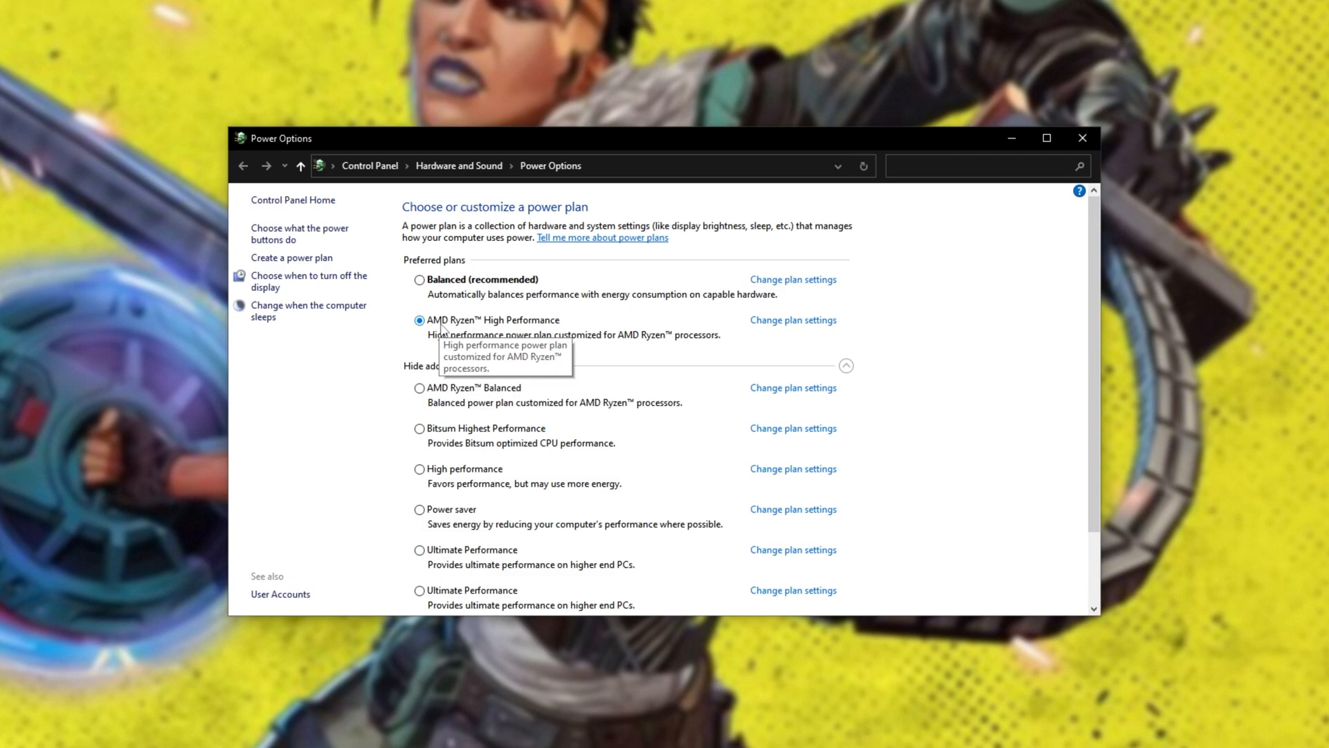
{"action": "mouse_move", "coordinate": [457, 485]}
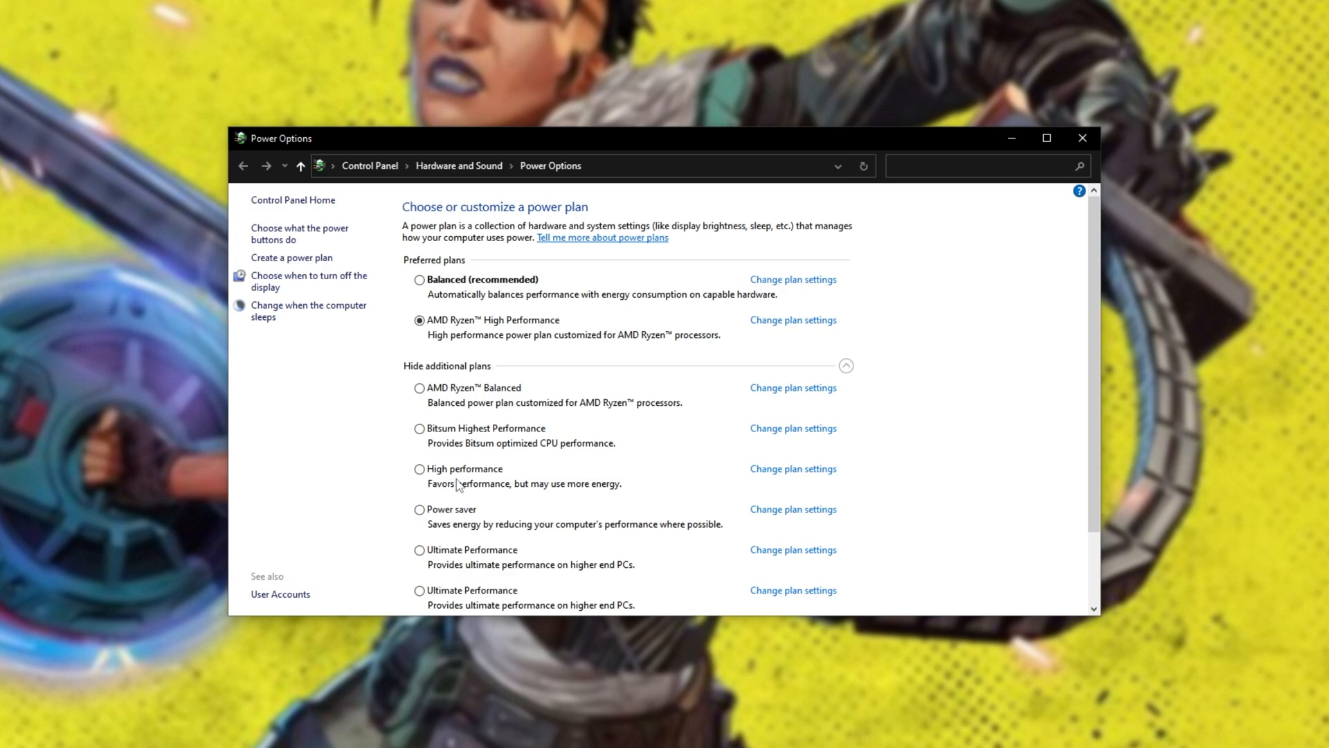
{"action": "scroll", "scroll_direction": "down", "scroll_amount": 3}
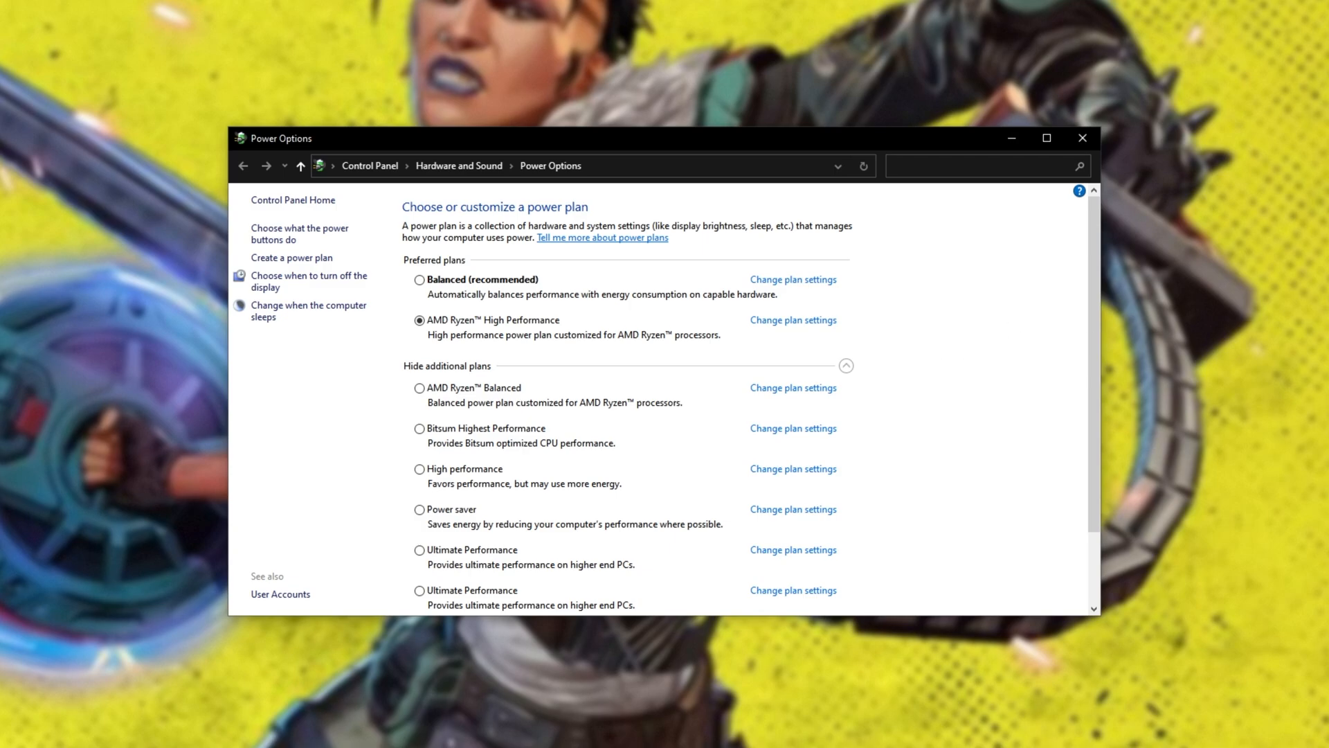
{"action": "mouse_move", "coordinate": [904, 346]}
{"action": "type", "text": "cmd"}
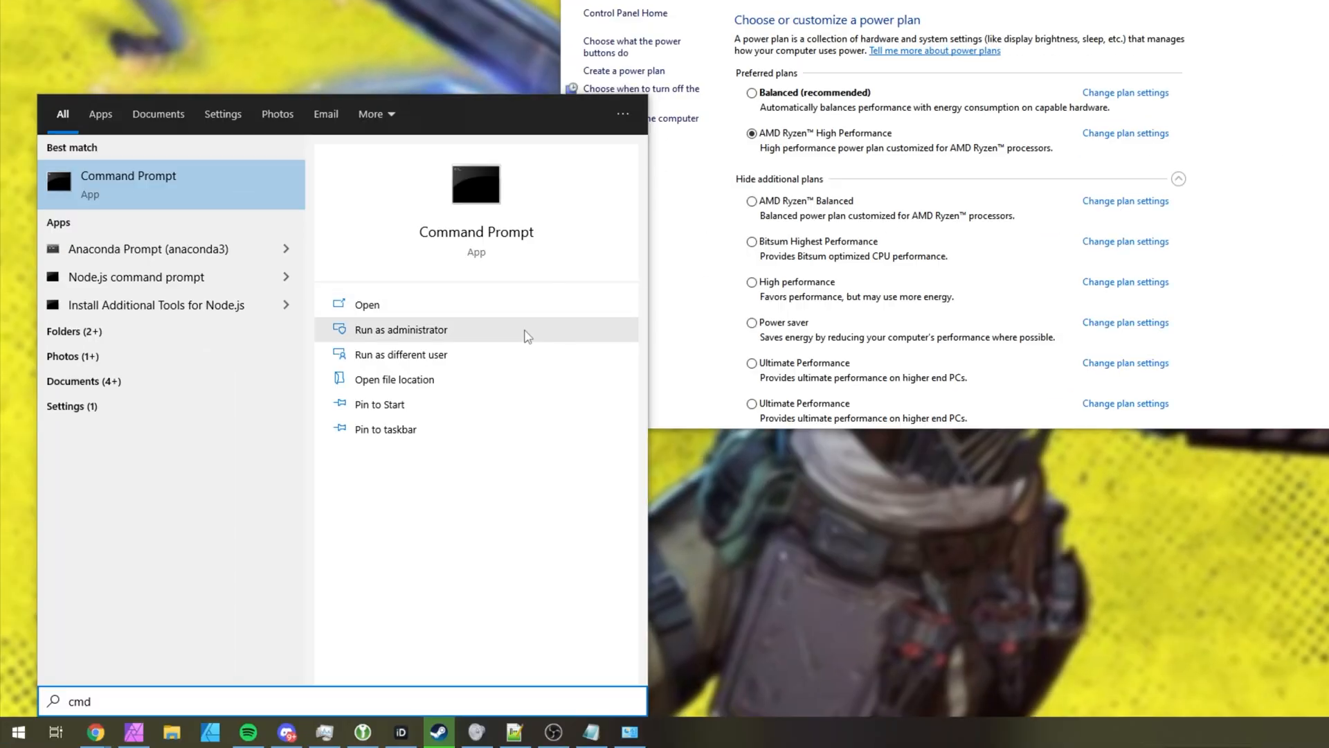
Run powercfg -duplicatescheme in an administrator Command Prompt and review the added plans in Power Options.
{"action": "left_click", "coordinate": [401, 329]}
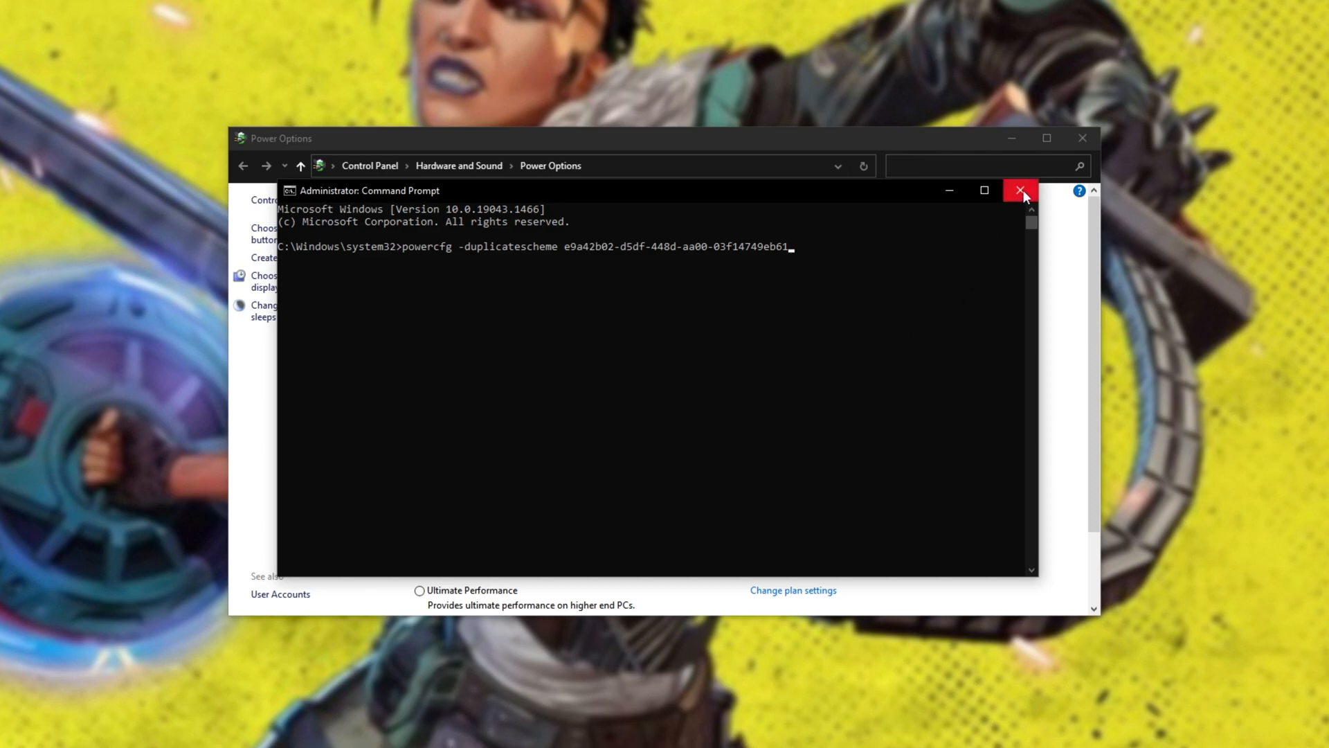
{"action": "left_click", "coordinate": [1020, 190]}
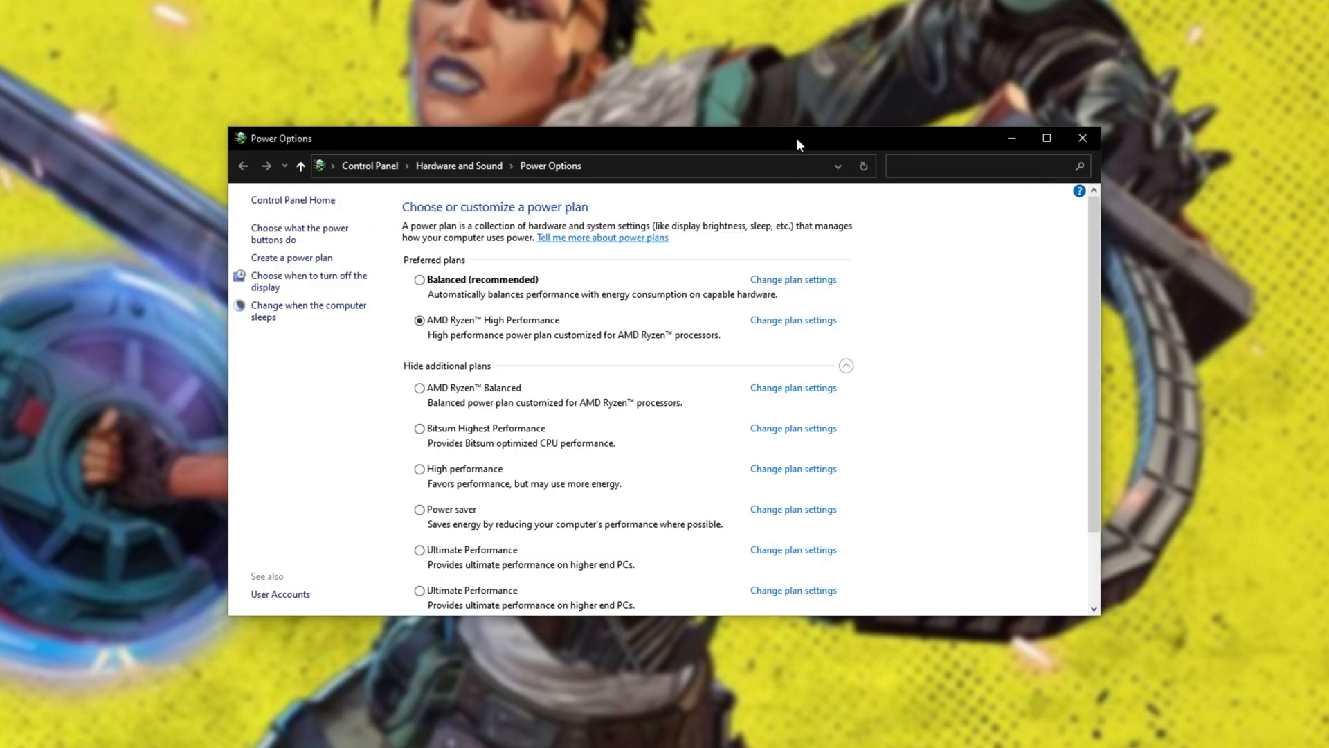
{"action": "scroll", "scroll_direction": "down", "scroll_amount": 3}
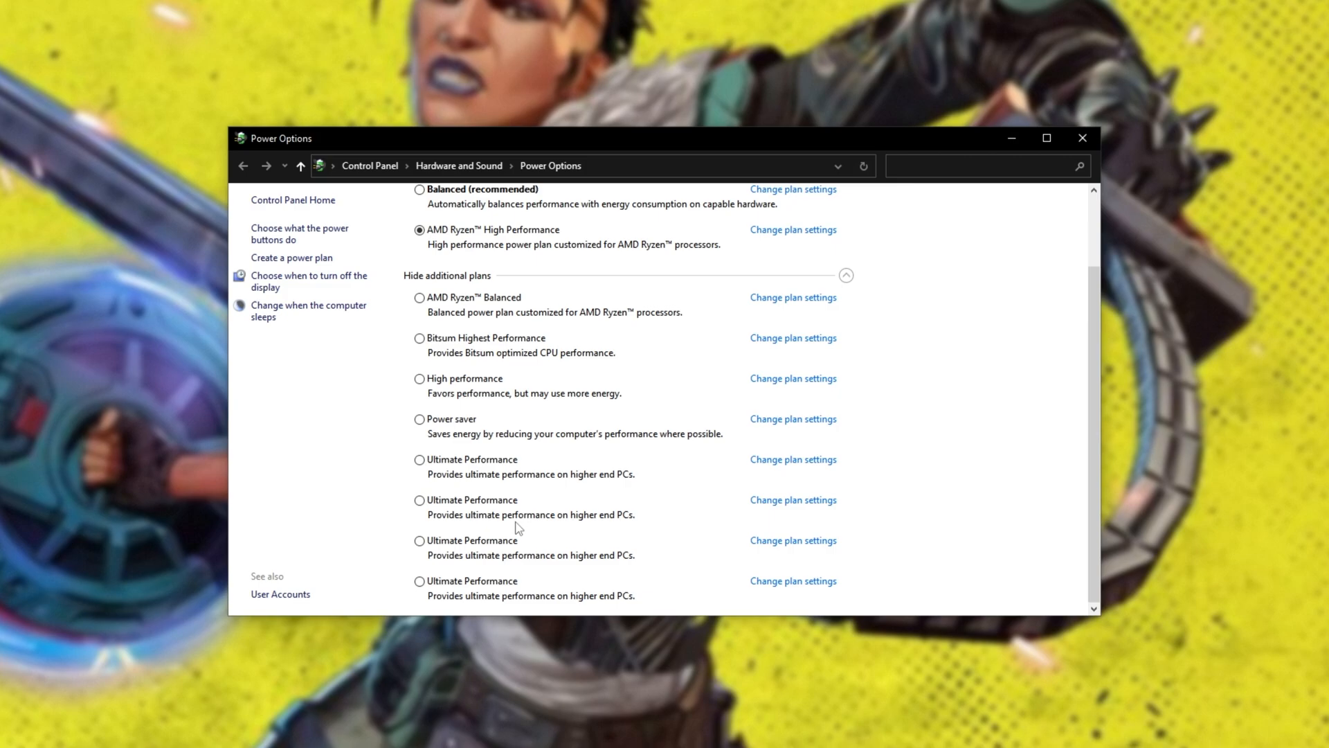
{"action": "mouse_move", "coordinate": [471, 529]}
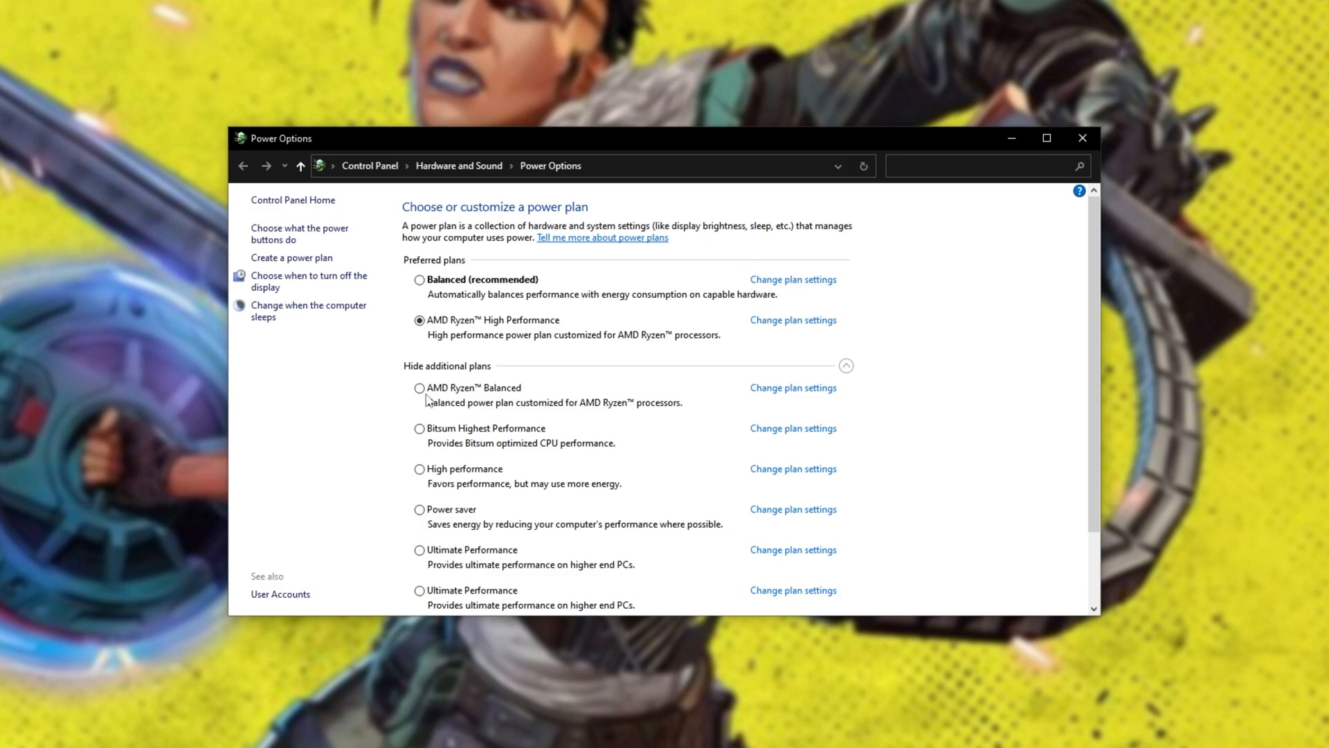
{"action": "mouse_move", "coordinate": [524, 369]}
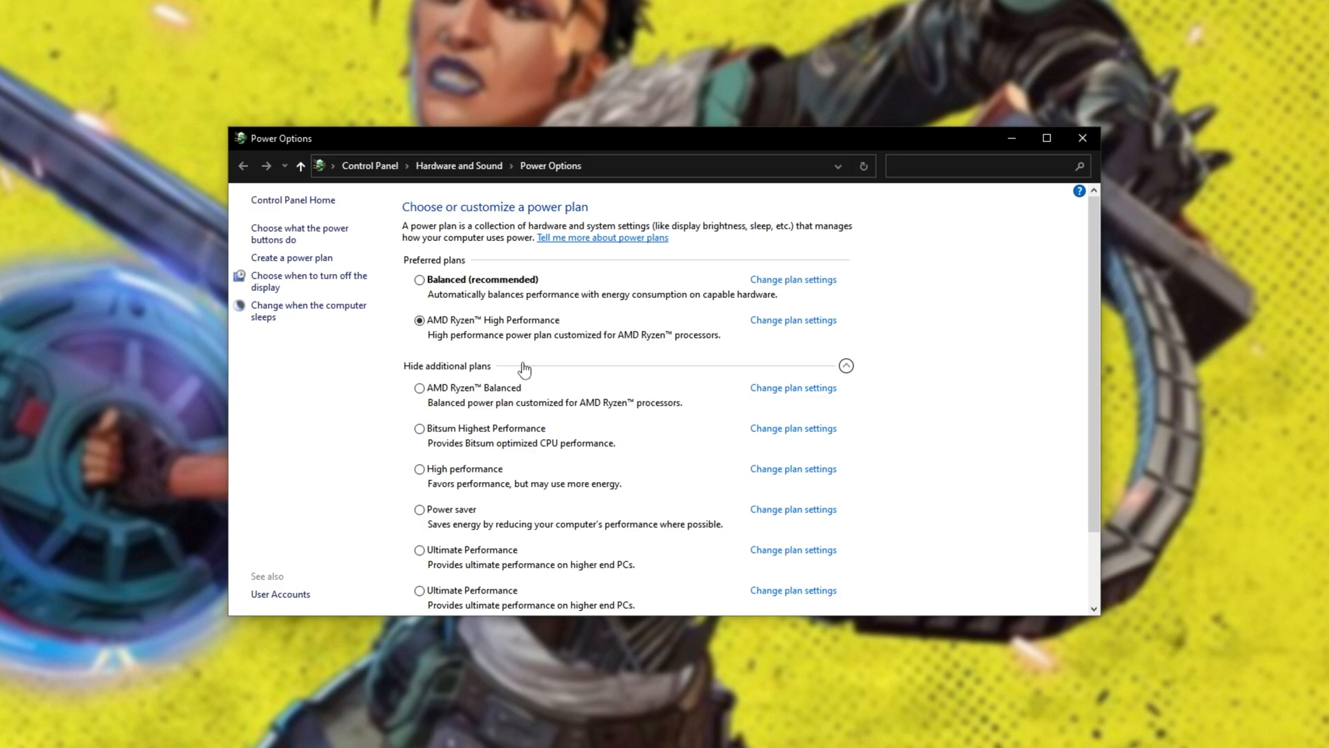
{"action": "mouse_move", "coordinate": [508, 279]}
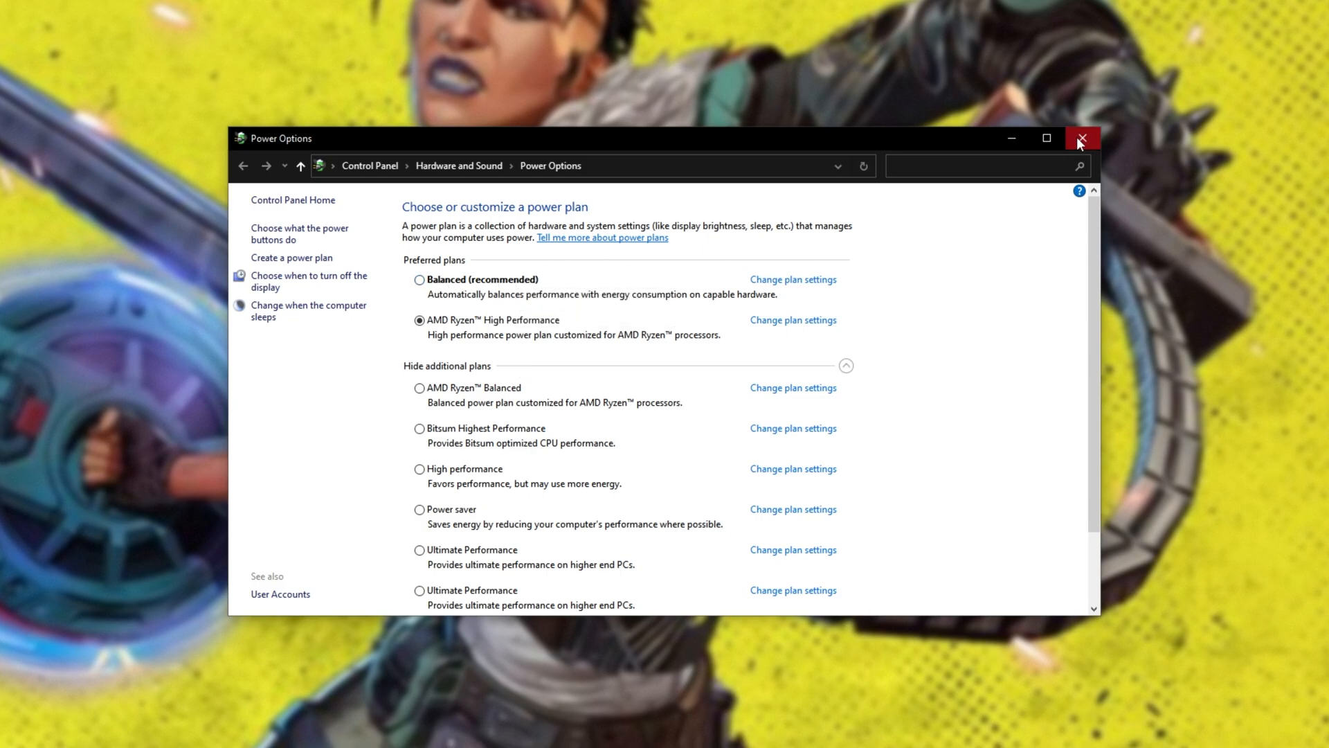
Give Apex Legends Steam launch options like -high, -forcenovsync, +fps_max 0 and -preload.
{"action": "left_click", "coordinate": [1081, 138]}
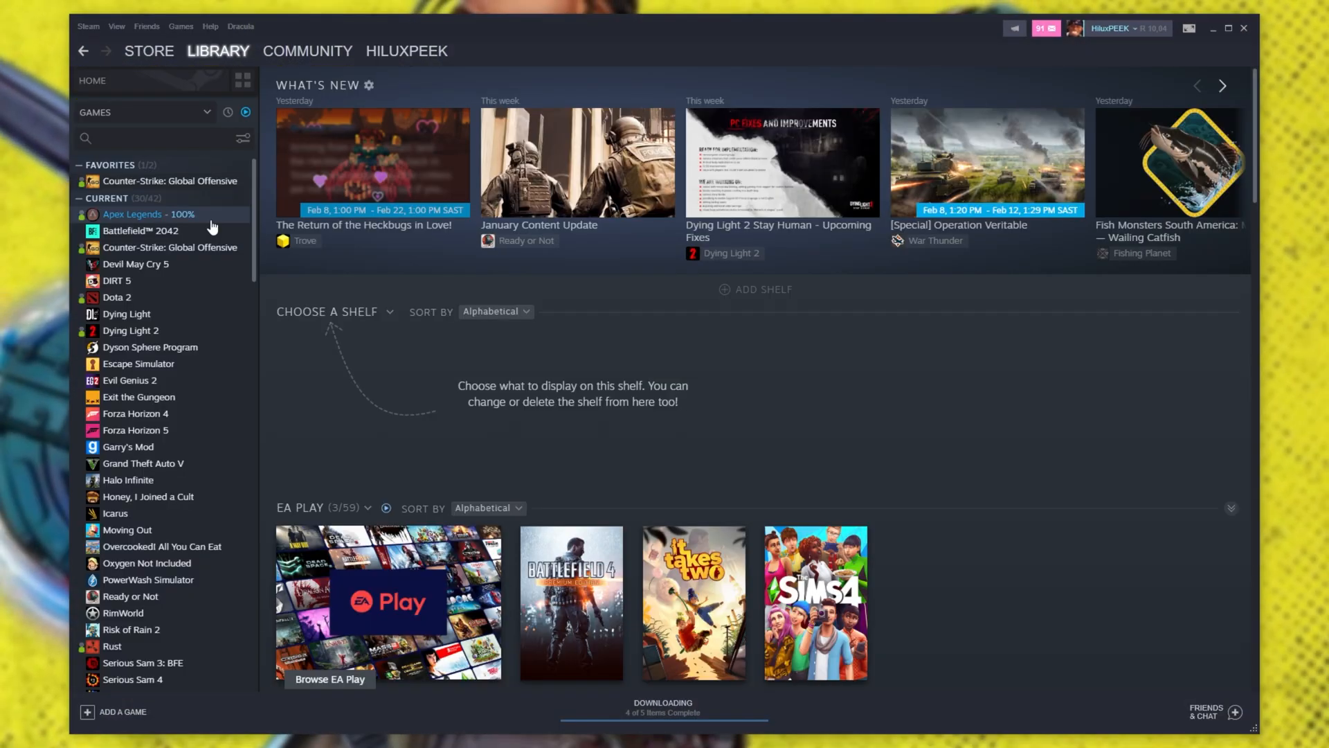
{"action": "right_click", "coordinate": [148, 213]}
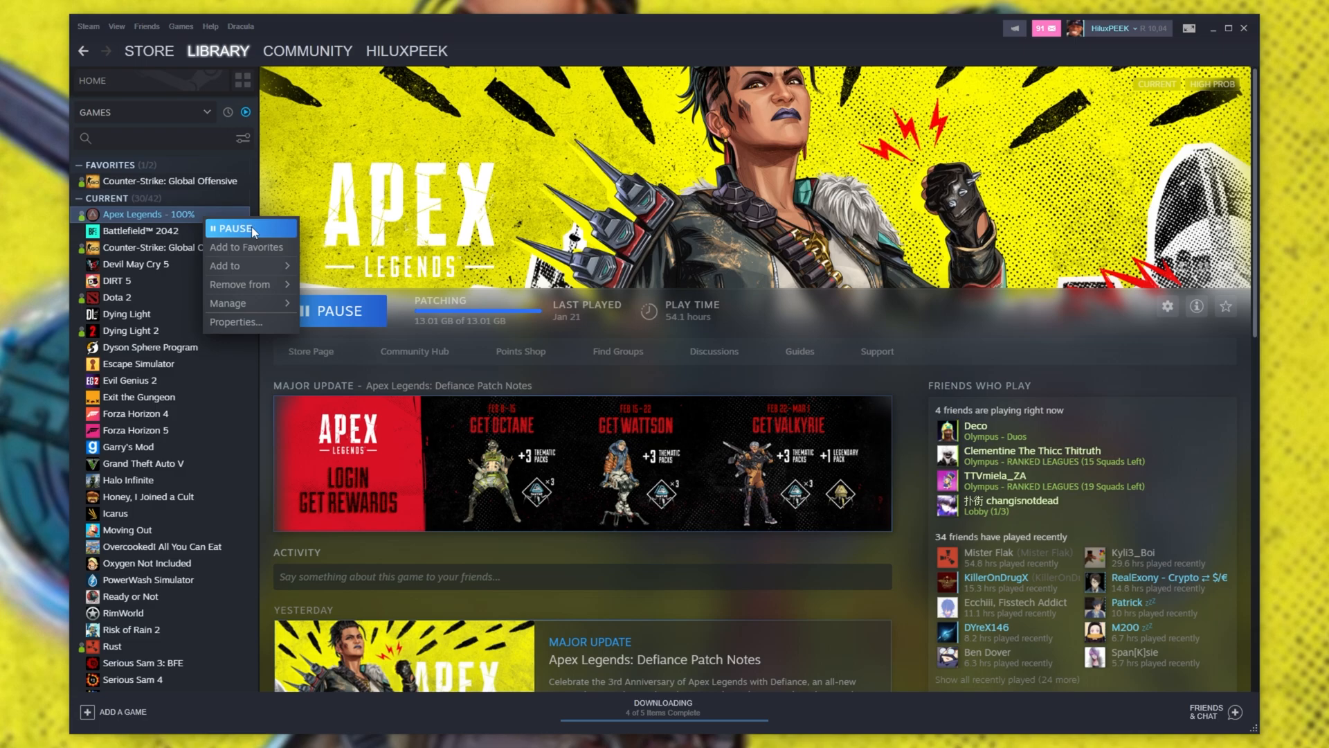
{"action": "left_click", "coordinate": [237, 321]}
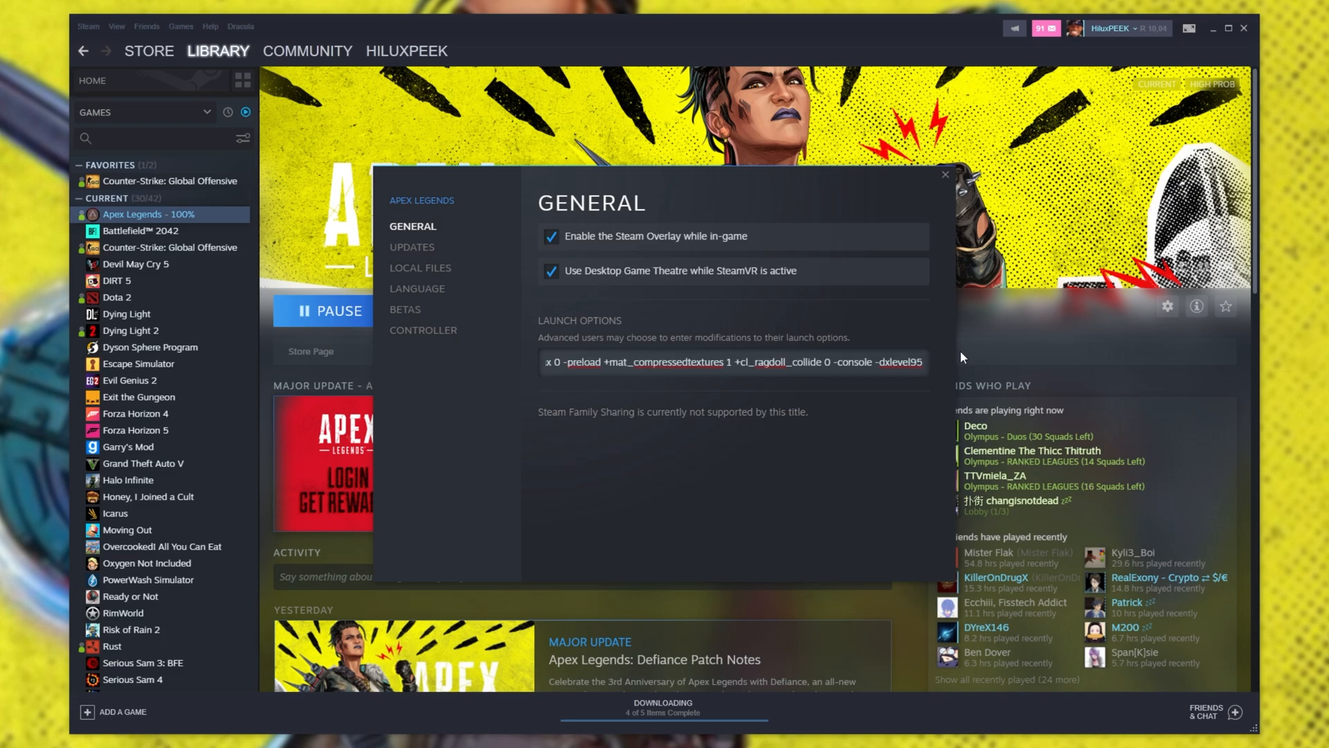
{"action": "mouse_move", "coordinate": [962, 357]}
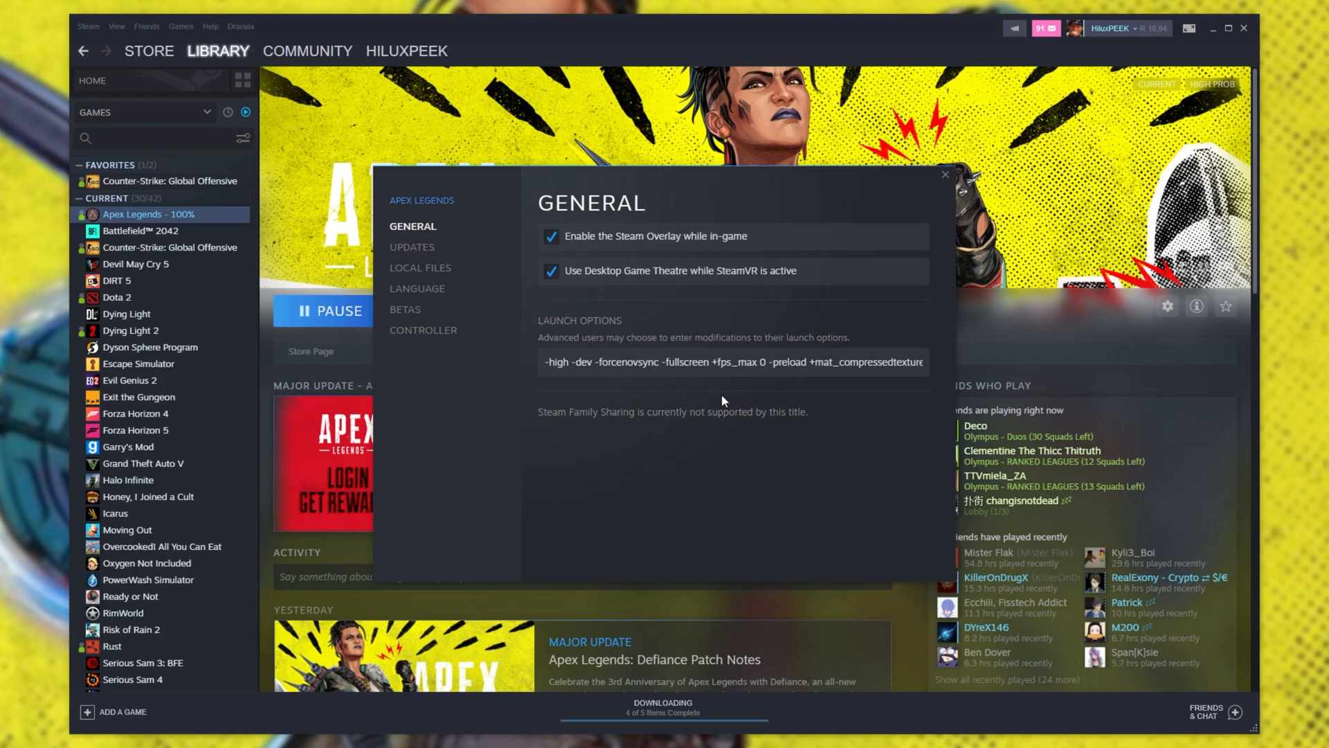
{"action": "left_click", "coordinate": [419, 267]}
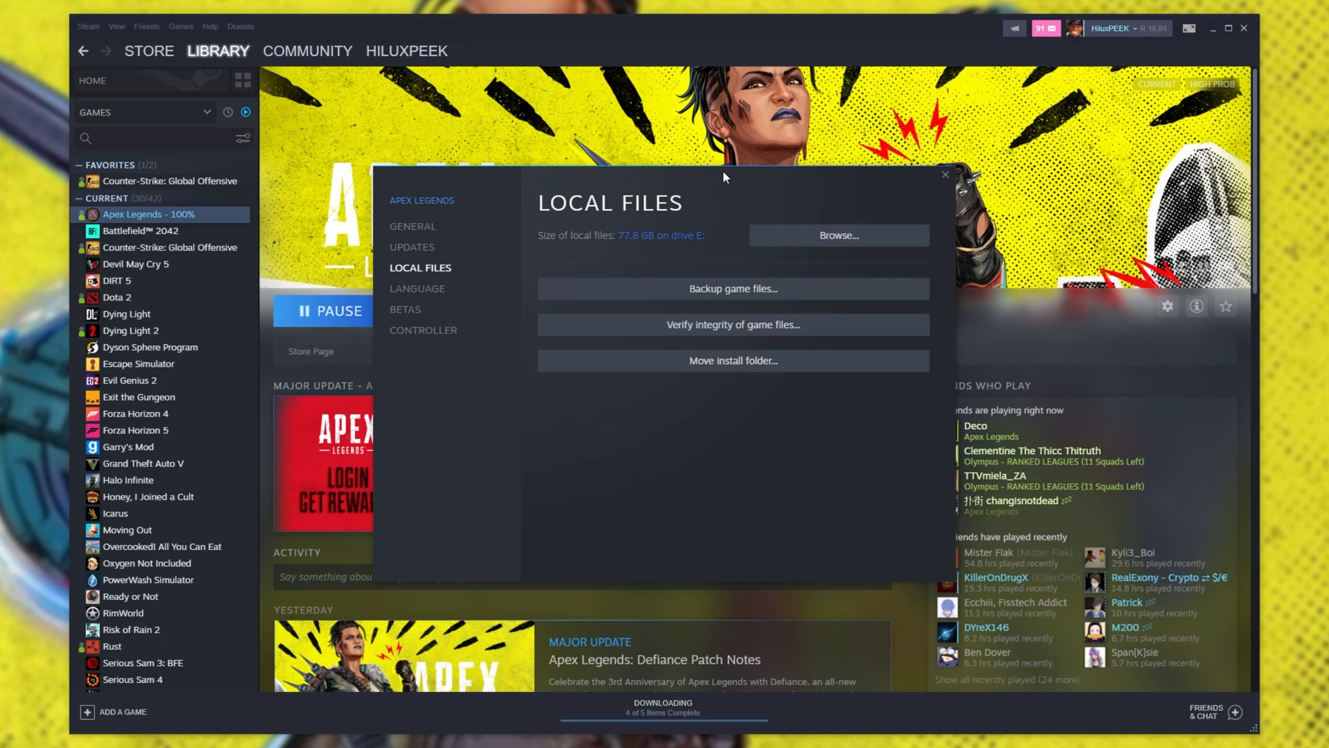
Close the Apex Legends properties and launch the game to its title screen.
{"action": "left_click", "coordinate": [943, 174]}
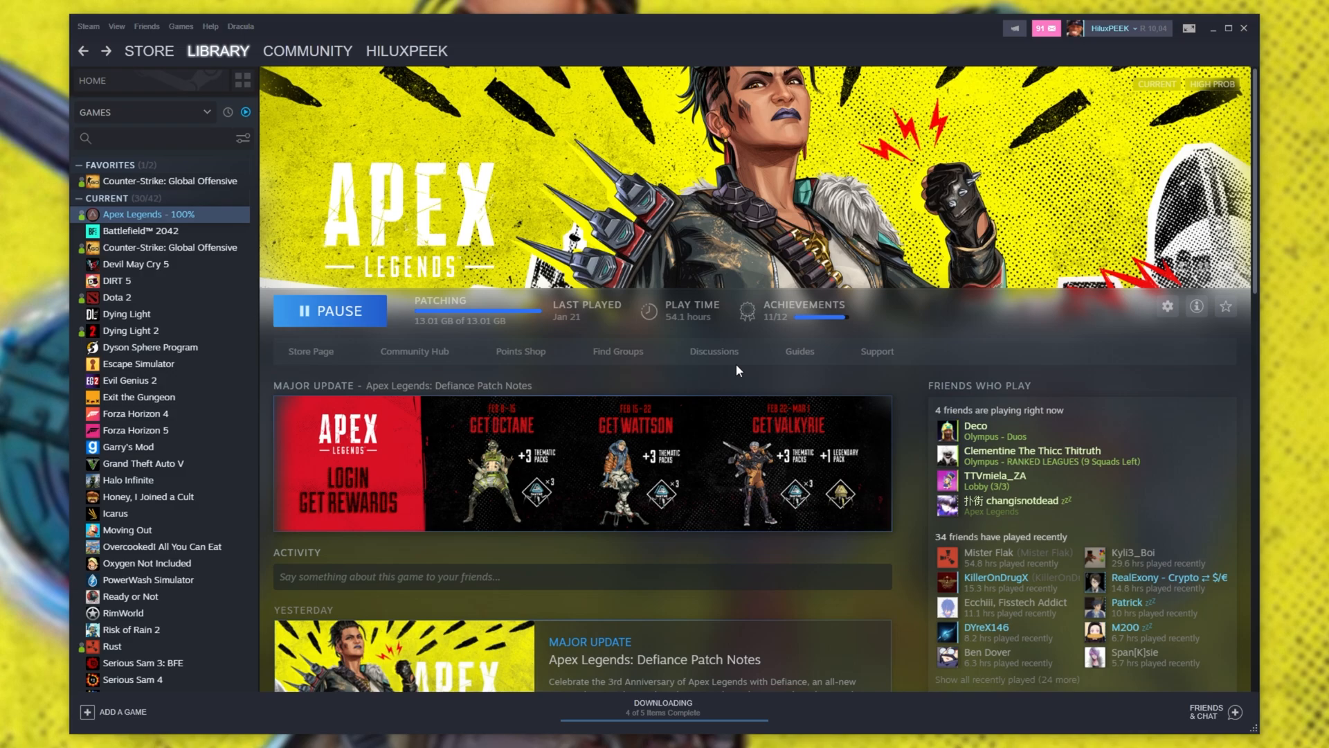
{"action": "left_click", "coordinate": [1227, 27]}
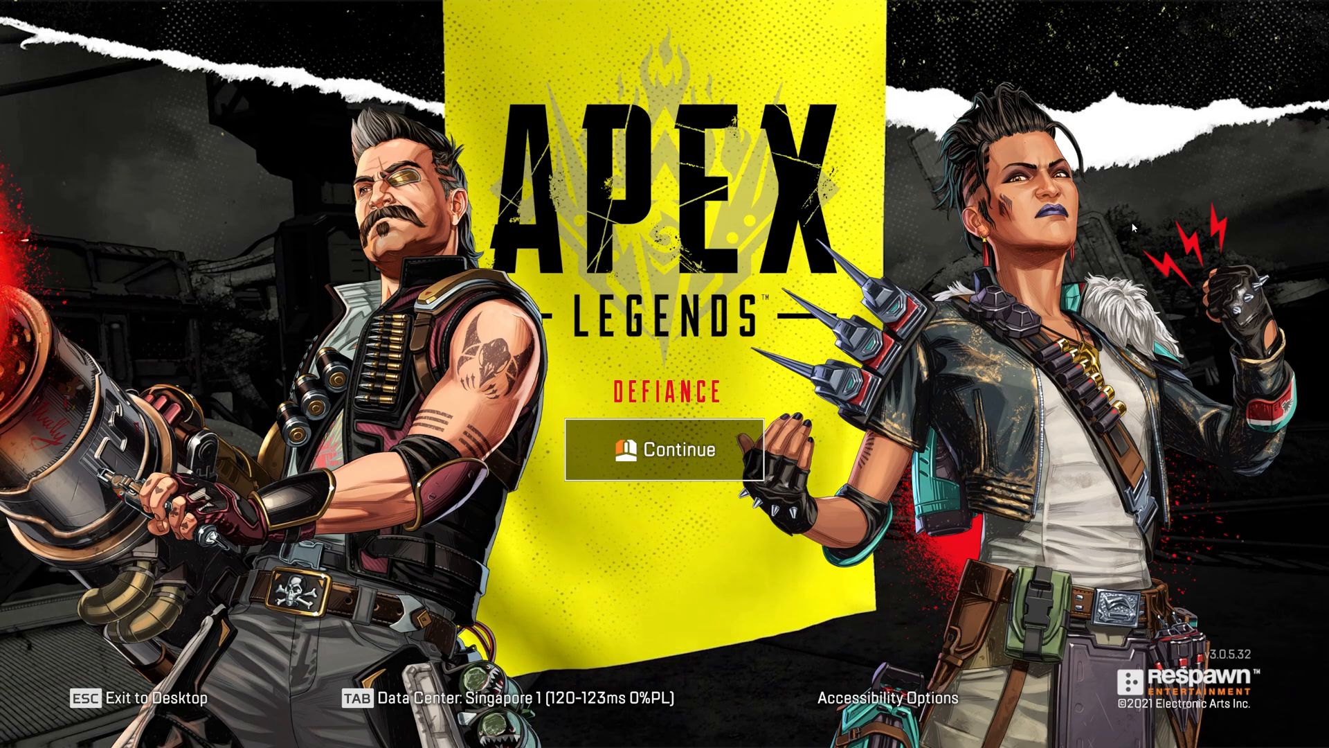
Switch the data center to London and continue into the Season Hub lobby.
{"action": "key", "text": "Tab"}
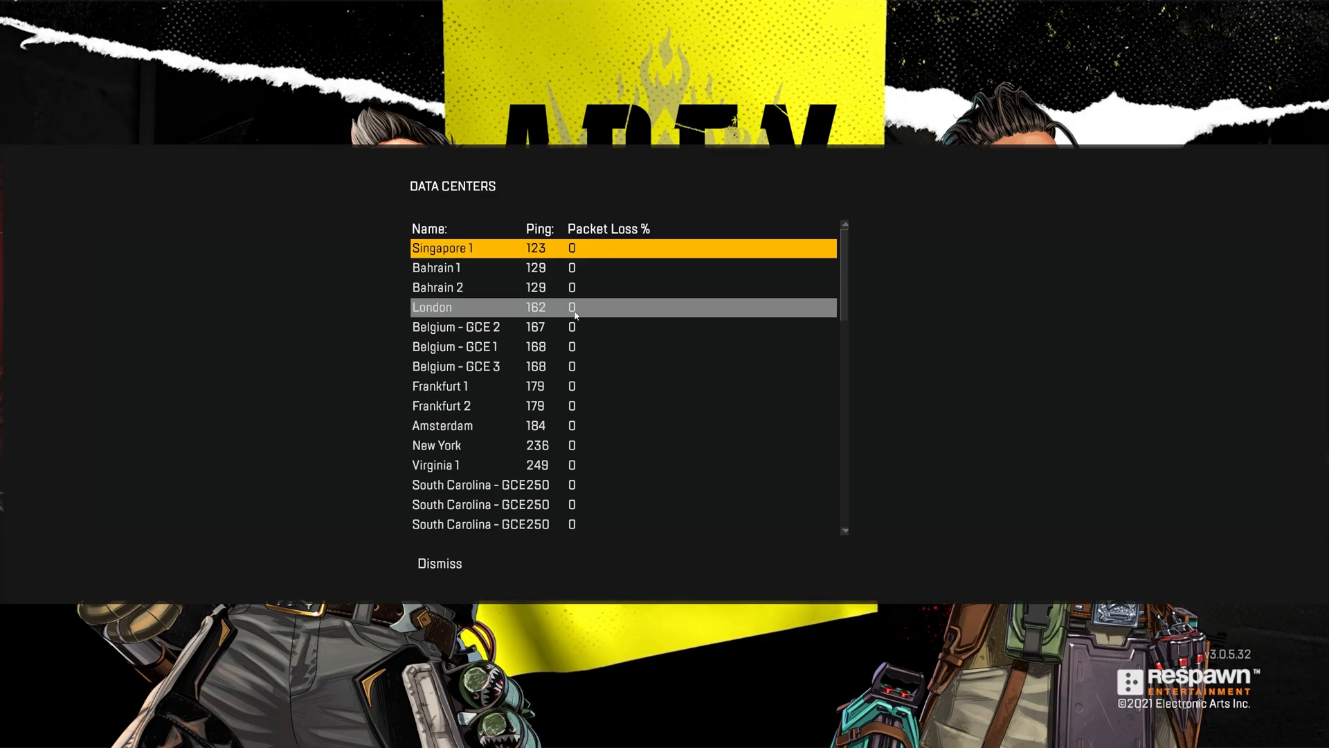
{"action": "left_click", "coordinate": [439, 563]}
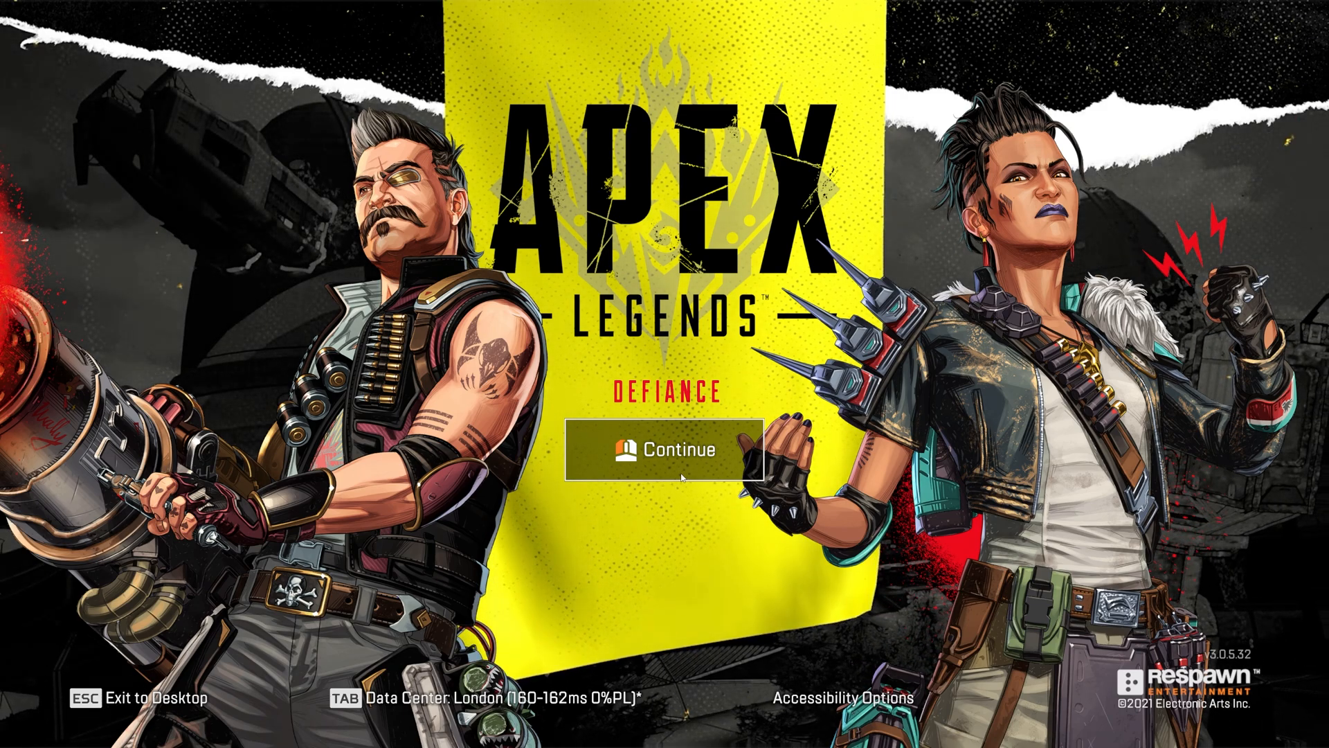
{"action": "left_click", "coordinate": [665, 450]}
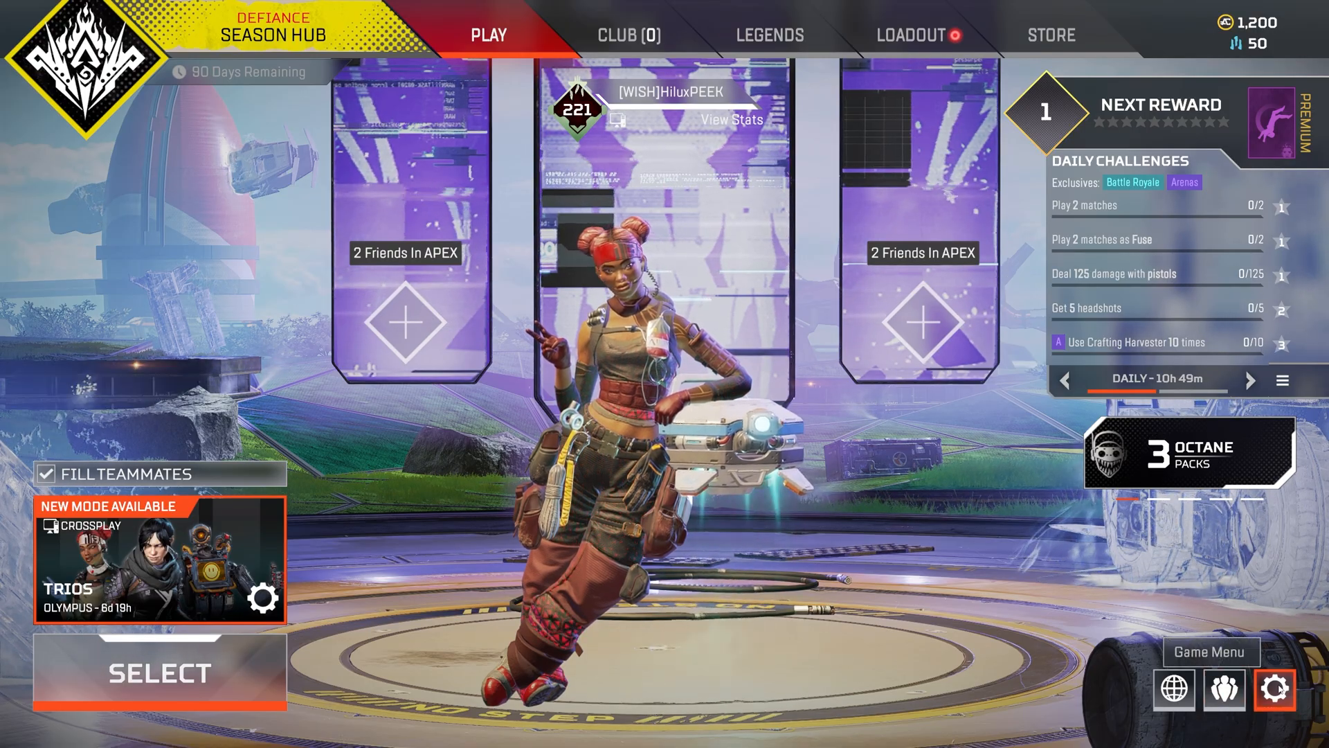
Turn Performance Display on in Gameplay settings and move to the Video settings.
{"action": "left_click", "coordinate": [1274, 689]}
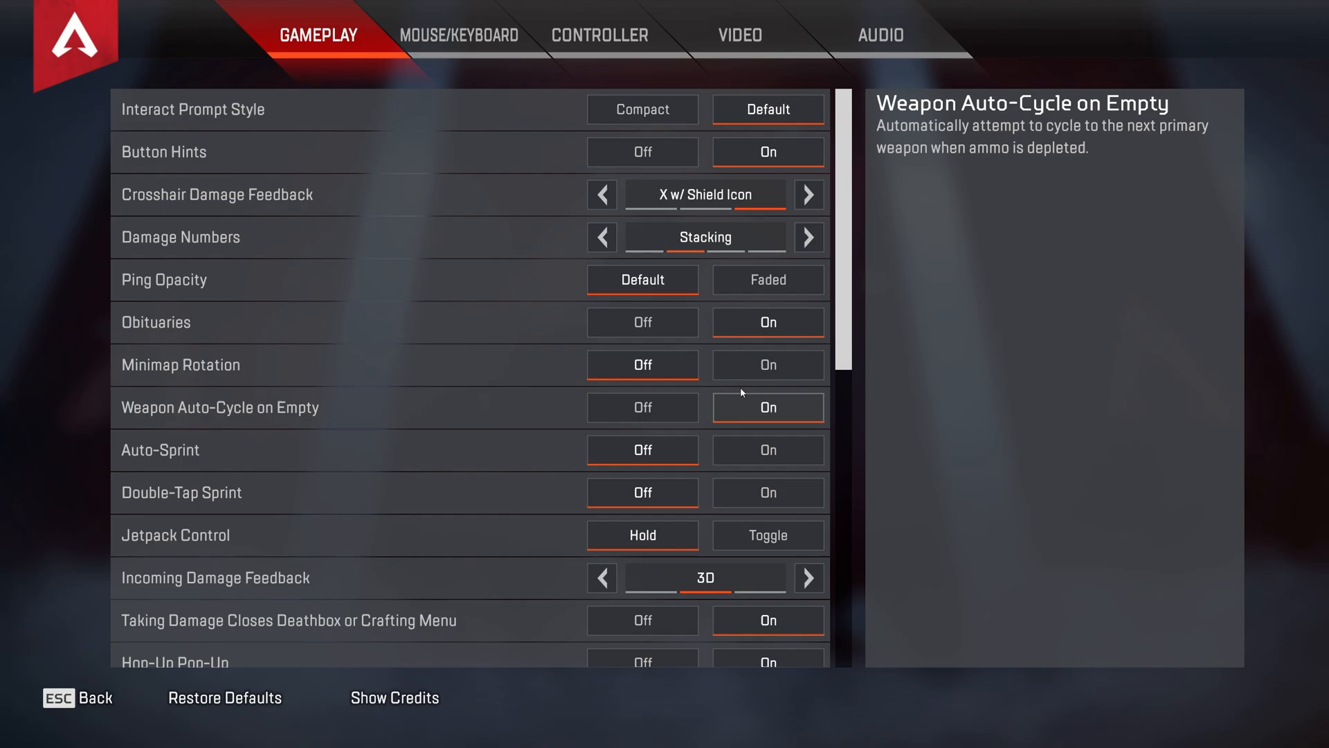
{"action": "mouse_move", "coordinate": [843, 179]}
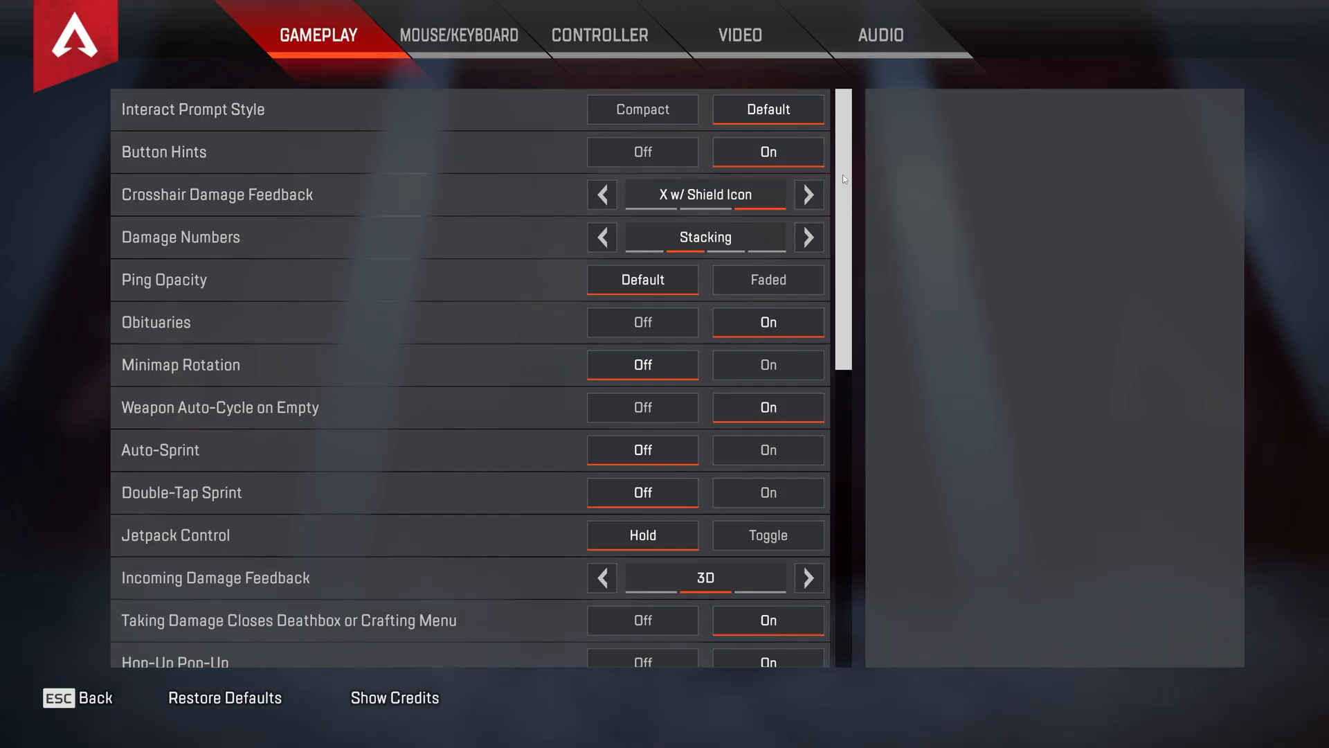
{"action": "scroll", "scroll_direction": "down", "scroll_amount": 3}
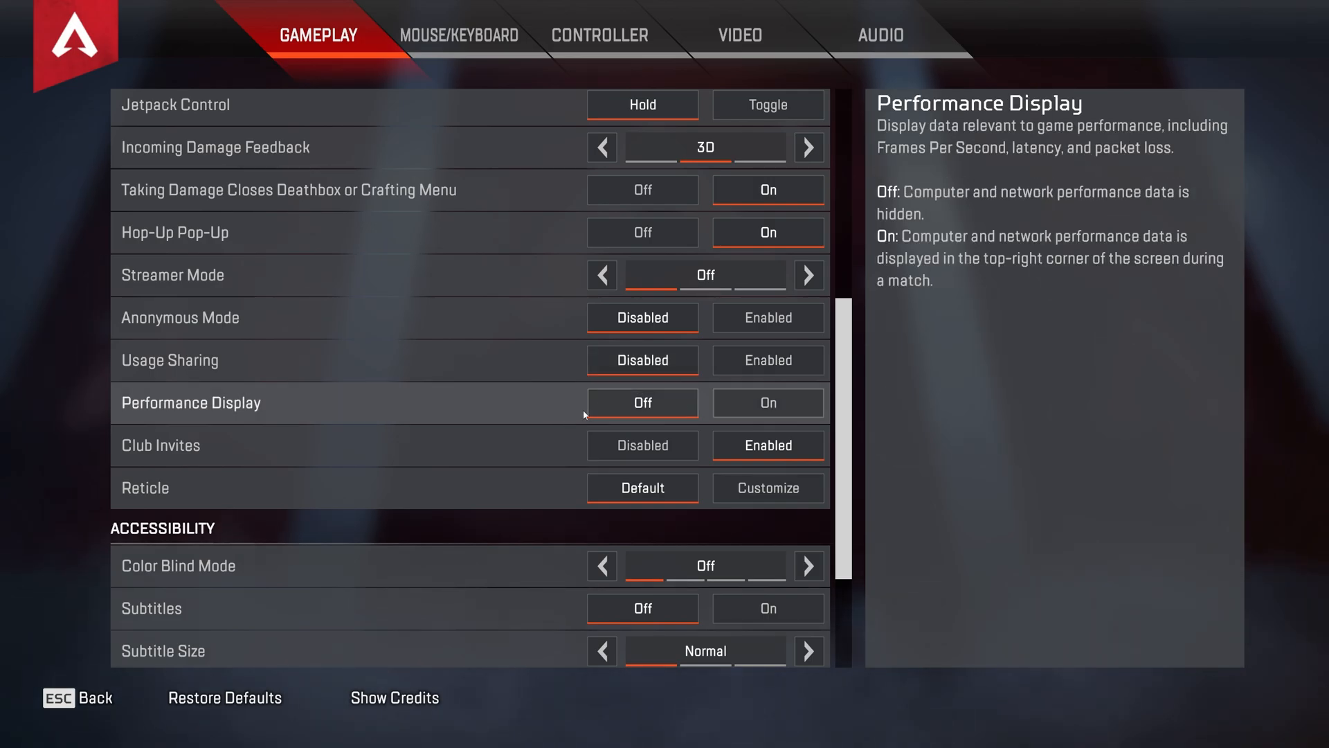
{"action": "left_click", "coordinate": [765, 401]}
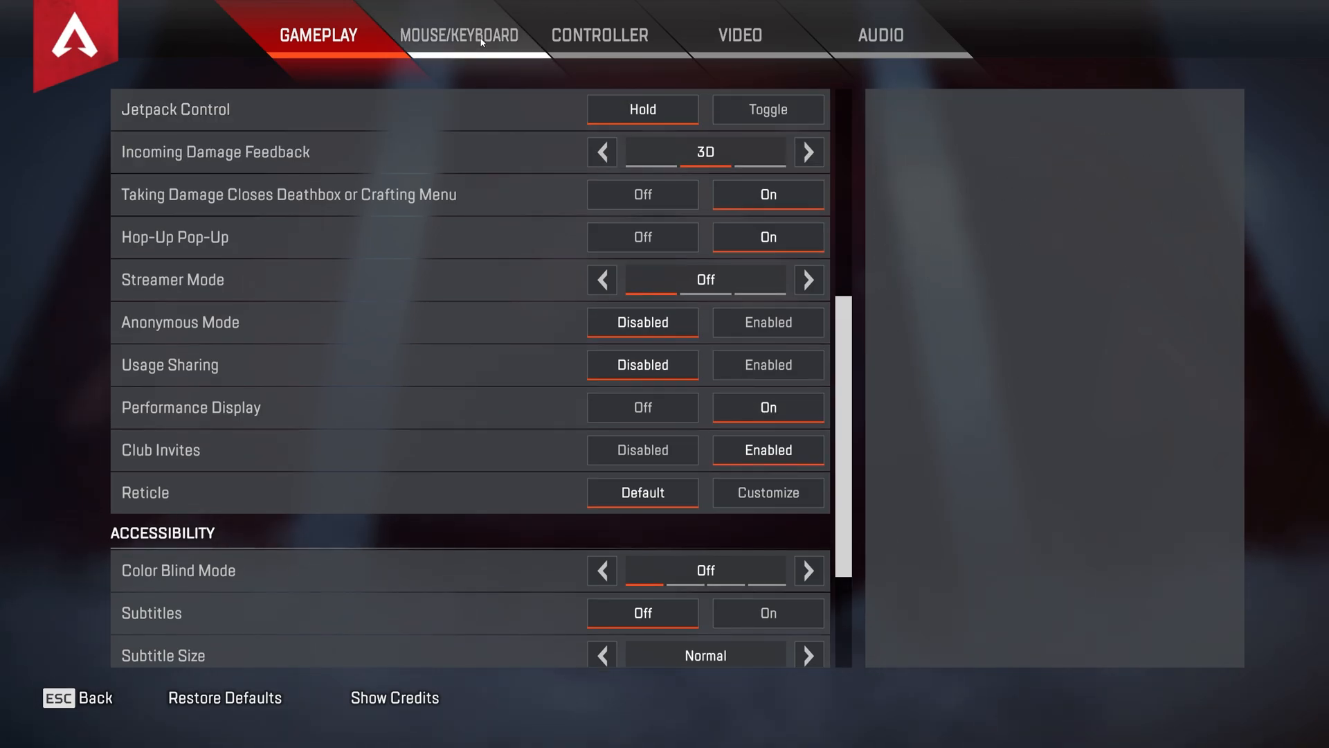
{"action": "left_click", "coordinate": [460, 35]}
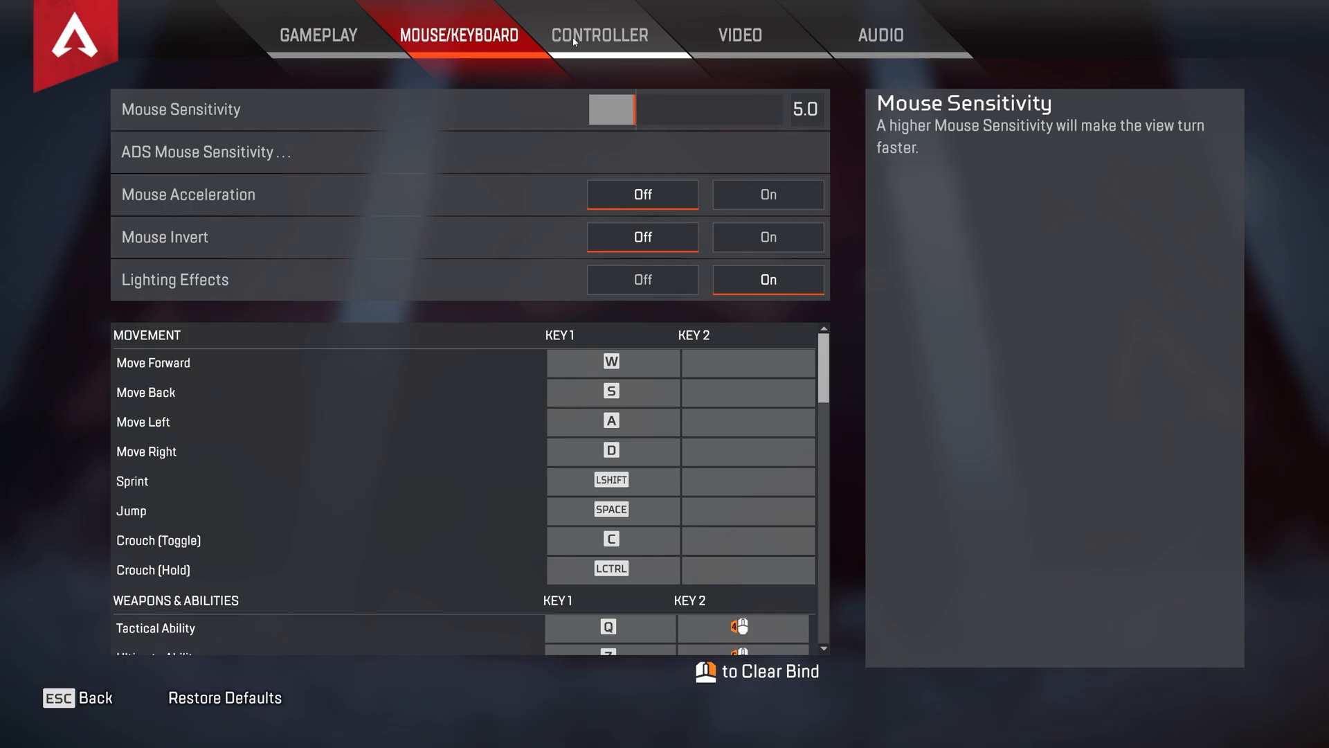
{"action": "left_click", "coordinate": [737, 35]}
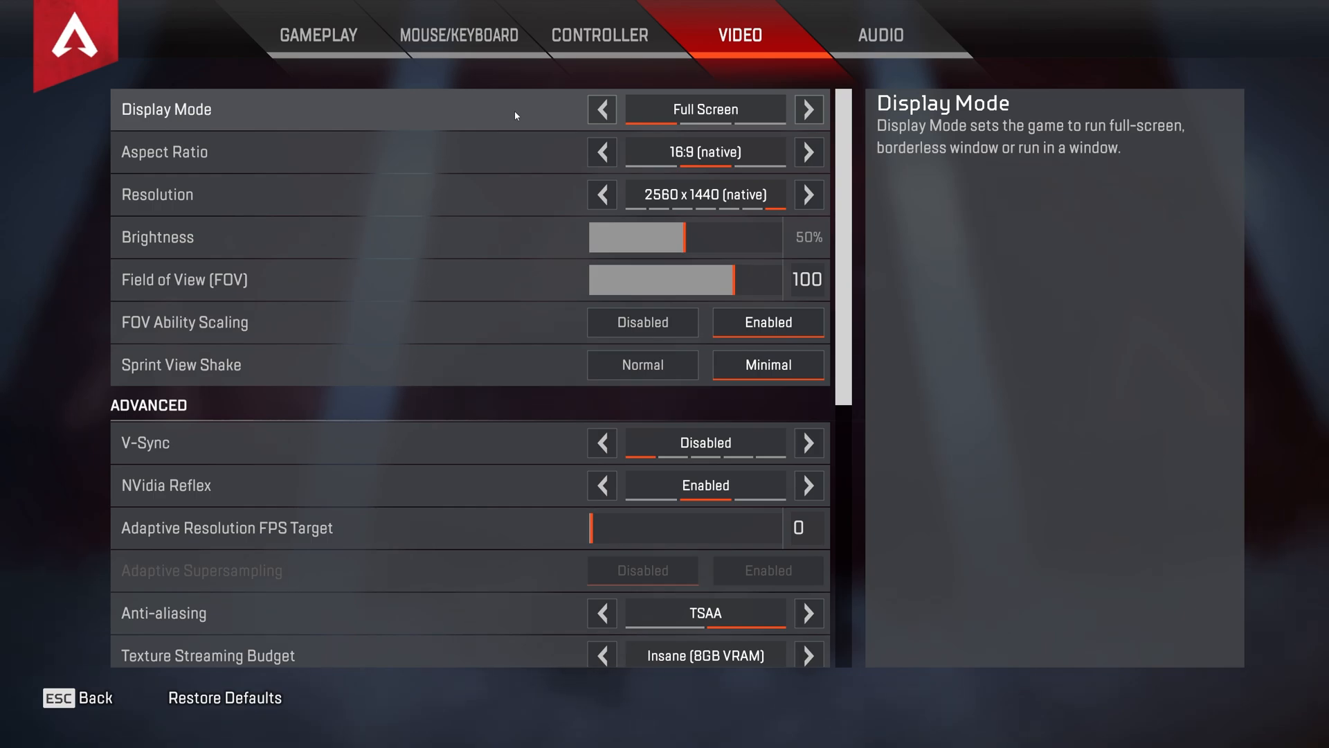
{"action": "mouse_move", "coordinate": [806, 109]}
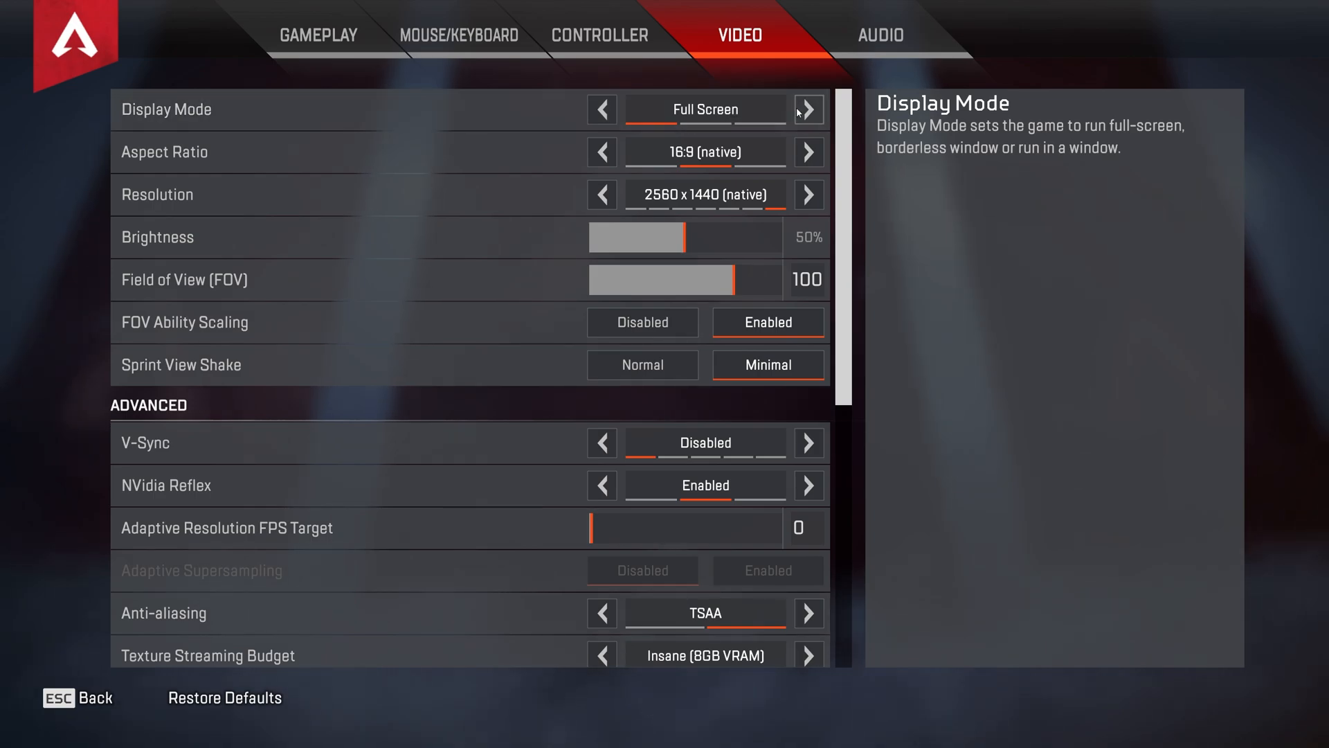
{"action": "left_click", "coordinate": [601, 109]}
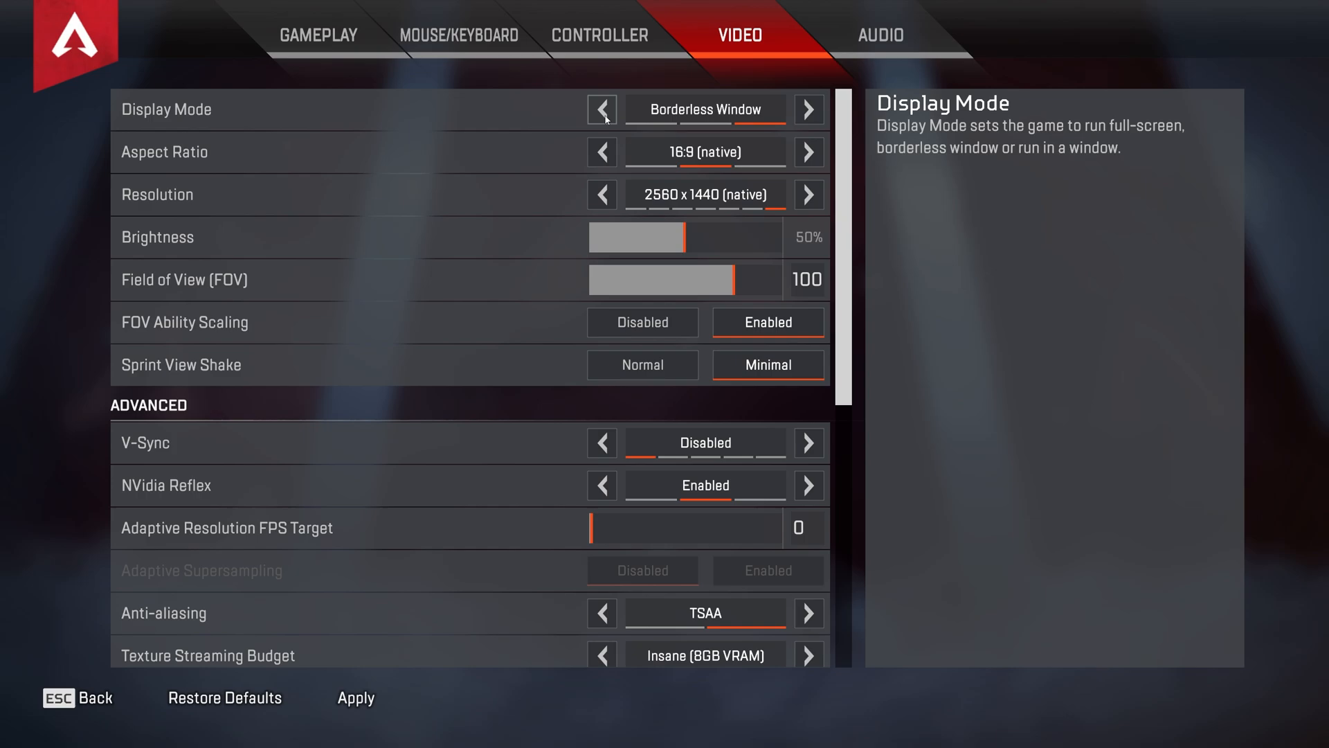
{"action": "mouse_move", "coordinate": [807, 109]}
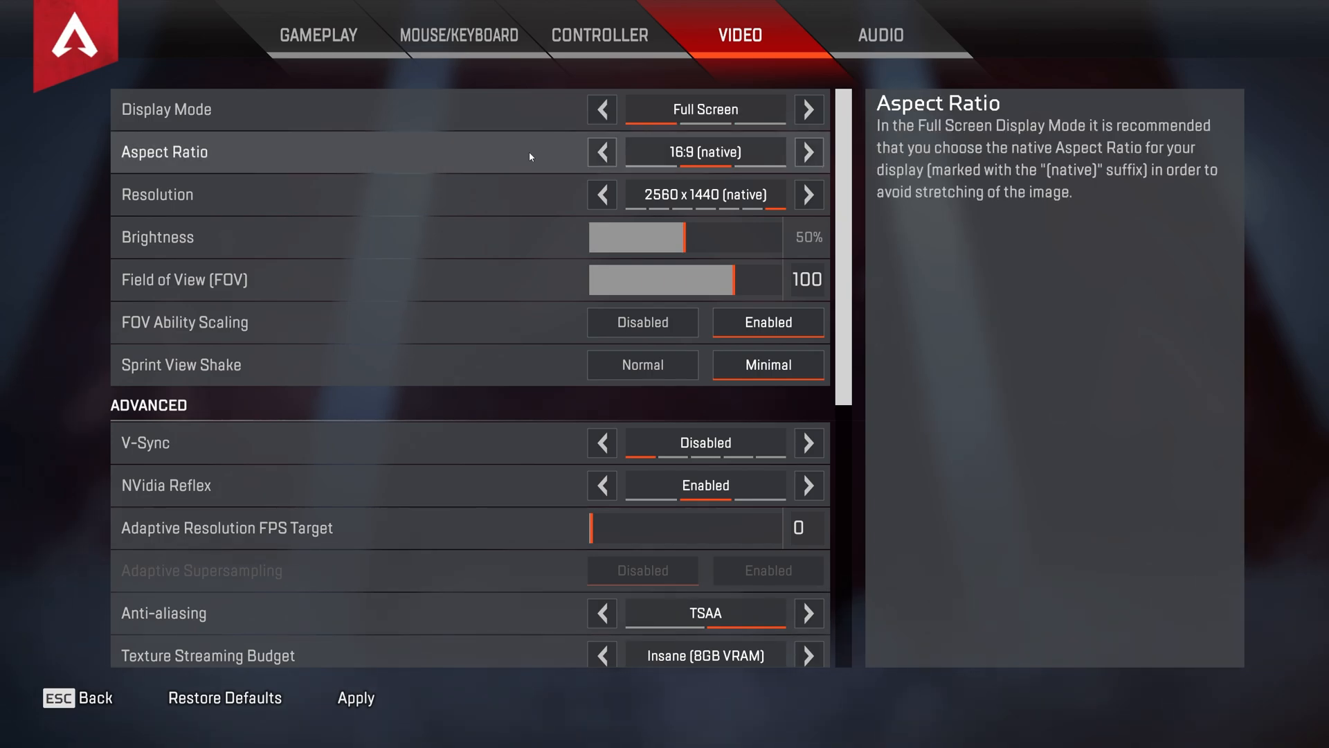
{"action": "mouse_move", "coordinate": [534, 202]}
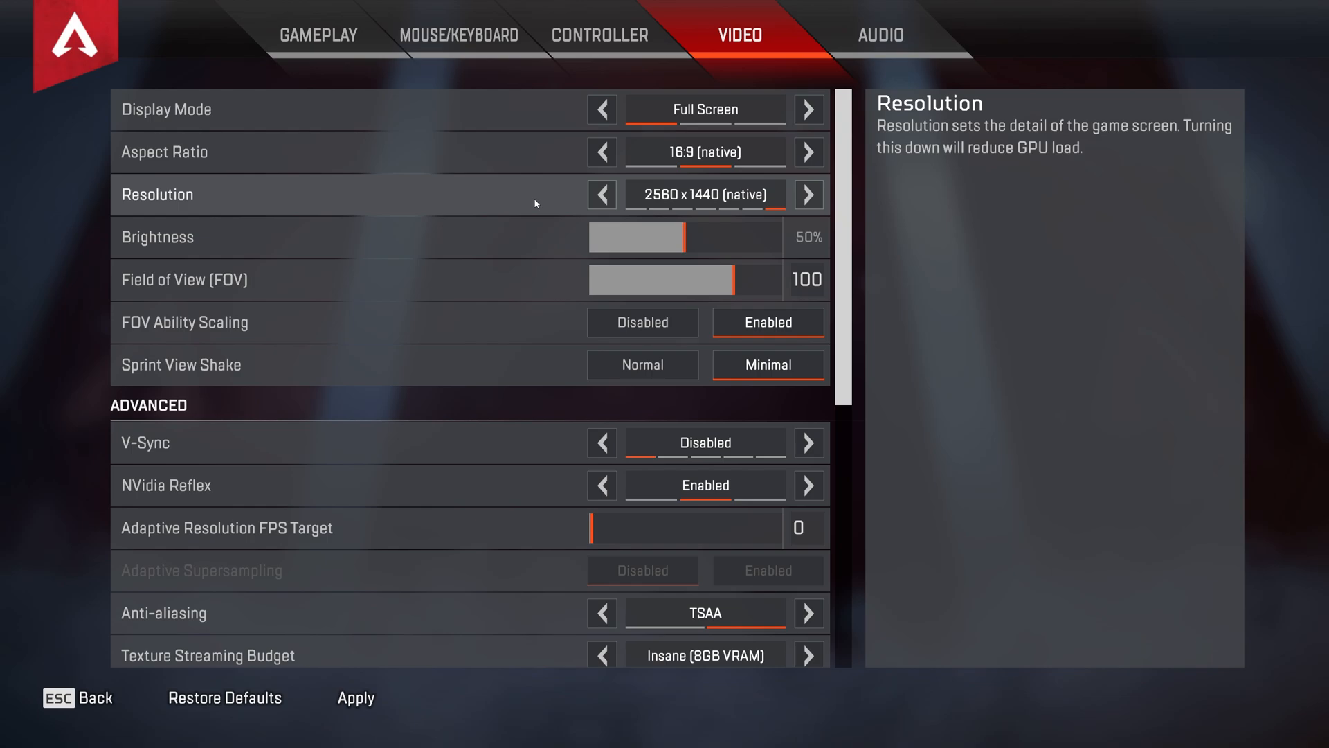
{"action": "mouse_move", "coordinate": [465, 199]}
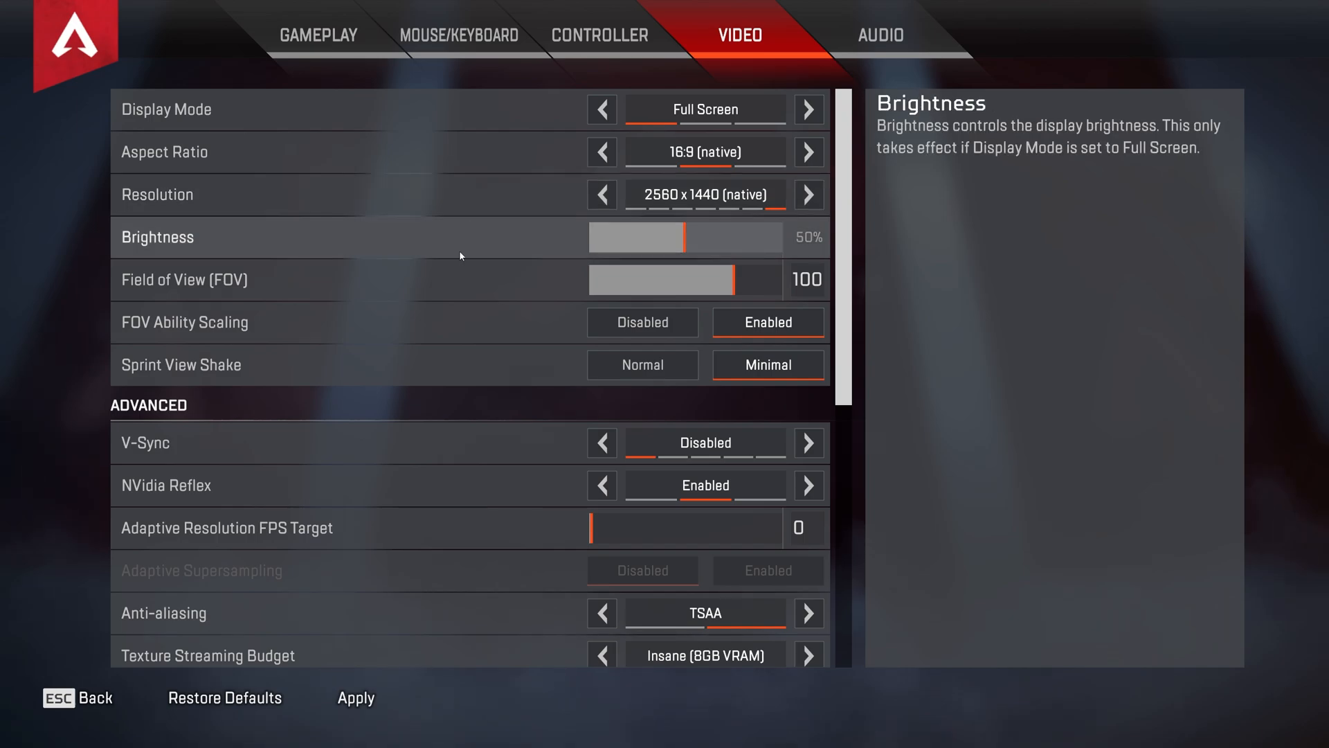
{"action": "mouse_move", "coordinate": [475, 278]}
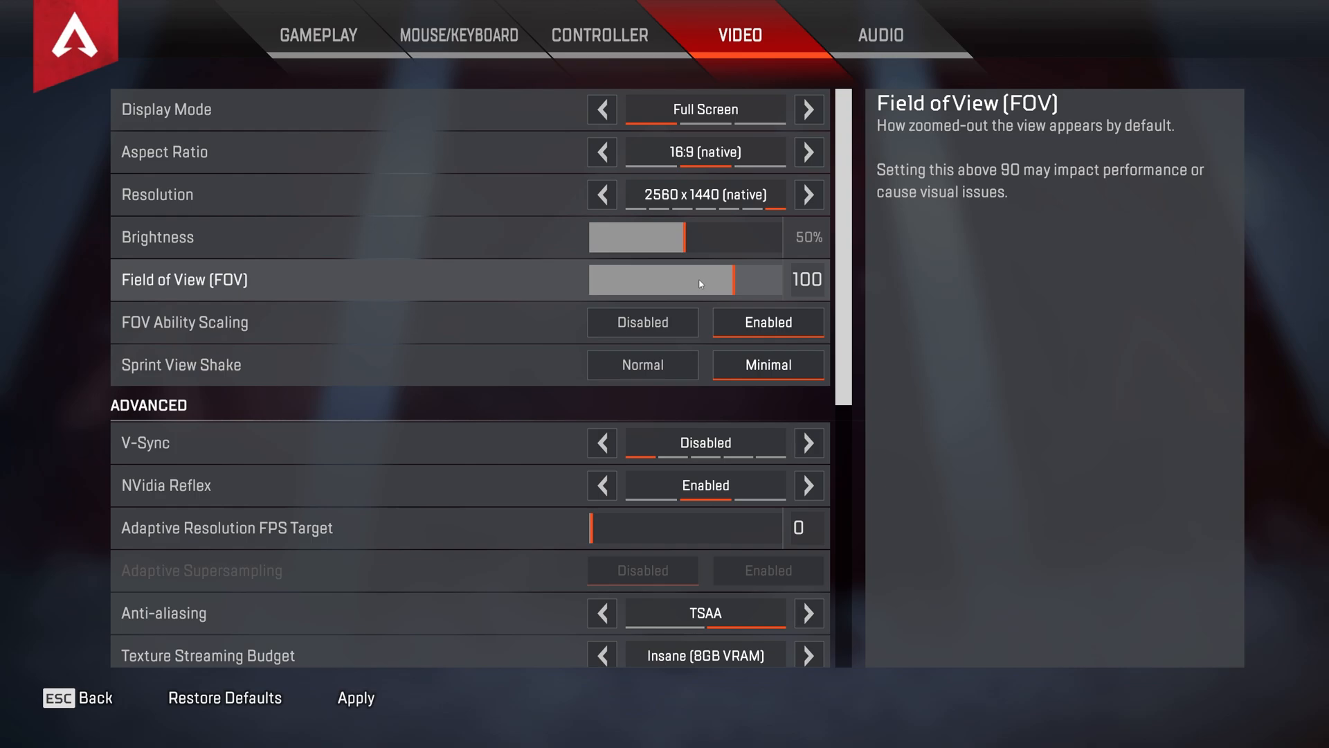
{"action": "mouse_move", "coordinate": [691, 288]}
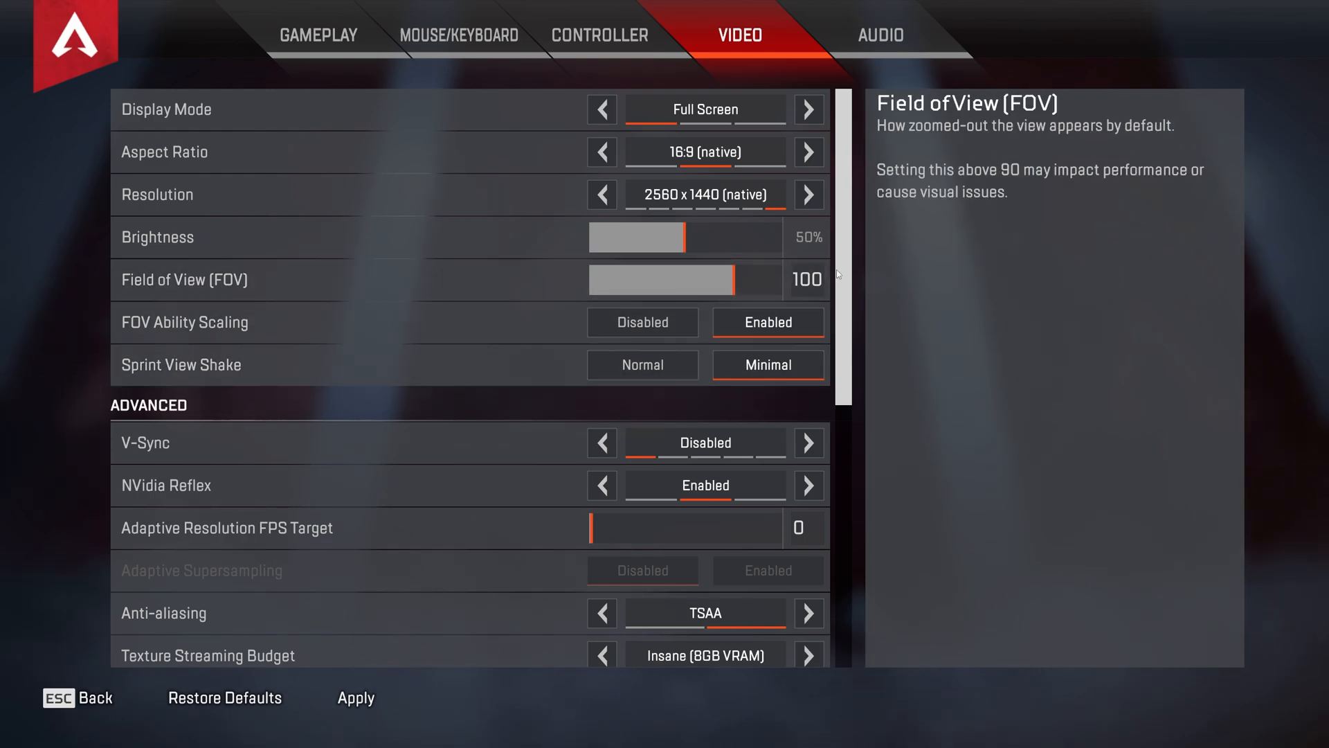
{"action": "scroll", "scroll_direction": "down", "scroll_amount": 3}
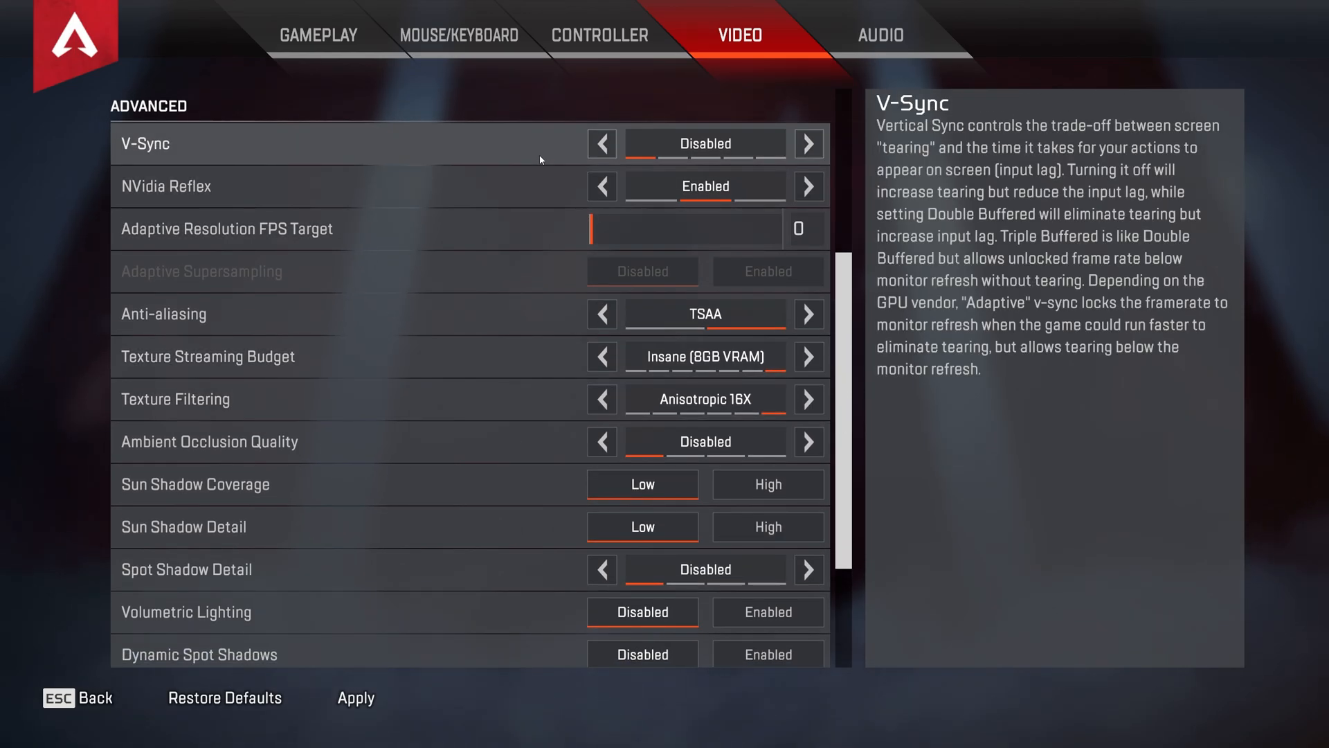
{"action": "mouse_move", "coordinate": [798, 184]}
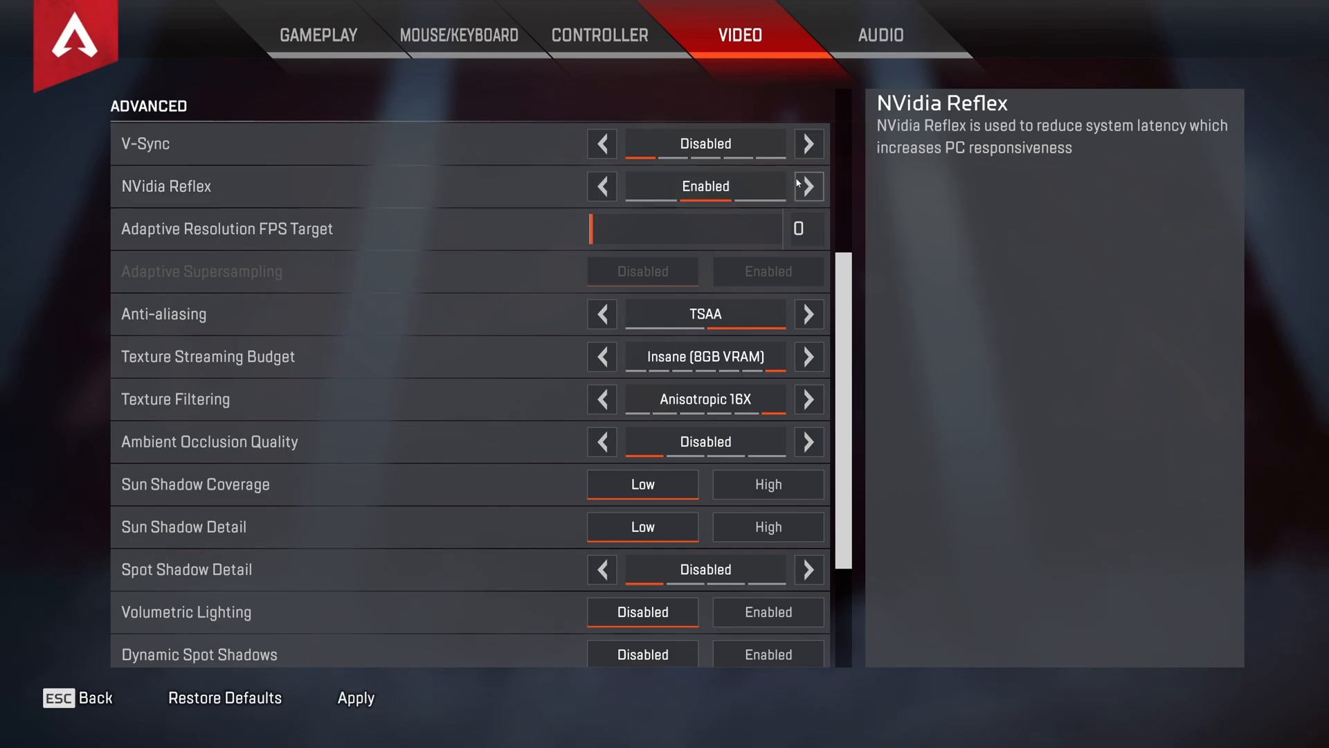
{"action": "left_click", "coordinate": [806, 186]}
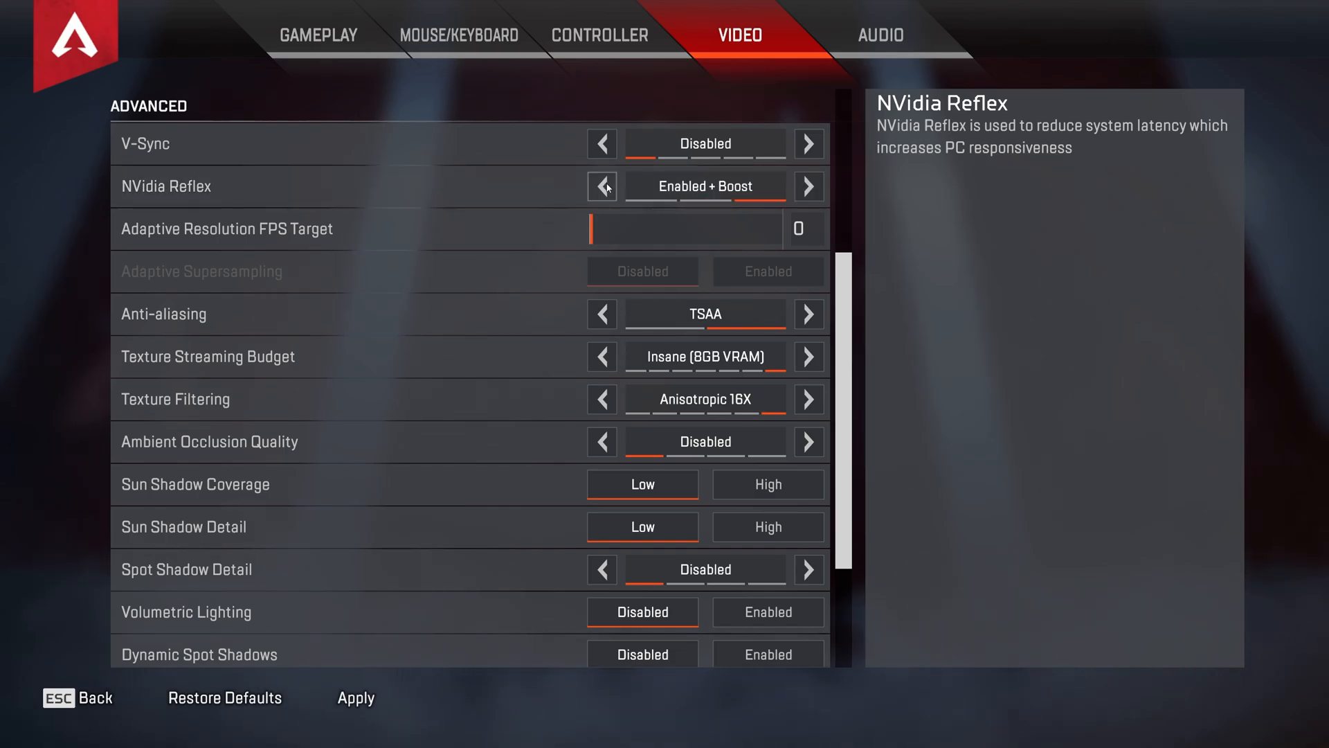
{"action": "left_click", "coordinate": [601, 185]}
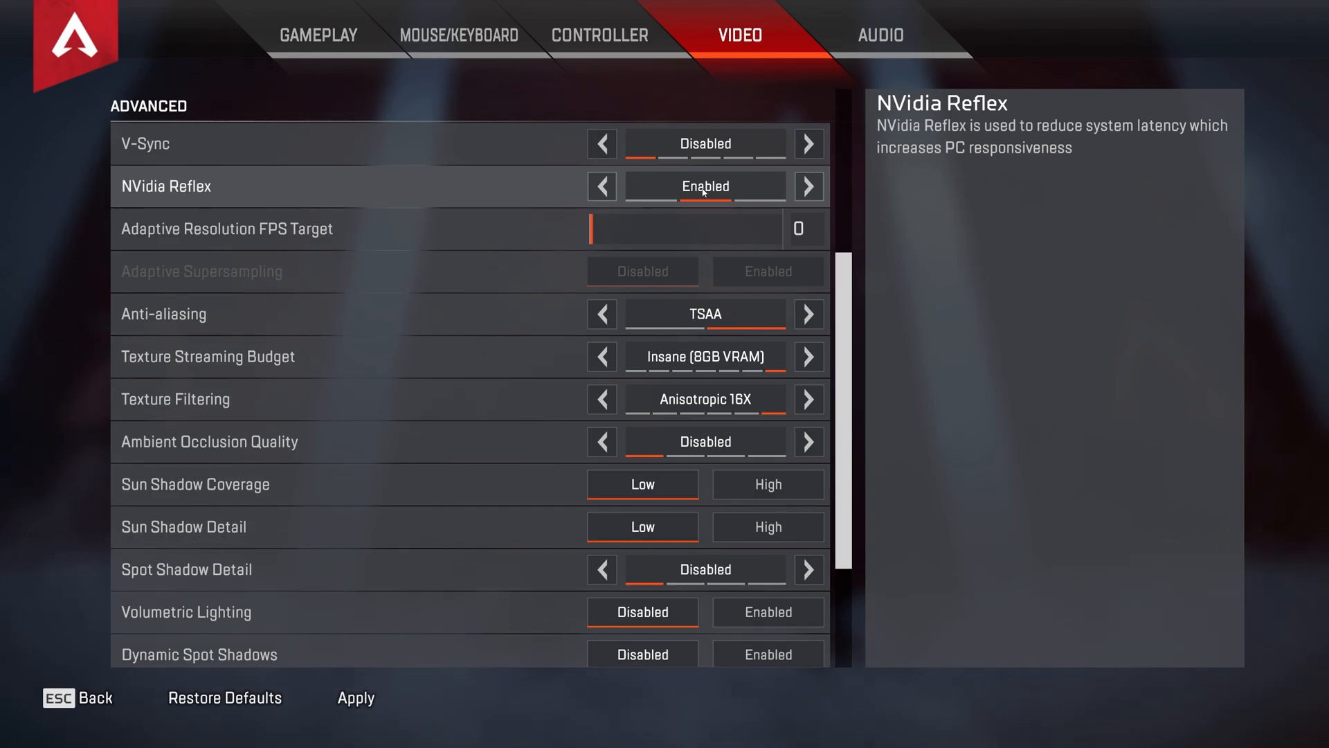
{"action": "mouse_move", "coordinate": [687, 228]}
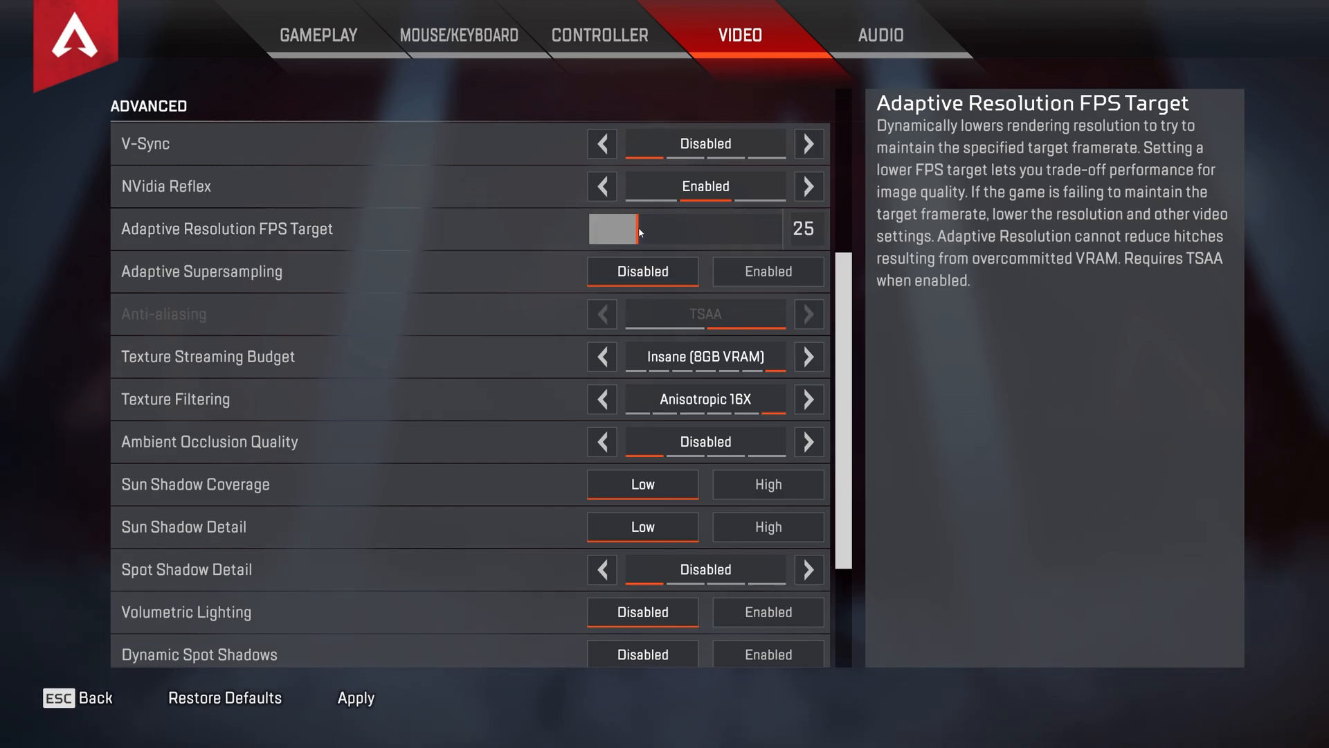
{"action": "left_click_drag", "start_coordinate": [614, 228], "coordinate": [643, 228]}
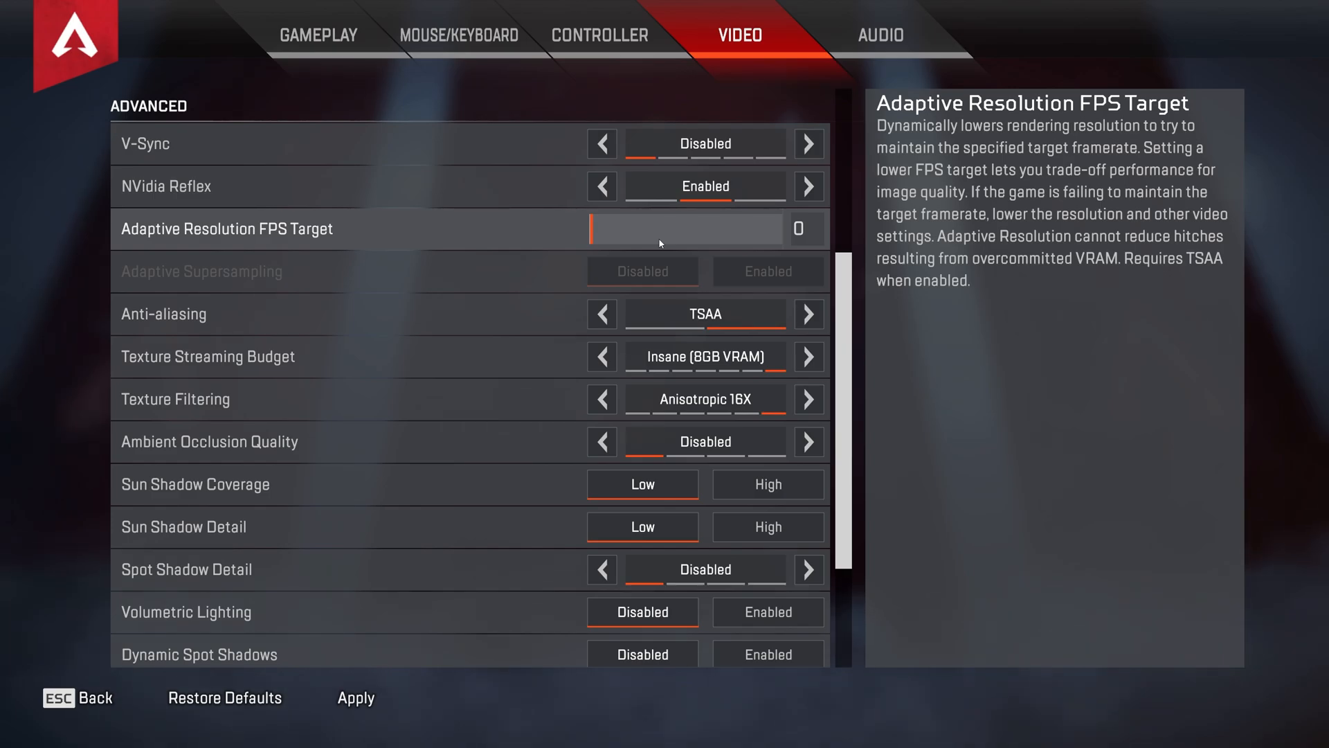
{"action": "mouse_move", "coordinate": [602, 315]}
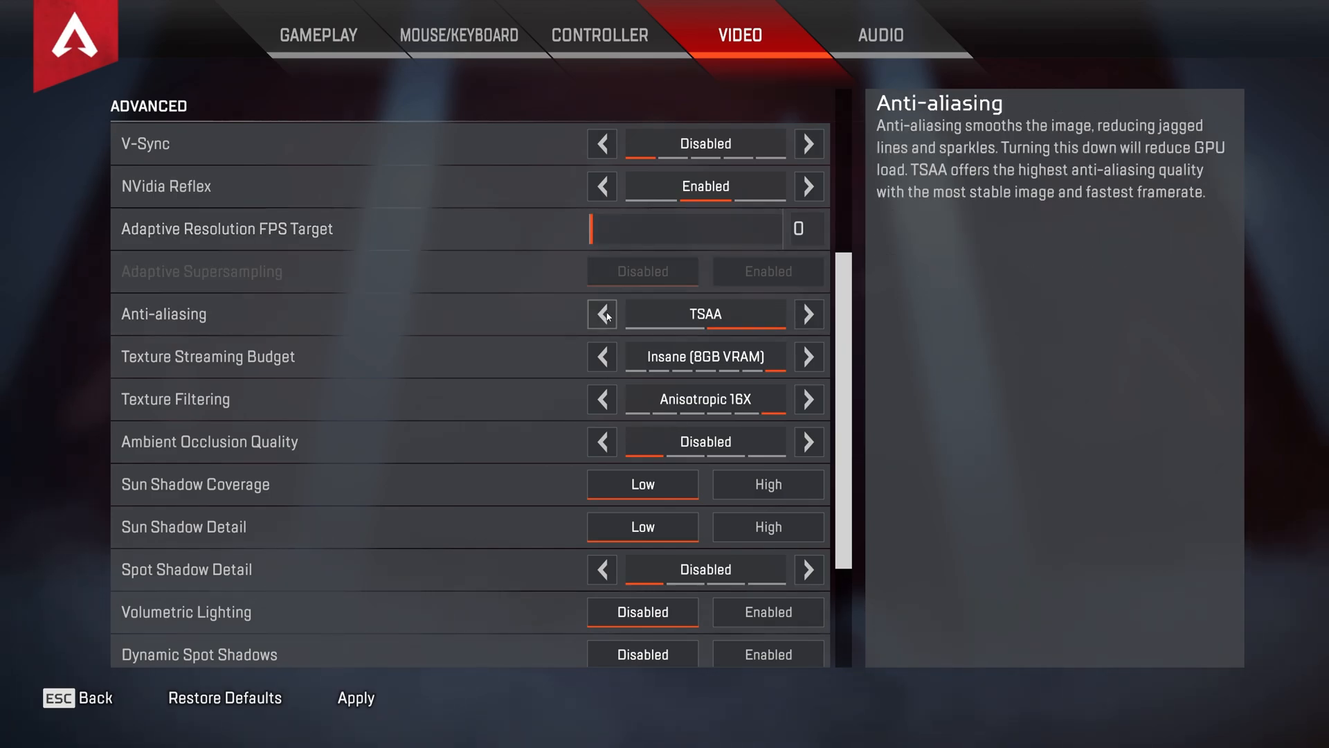
Set anti-aliasing to None and keep texture streaming budget at Insane (8GB VRAM) after trying Medium.
{"action": "left_click", "coordinate": [603, 314]}
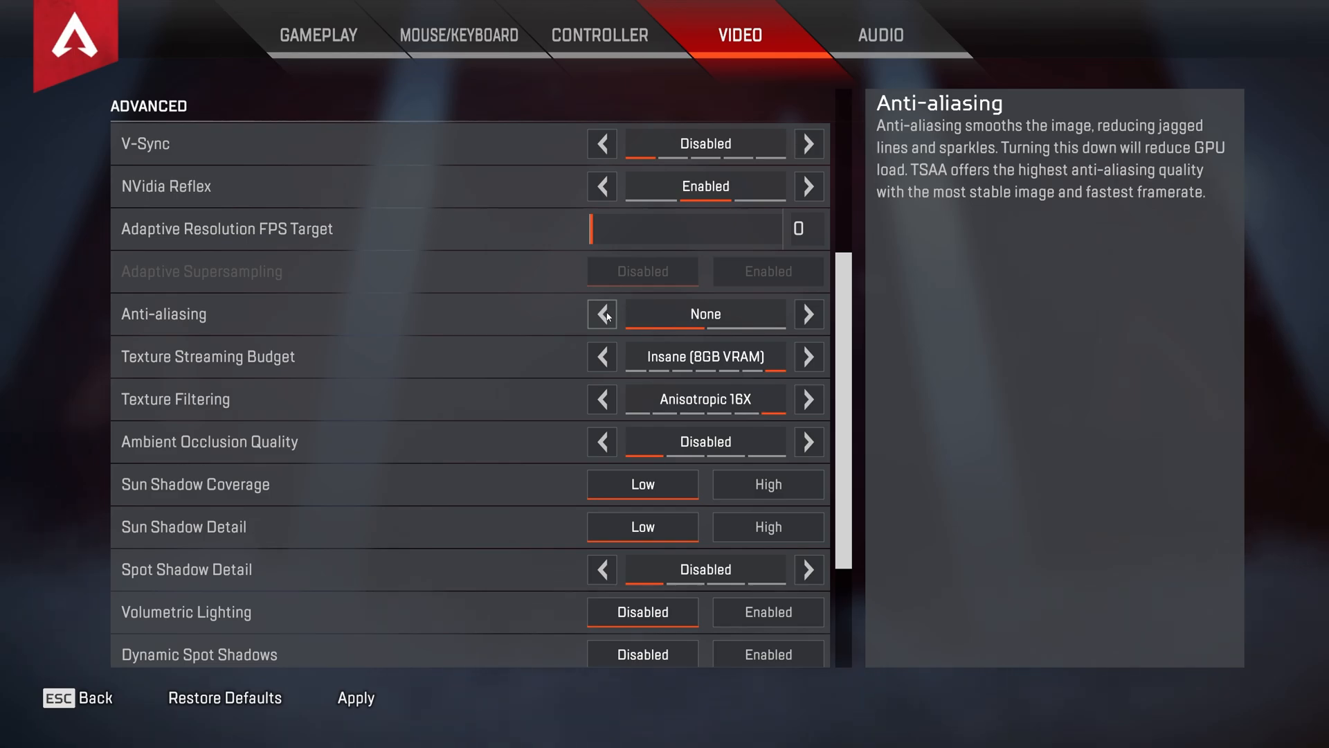
{"action": "scroll", "scroll_direction": "down", "scroll_amount": 3}
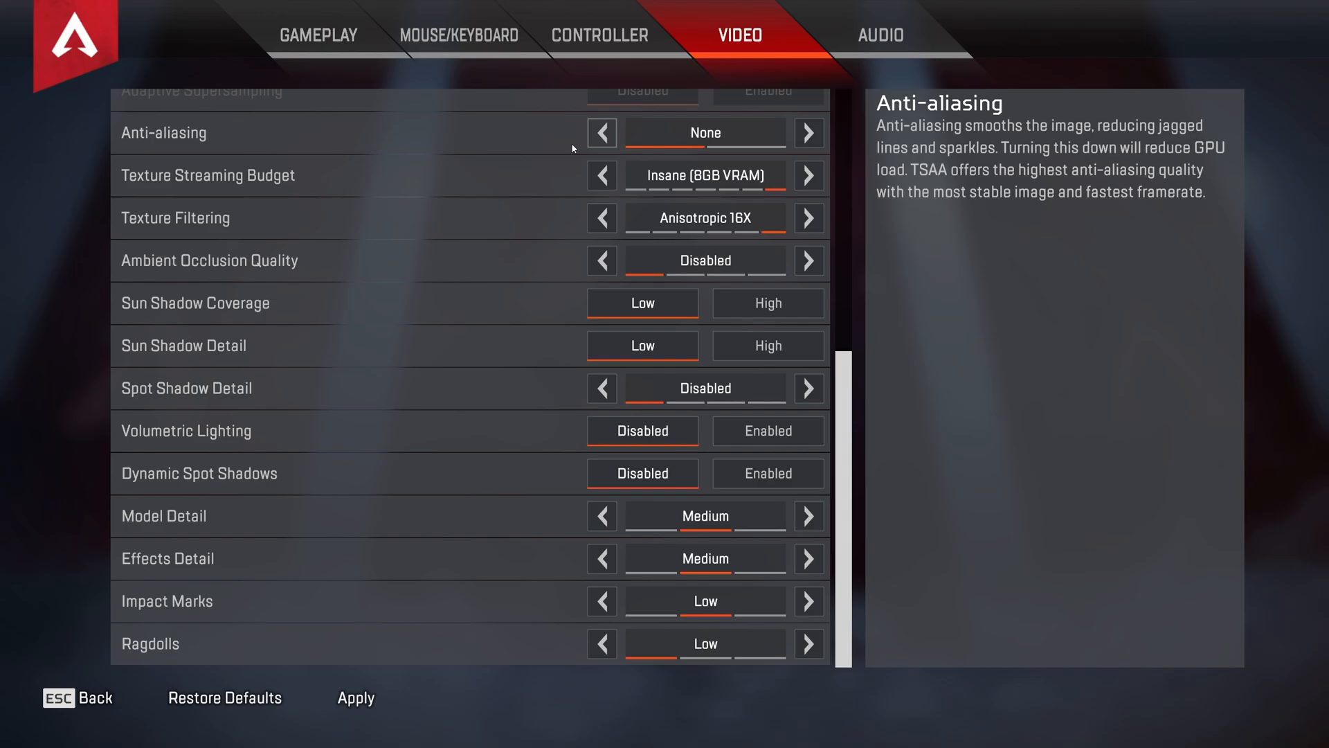
{"action": "mouse_move", "coordinate": [542, 176]}
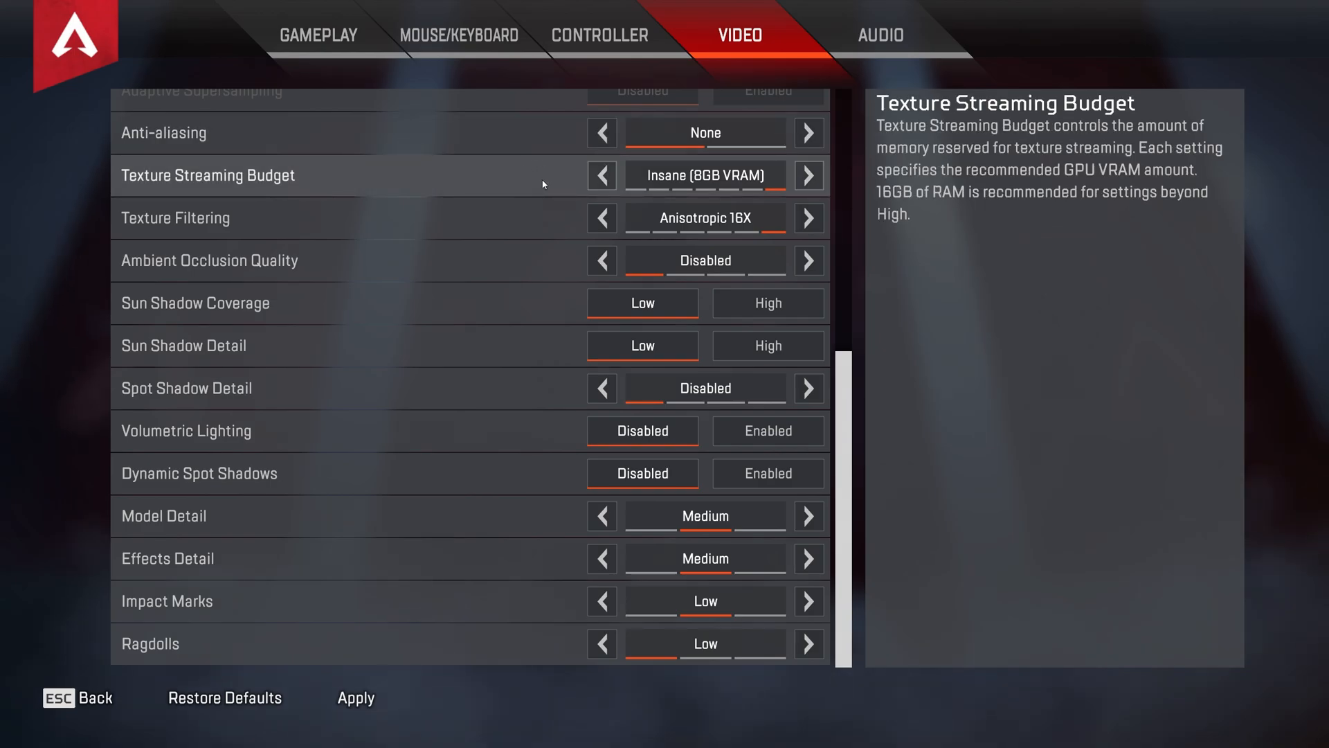
{"action": "mouse_move", "coordinate": [534, 179]}
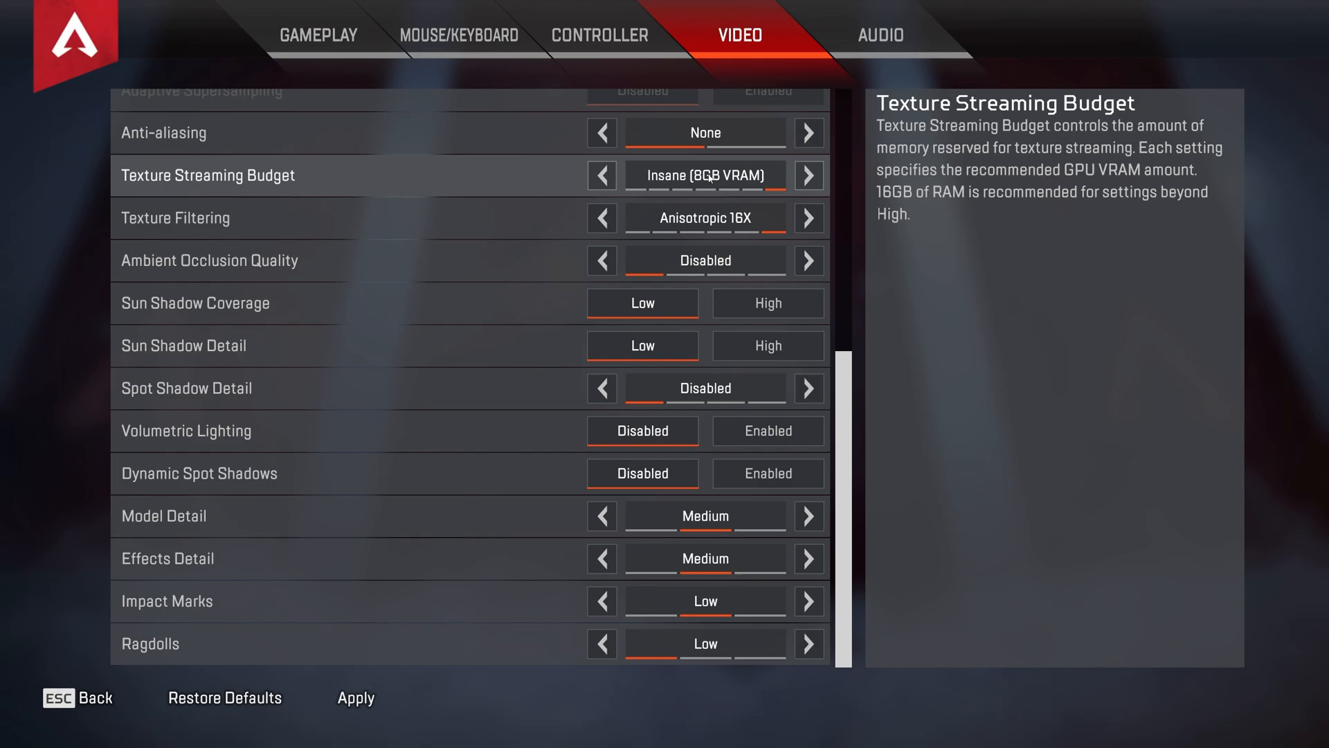
{"action": "mouse_move", "coordinate": [746, 184]}
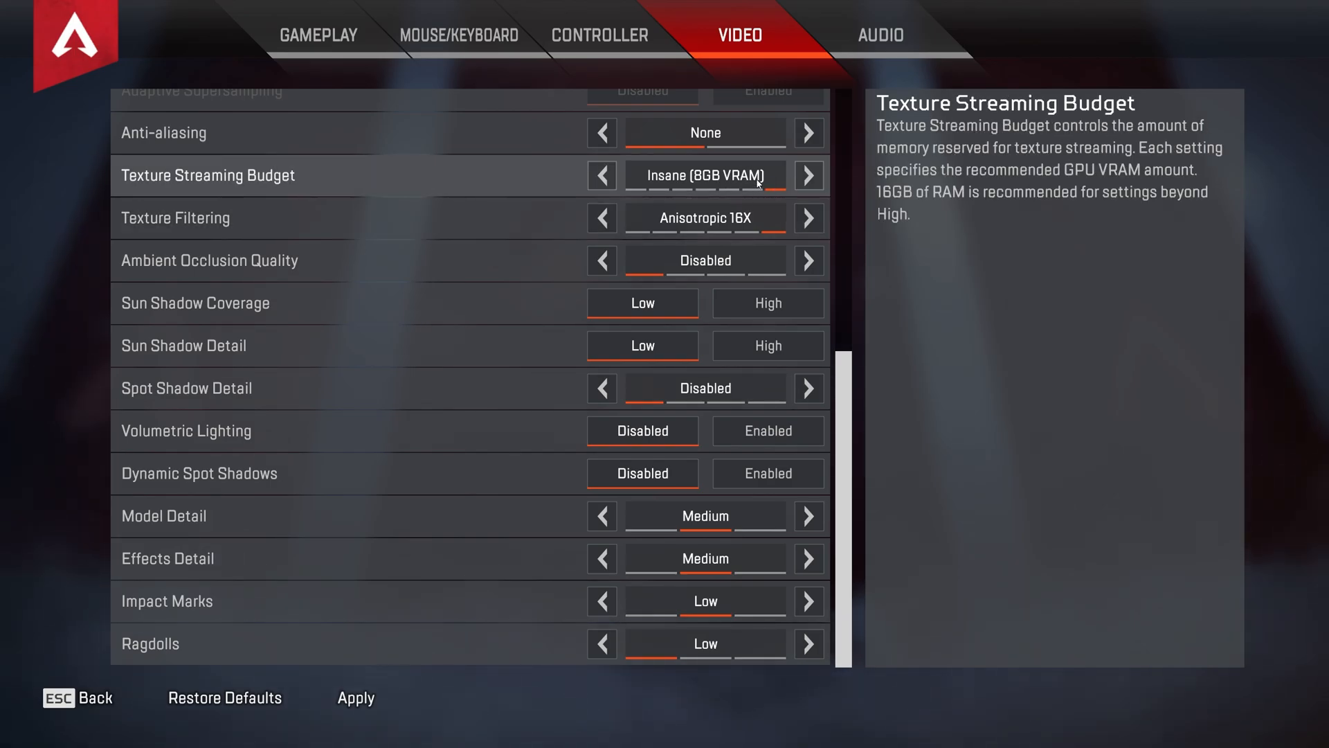
{"action": "left_click", "coordinate": [601, 176]}
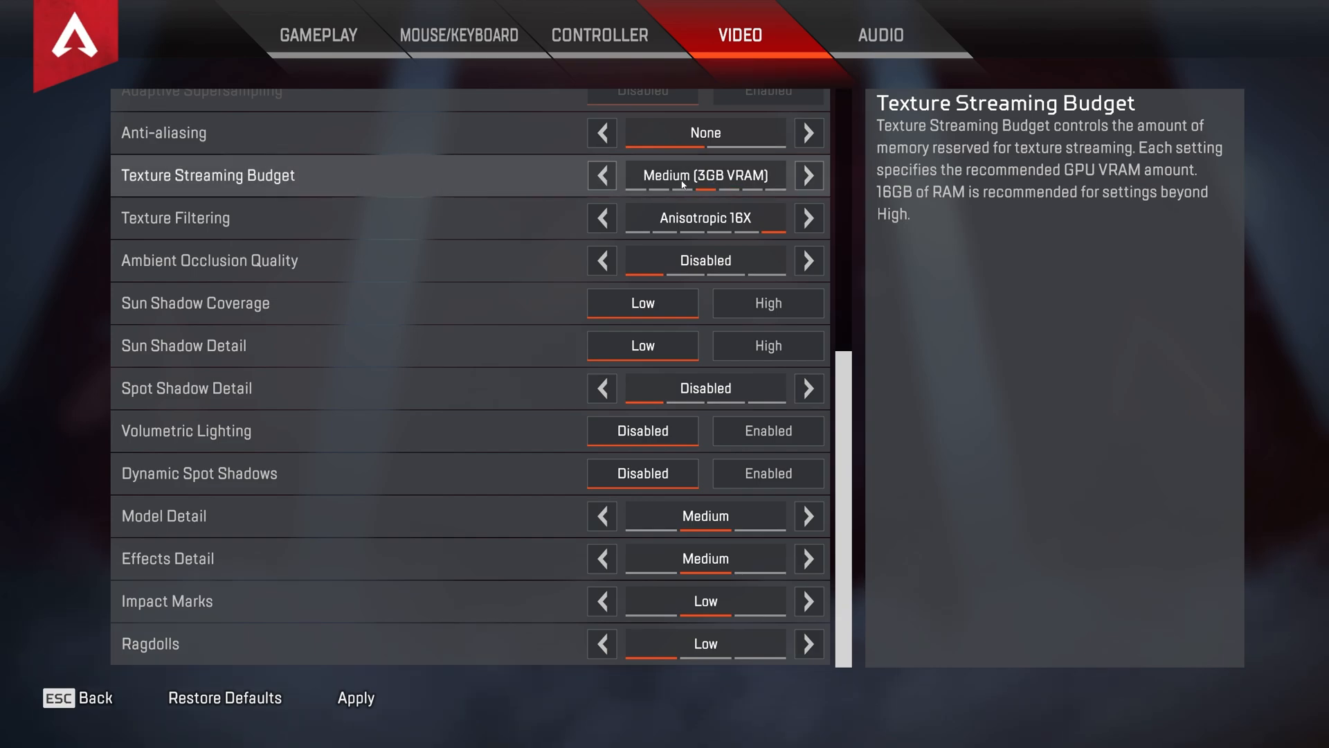
{"action": "left_click", "coordinate": [806, 176]}
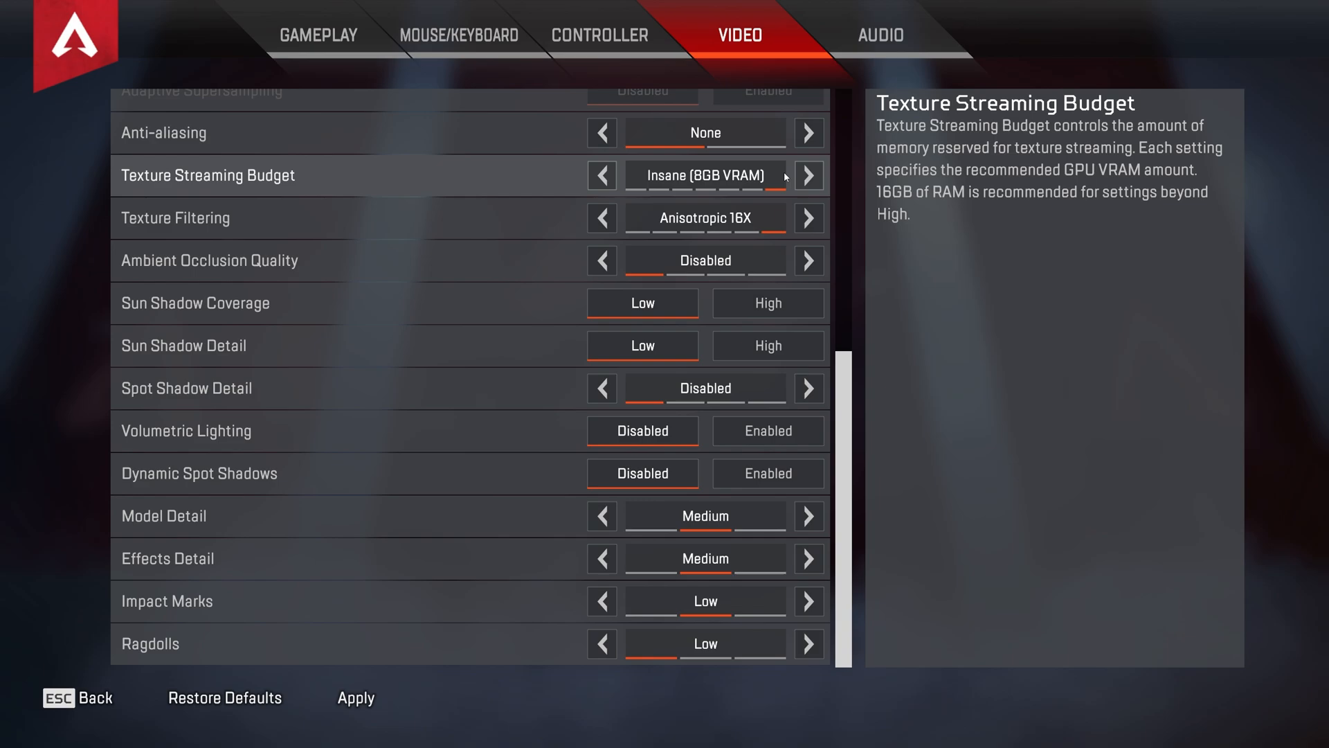
{"action": "mouse_move", "coordinate": [781, 176]}
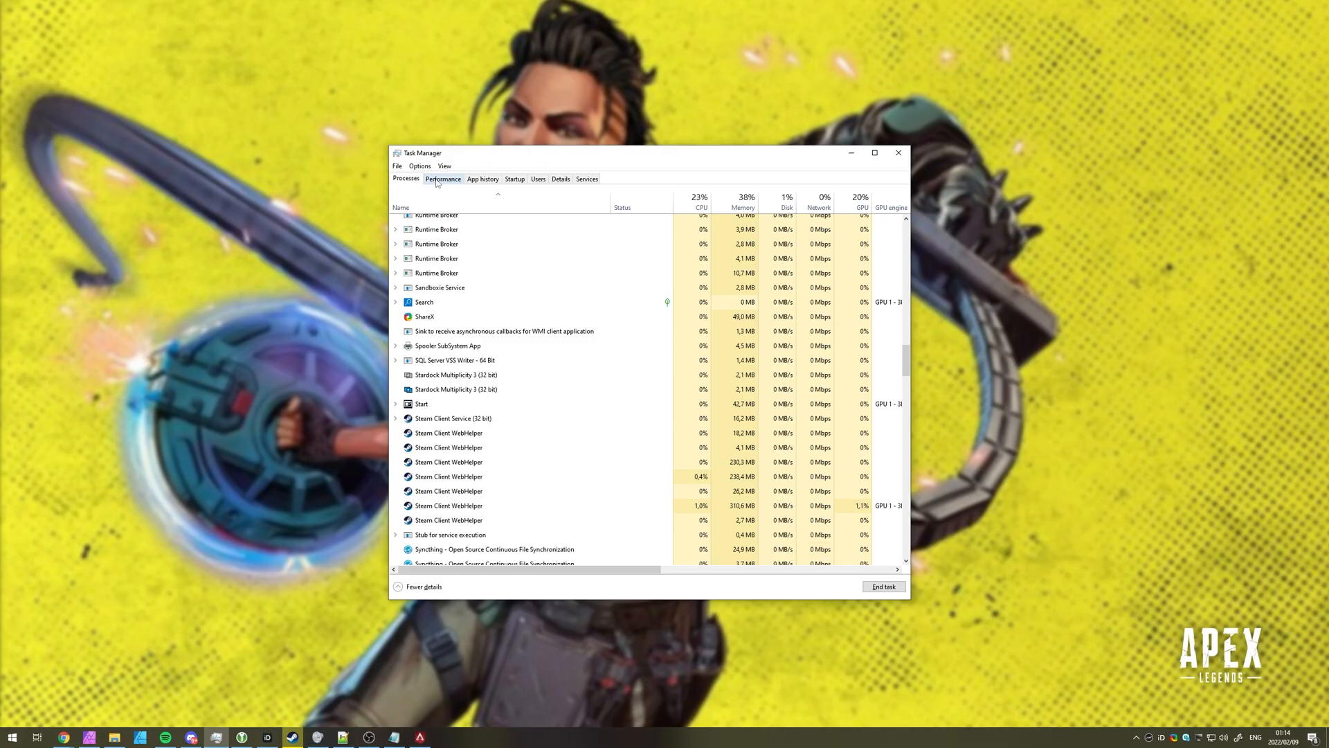
View the NVIDIA GPU 1 usage details in Task Manager's Performance view.
{"action": "left_click", "coordinate": [443, 179]}
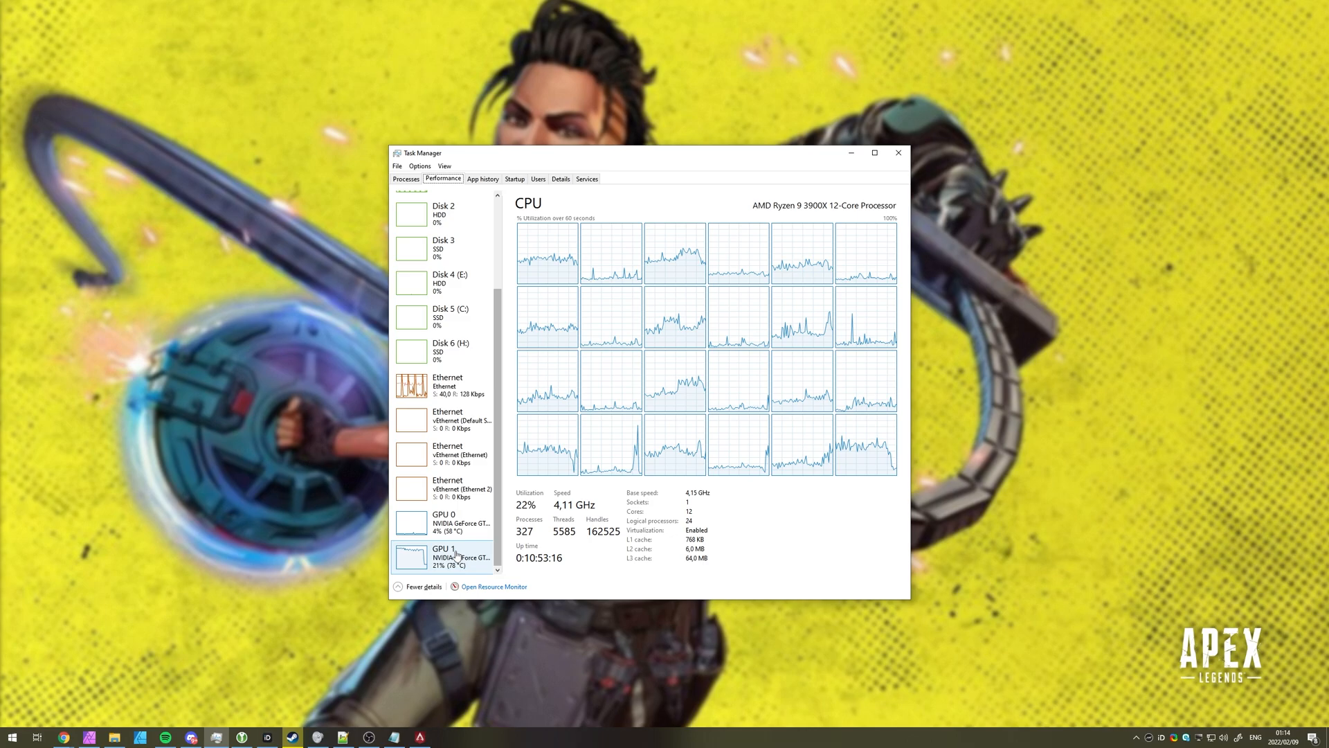
{"action": "left_click", "coordinate": [441, 556]}
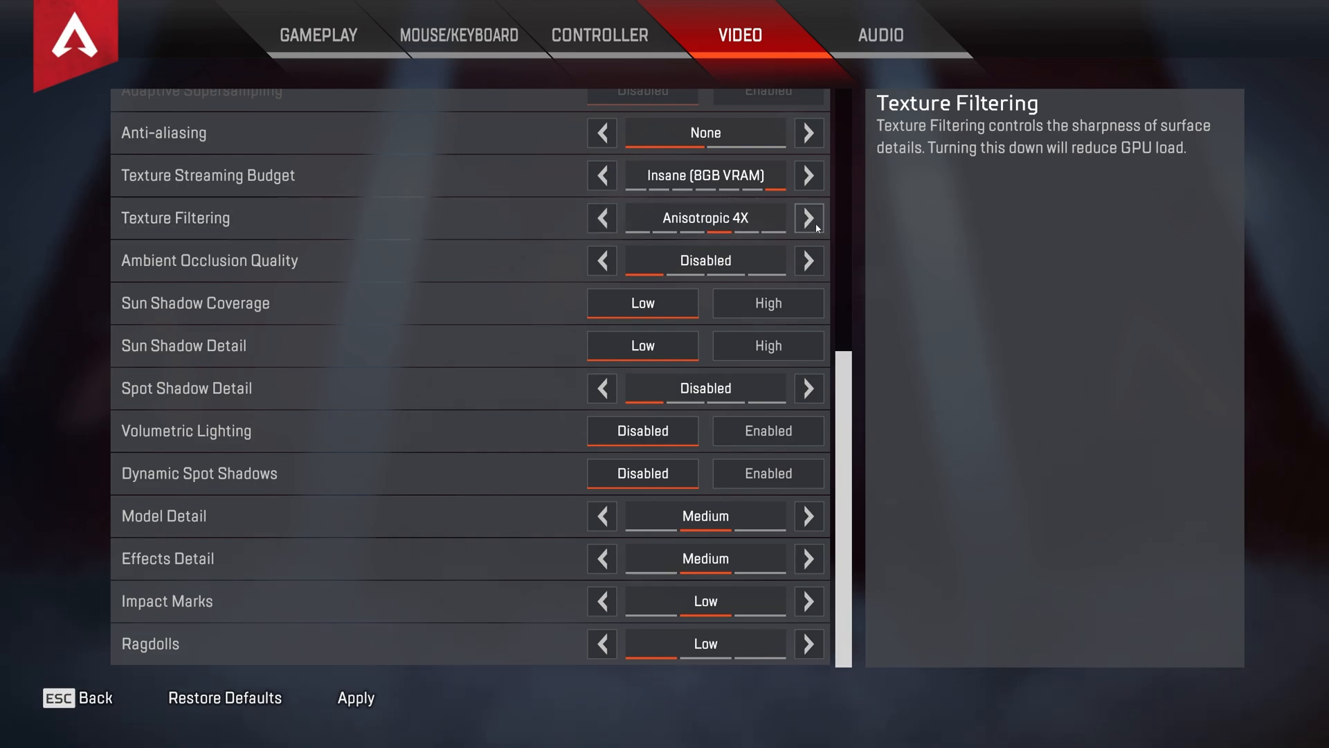
{"action": "left_click", "coordinate": [805, 217]}
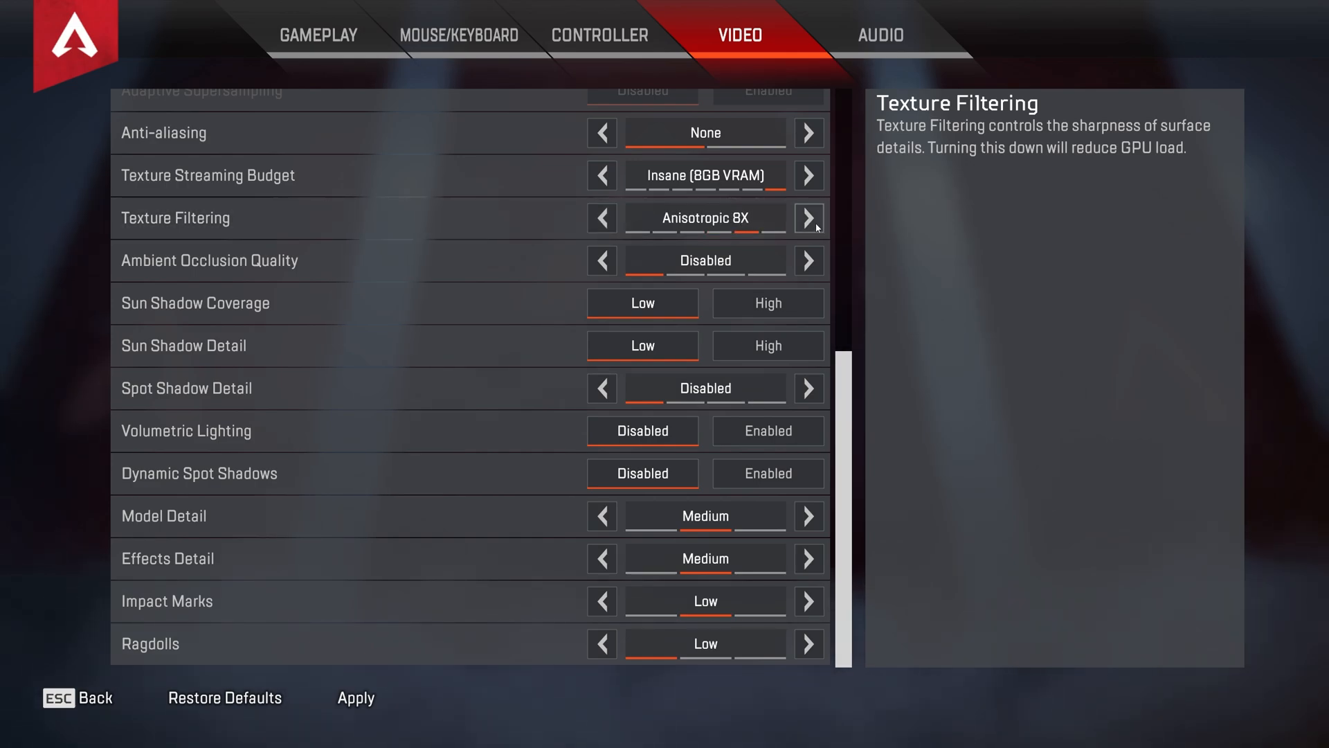
{"action": "left_click", "coordinate": [806, 217]}
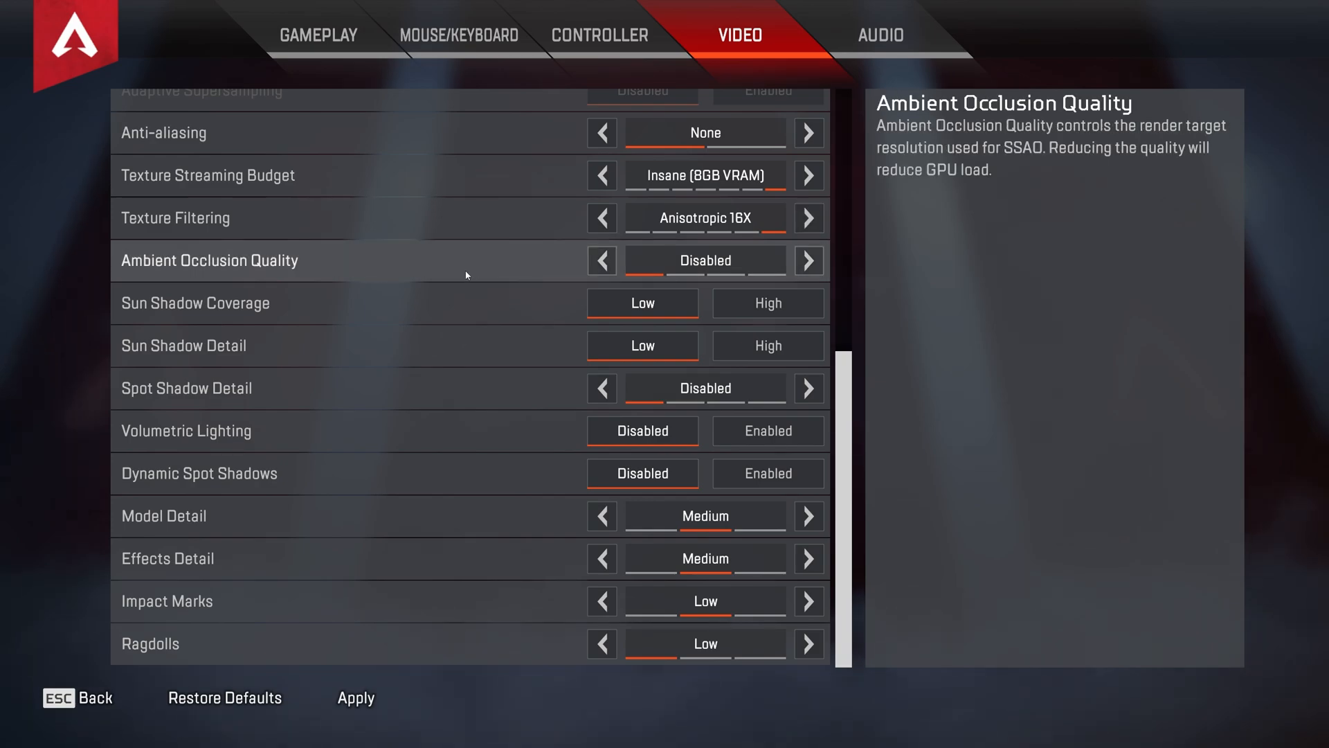
{"action": "mouse_move", "coordinate": [459, 285]}
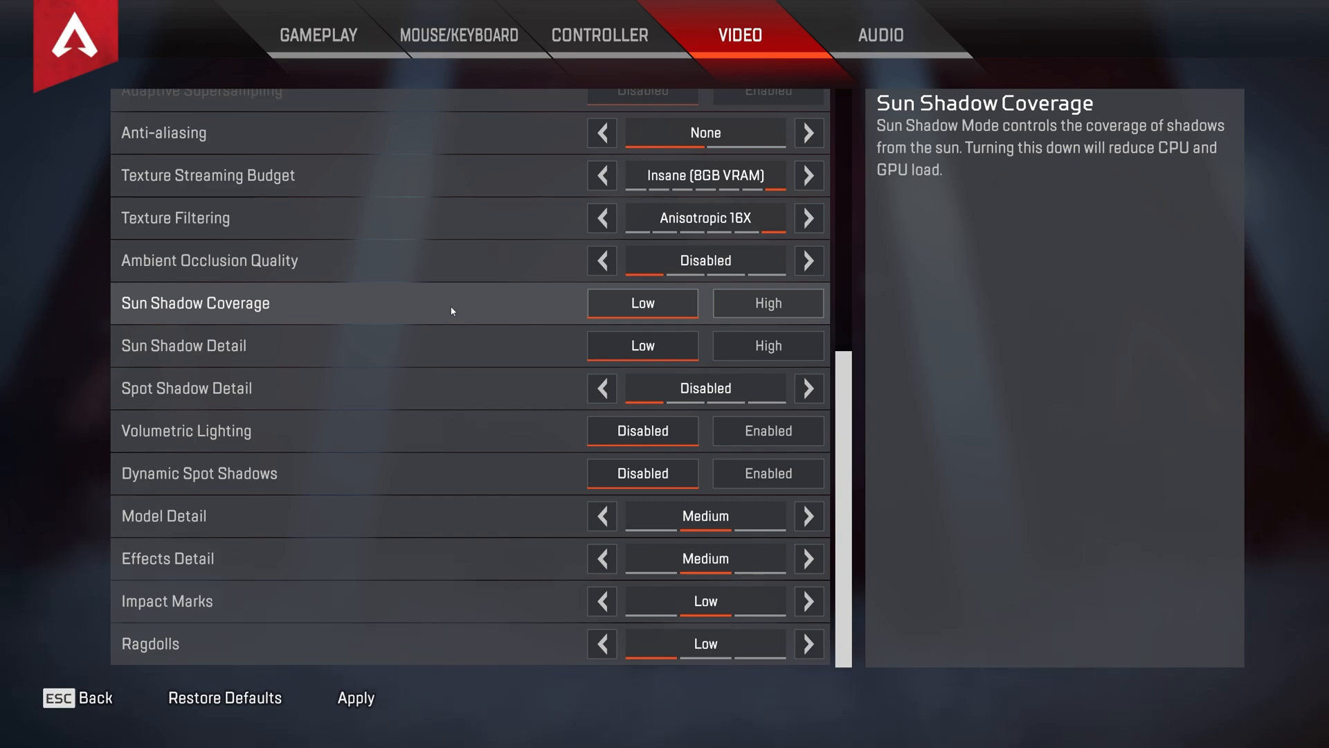
{"action": "mouse_move", "coordinate": [421, 375]}
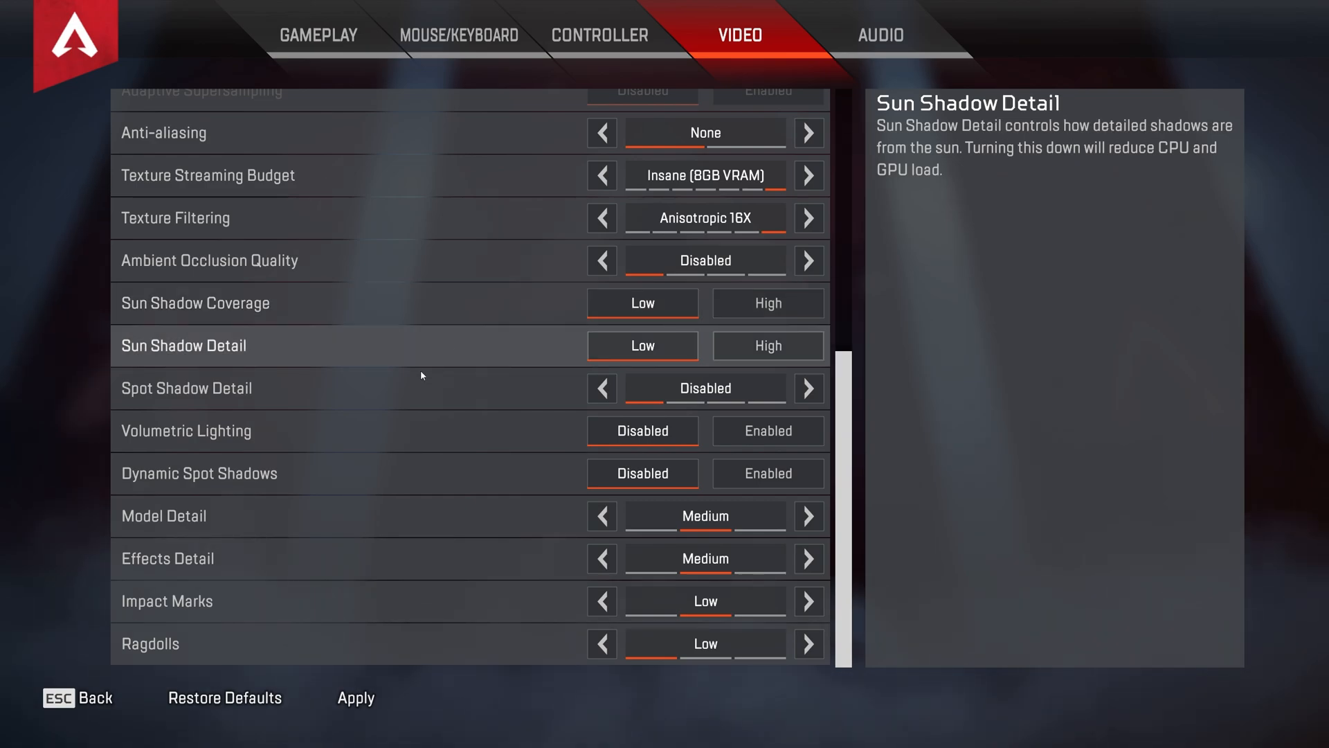
{"action": "mouse_move", "coordinate": [460, 429]}
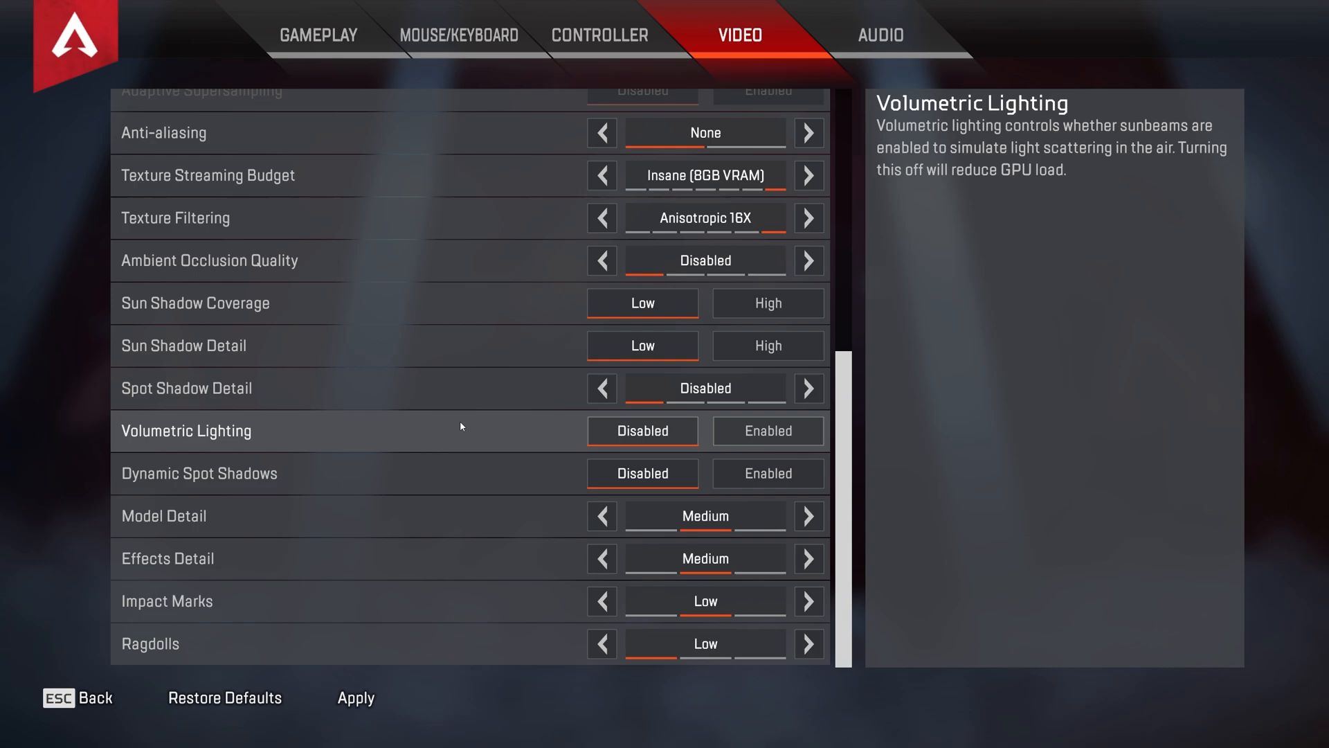
{"action": "mouse_move", "coordinate": [482, 472]}
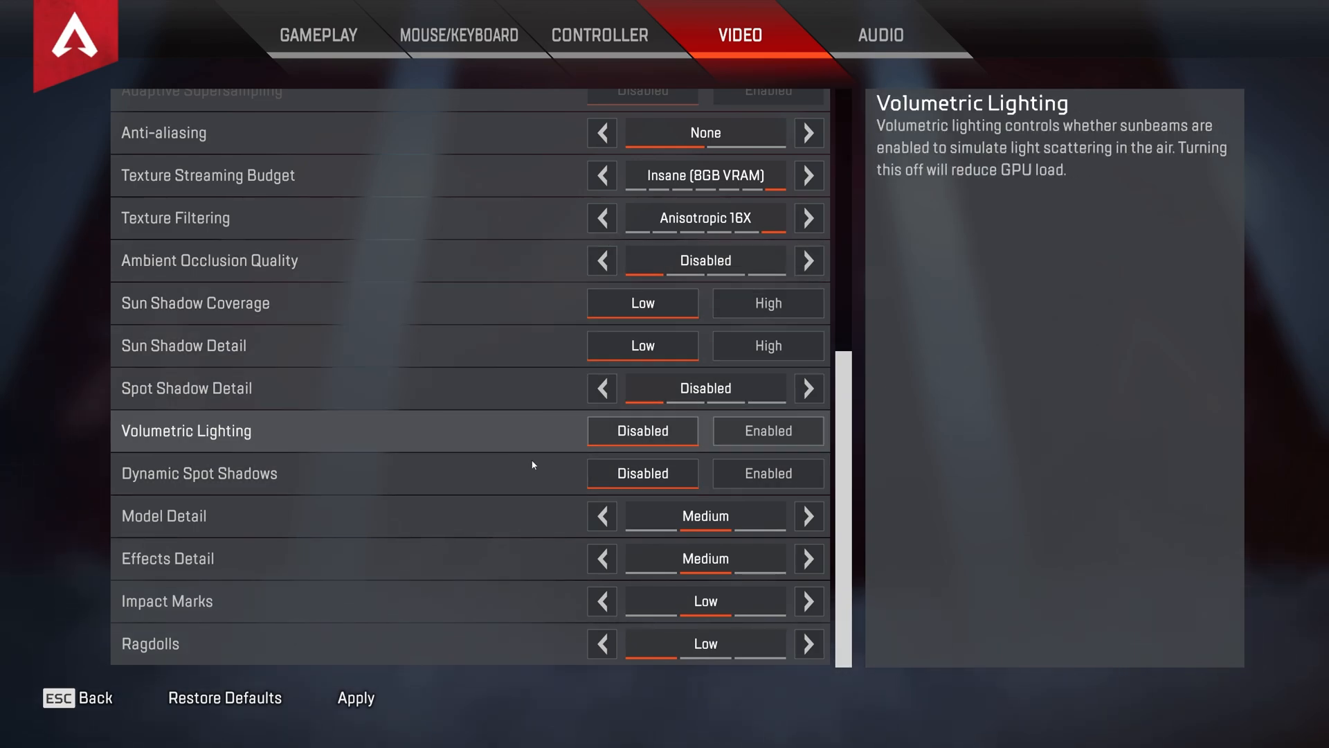
{"action": "mouse_move", "coordinate": [545, 366]}
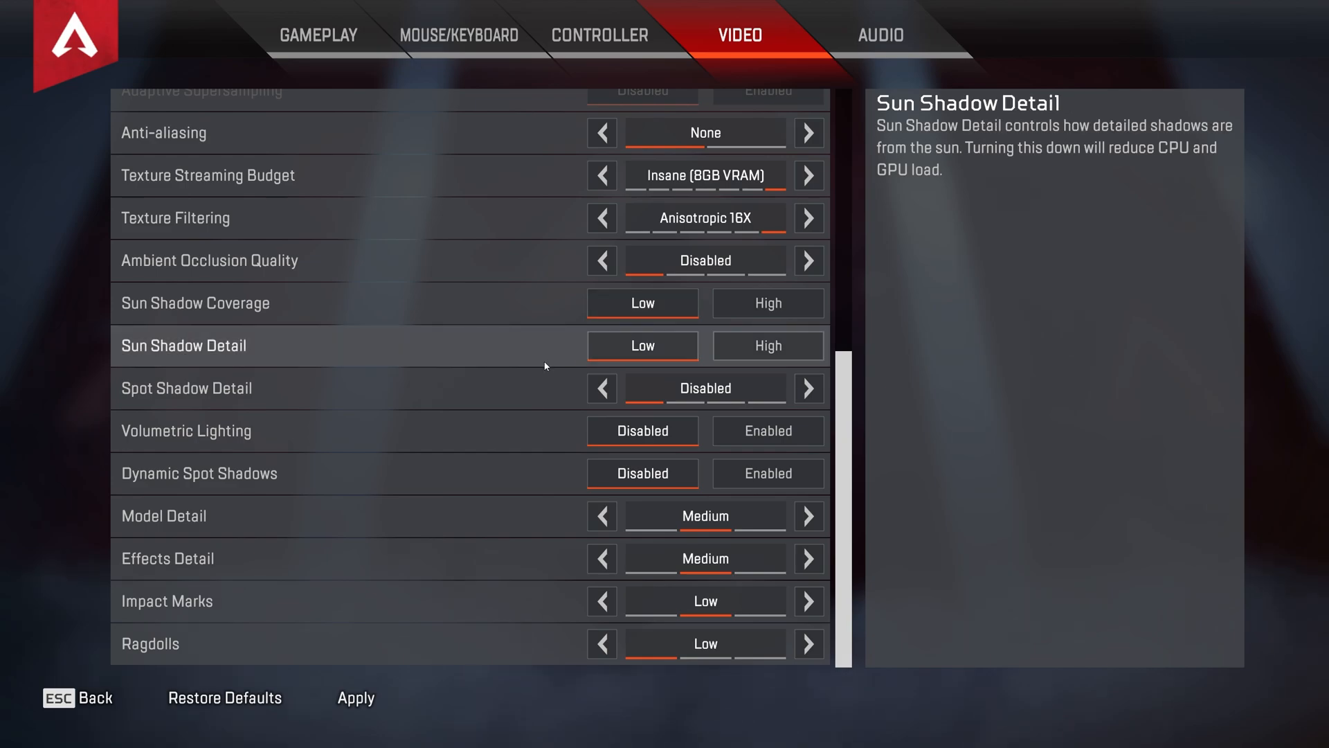
{"action": "mouse_move", "coordinate": [482, 515]}
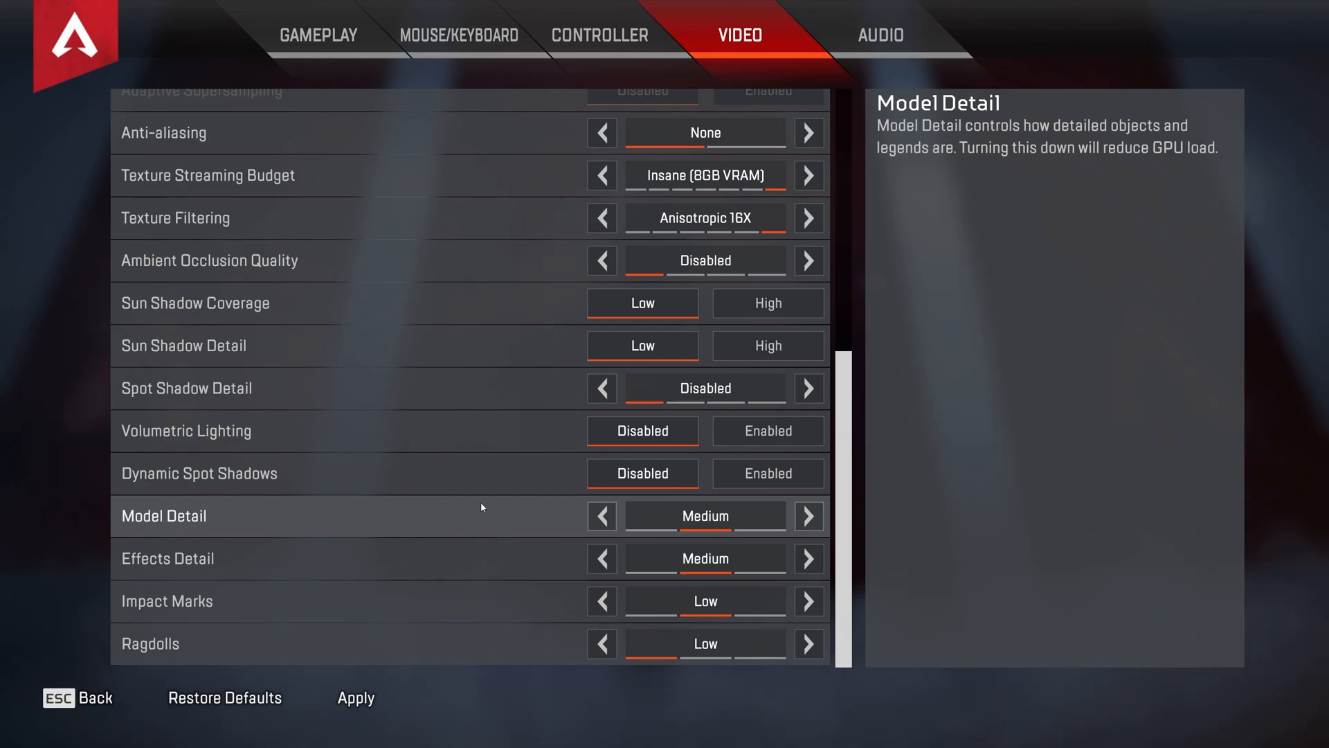
{"action": "mouse_move", "coordinate": [600, 558]}
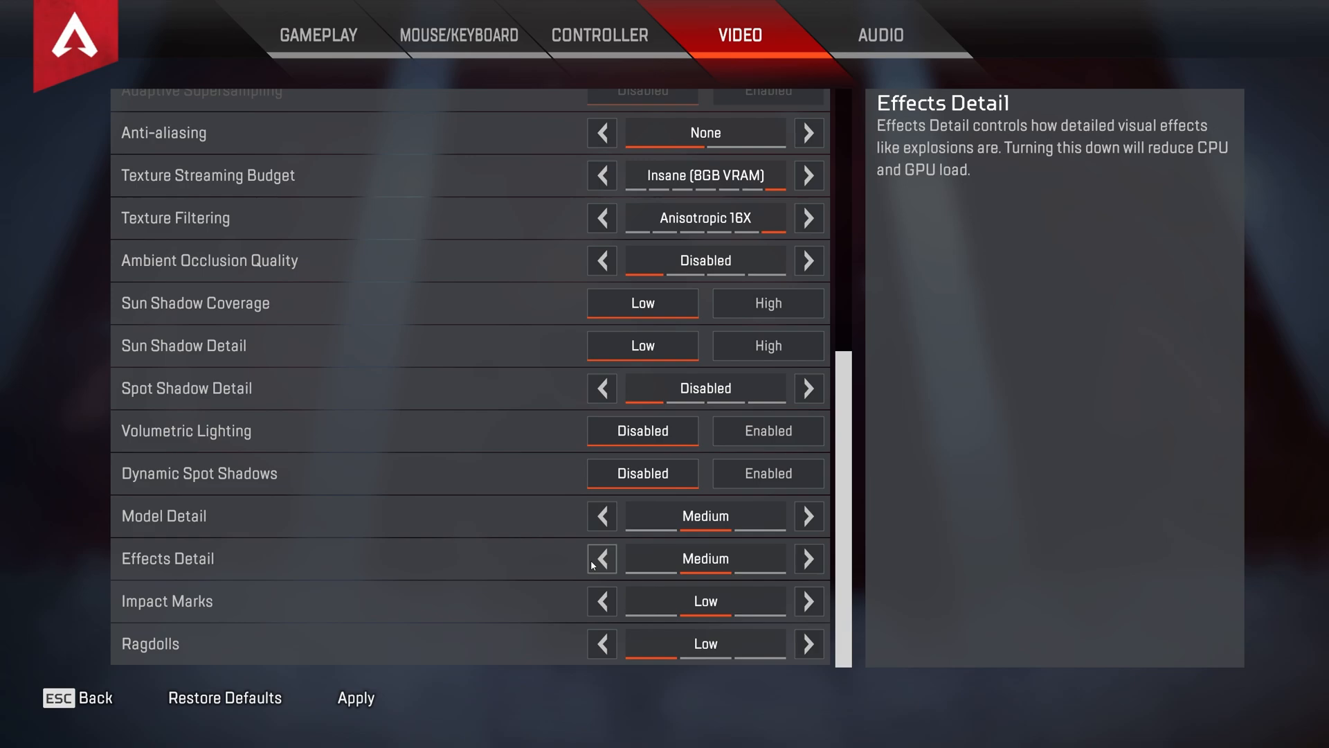
Lower effects detail to Low and keep impact marks at Low after briefly disabling them.
{"action": "left_click", "coordinate": [599, 558]}
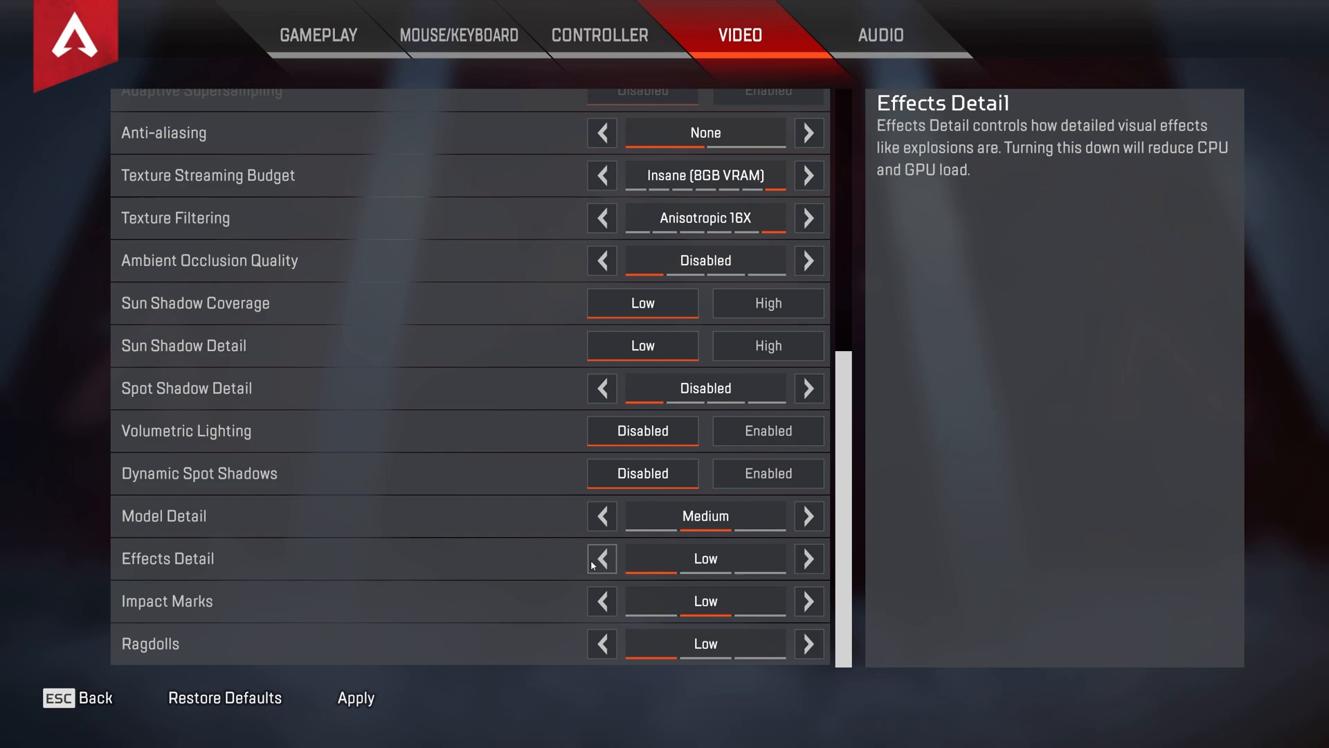
{"action": "mouse_move", "coordinate": [576, 600]}
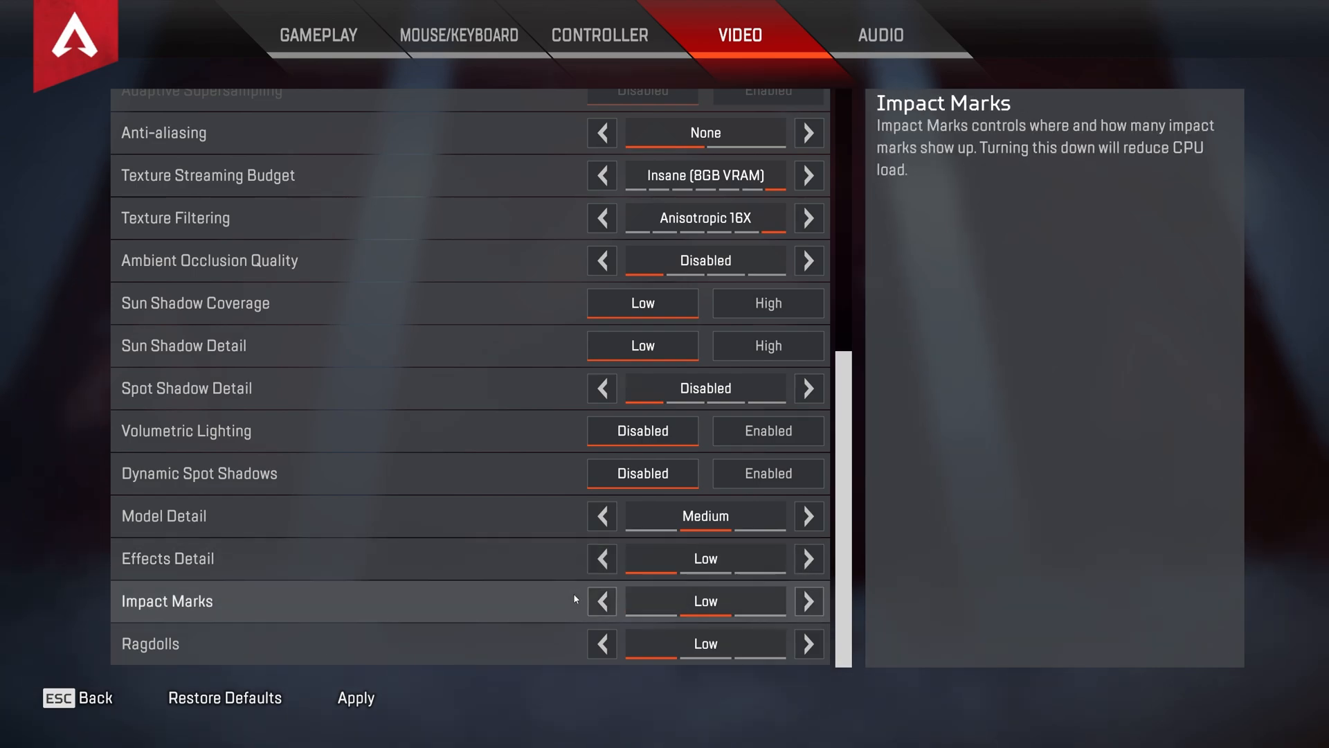
{"action": "left_click", "coordinate": [601, 601]}
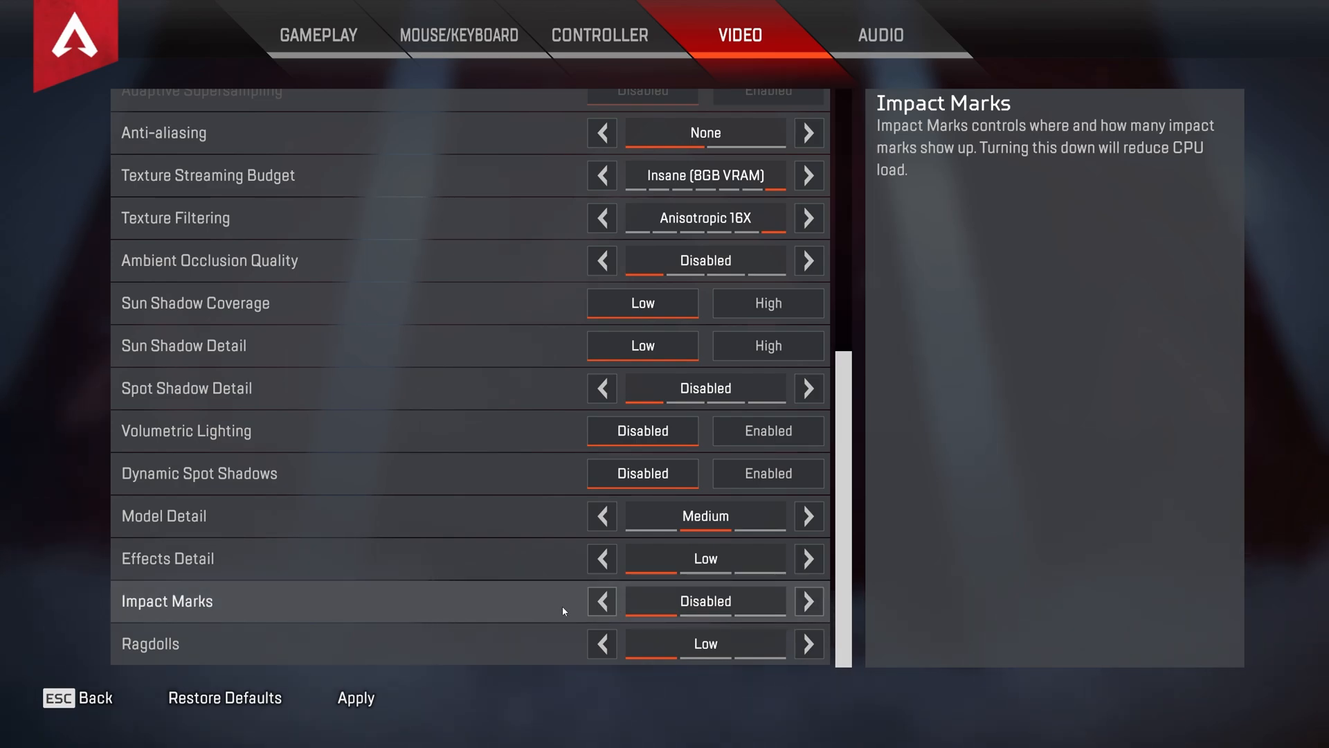
{"action": "left_click", "coordinate": [805, 601]}
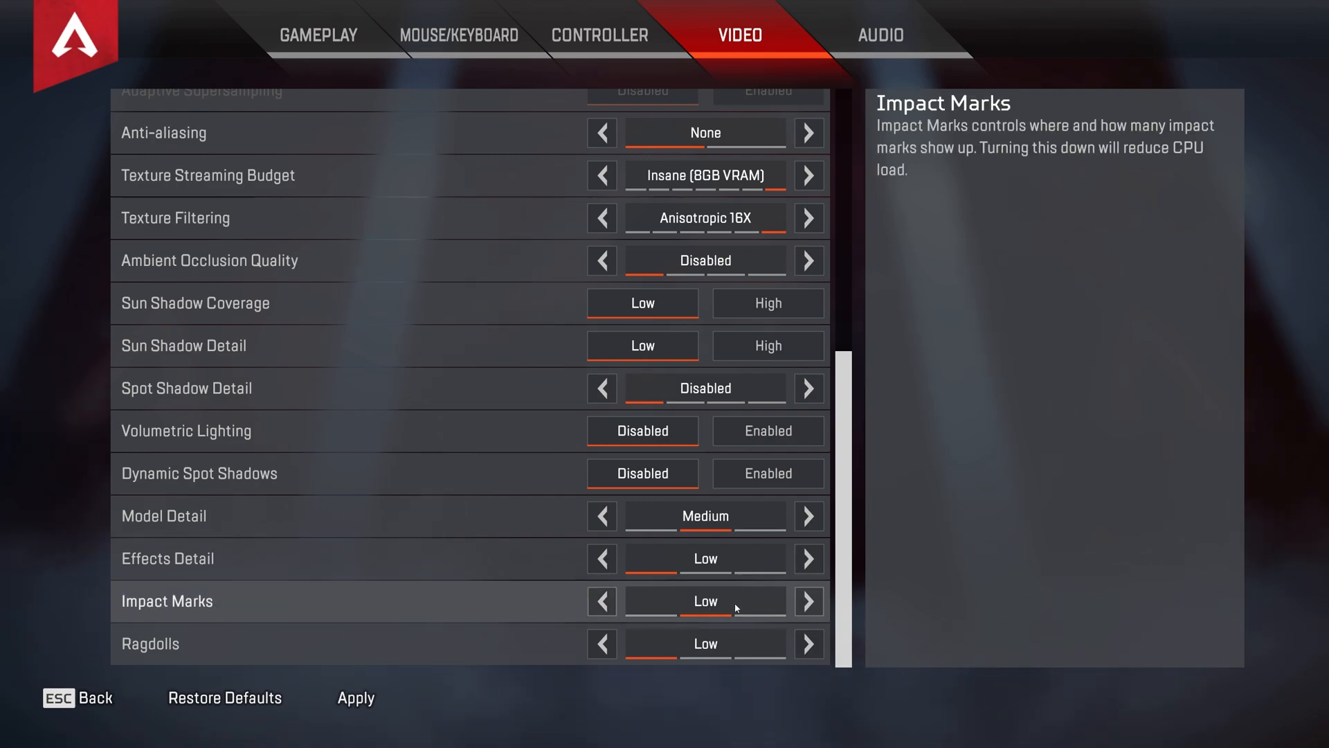
{"action": "mouse_move", "coordinate": [704, 643]}
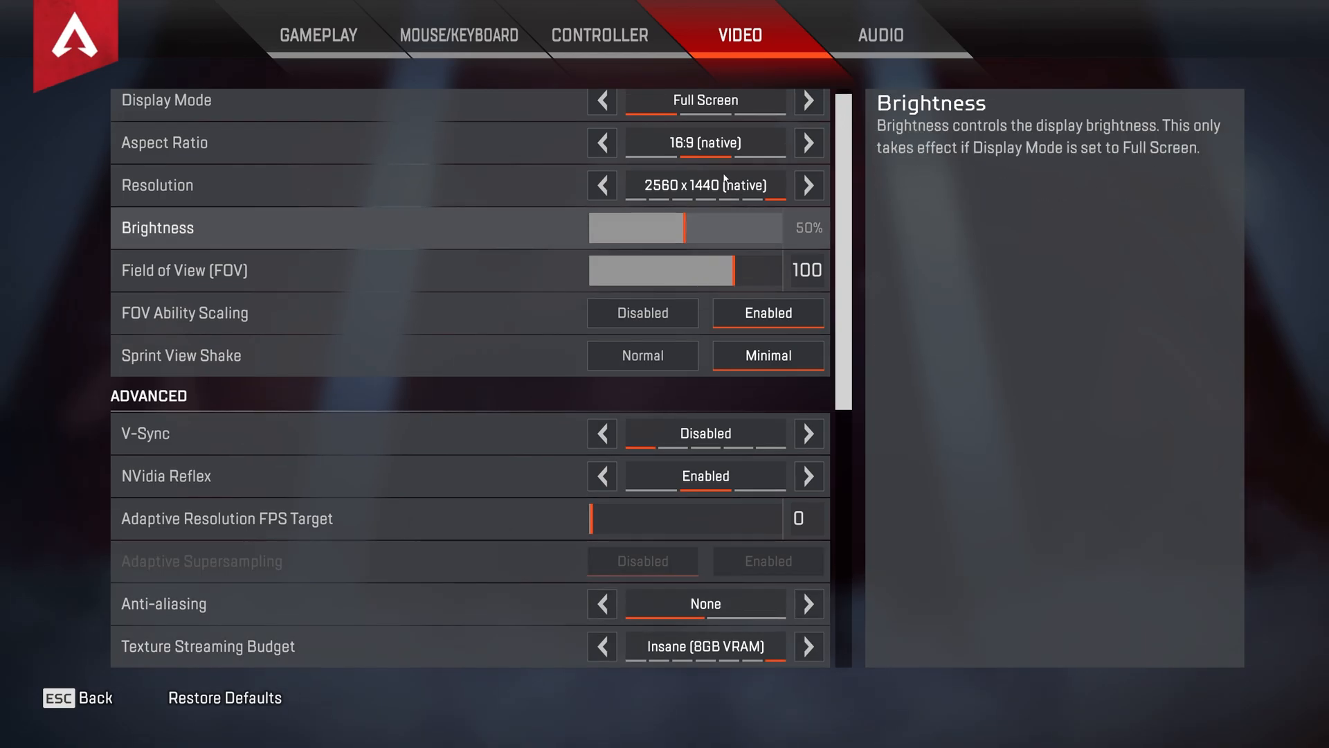
View the audio settings with master volume 100% and music volumes 0%.
{"action": "left_click", "coordinate": [880, 34]}
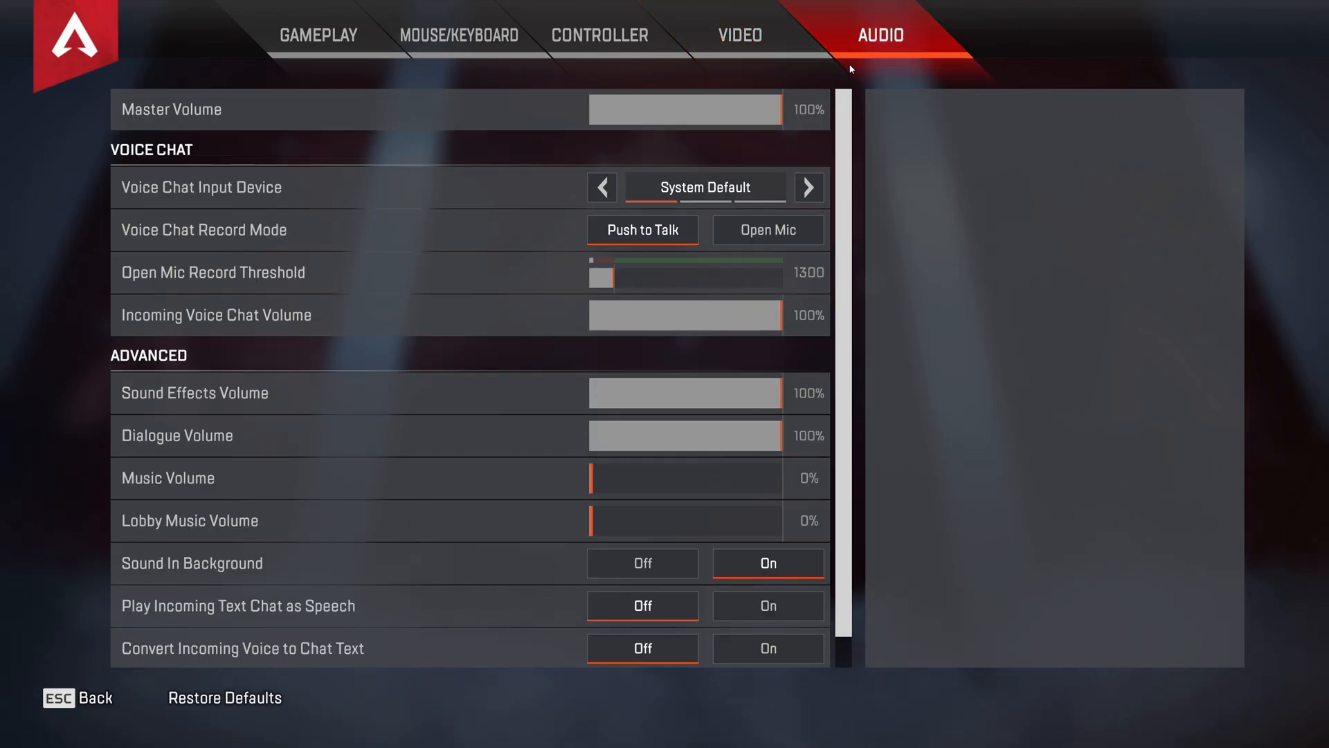
{"action": "mouse_move", "coordinate": [339, 108]}
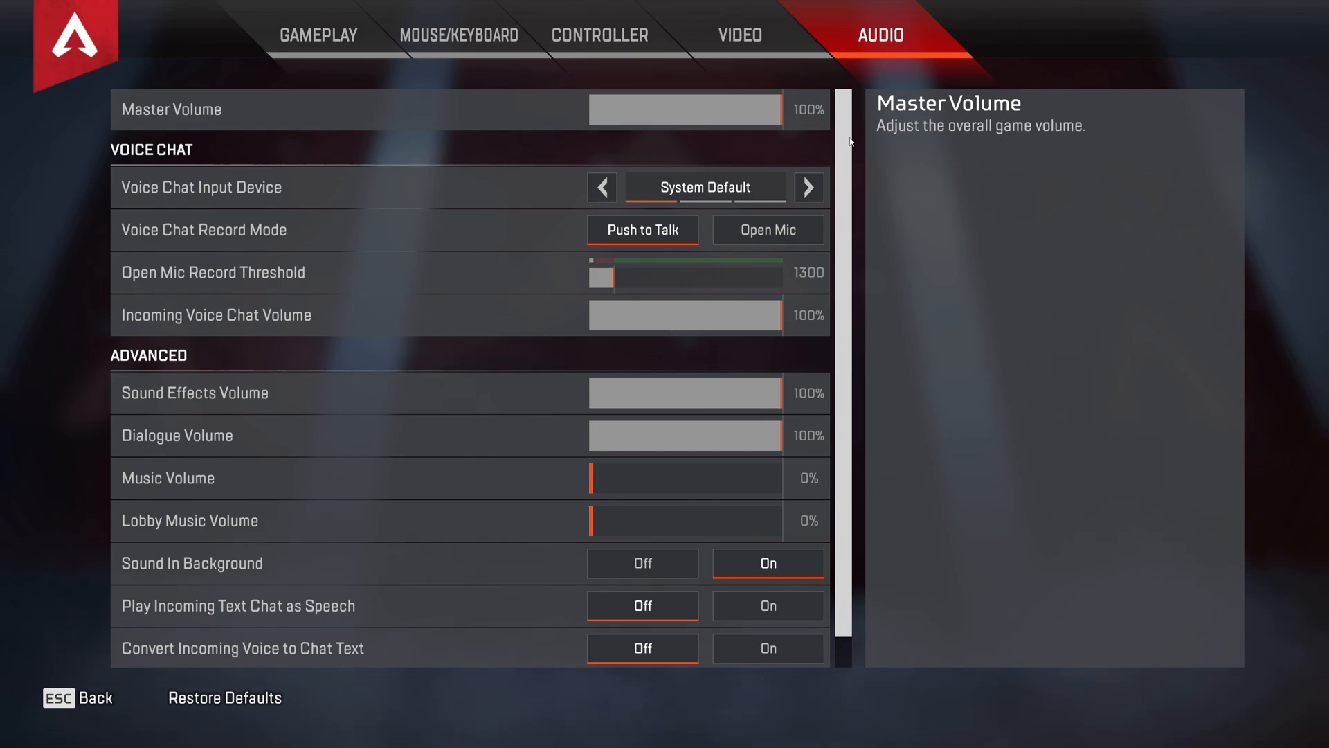
{"action": "scroll", "scroll_direction": "down", "scroll_amount": 3}
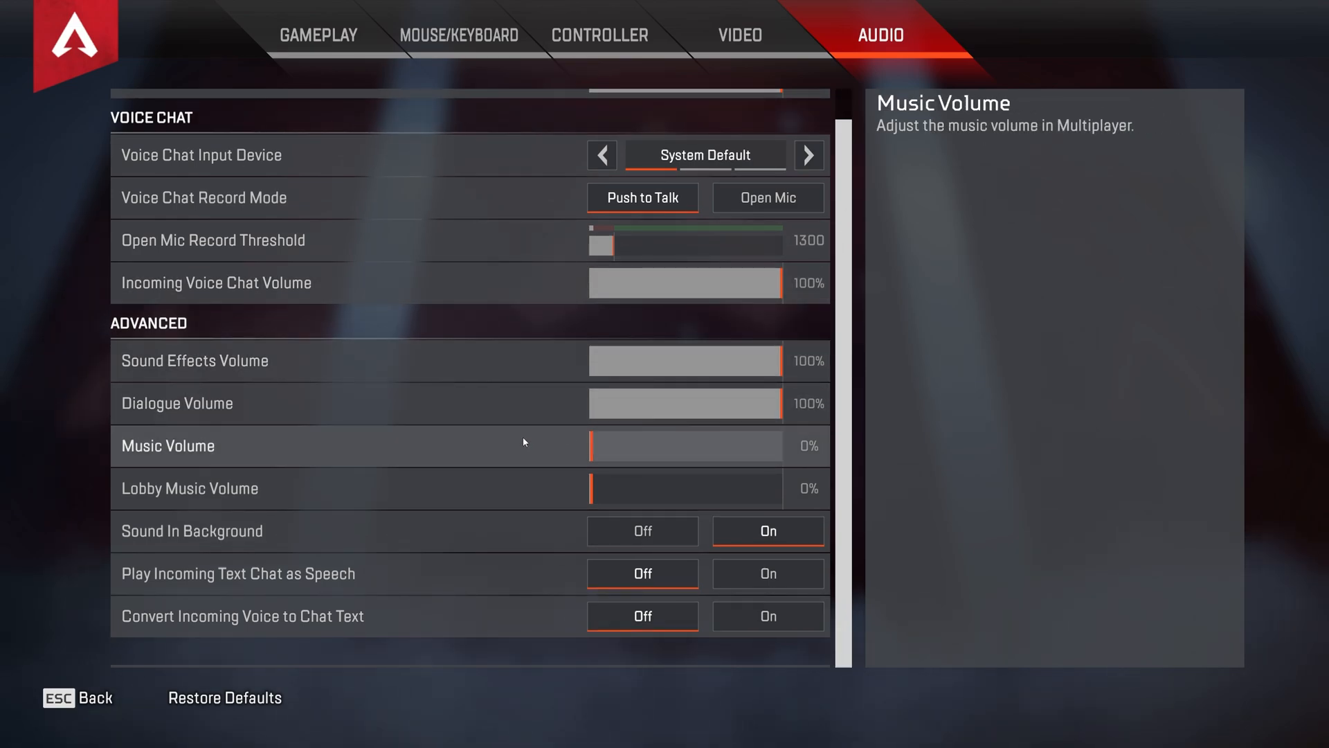
{"action": "mouse_move", "coordinate": [536, 531]}
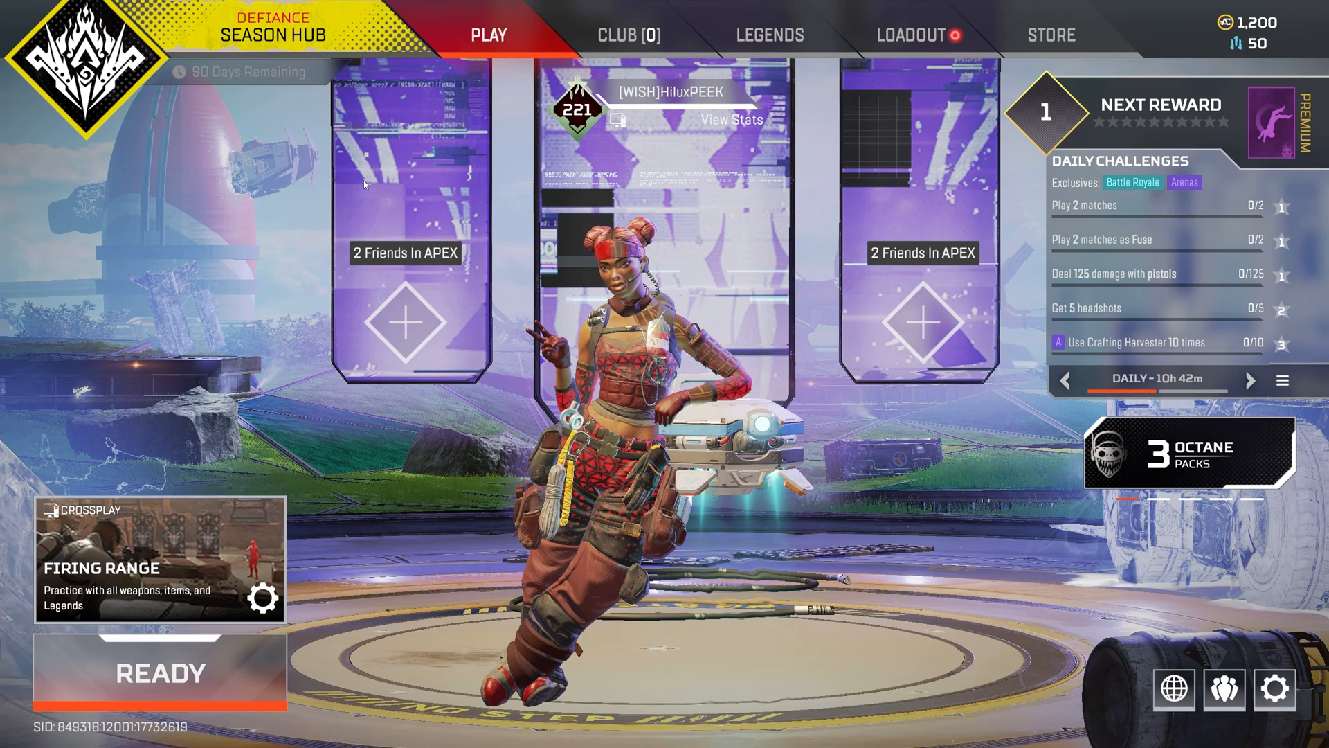
Ready up into the Firing Range and fire the R-301 at the practice targets.
{"action": "left_click", "coordinate": [158, 673]}
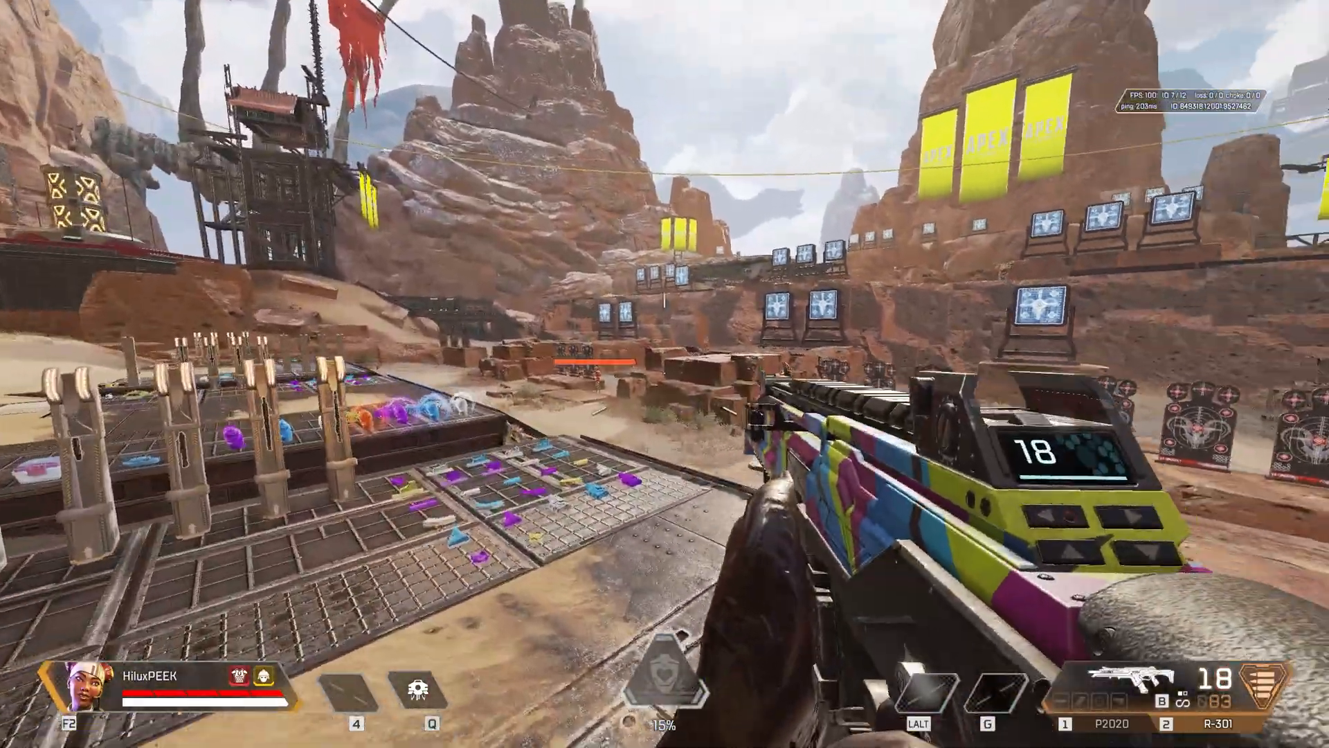
{"action": "left_click", "coordinate": [665, 374]}
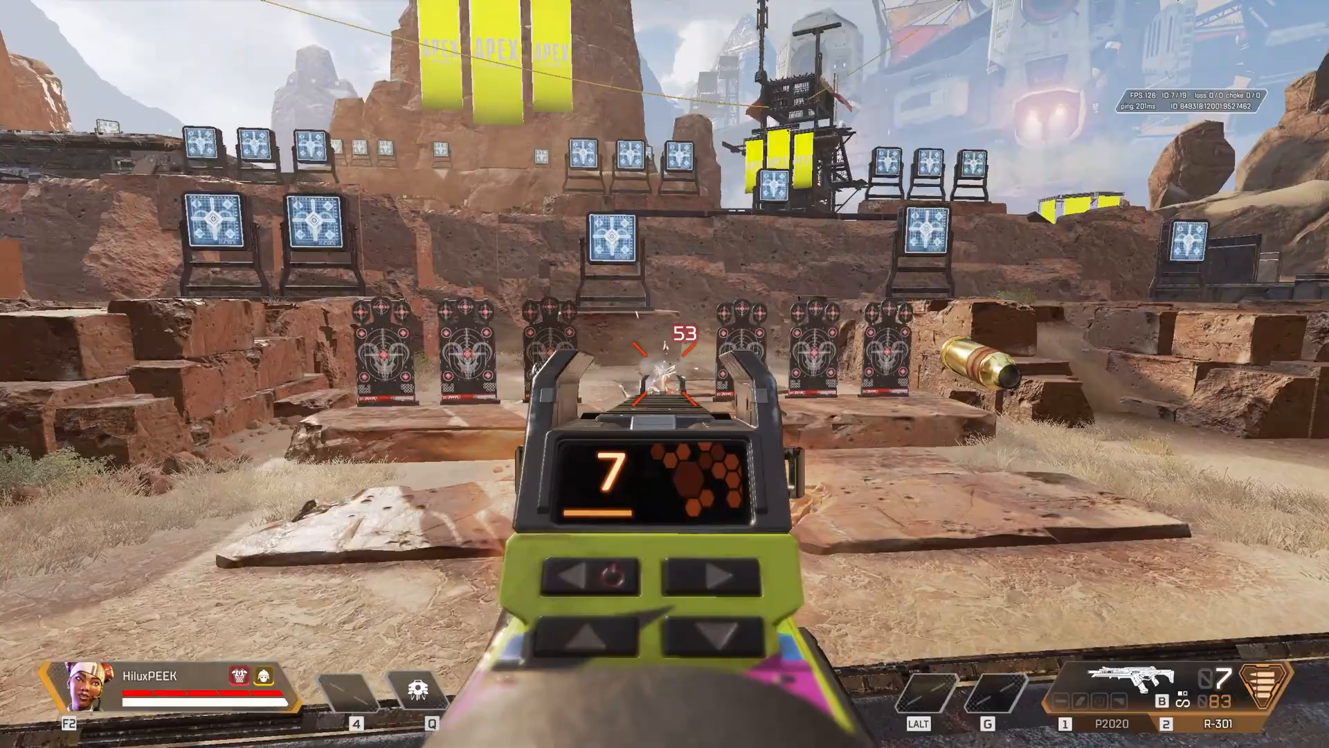